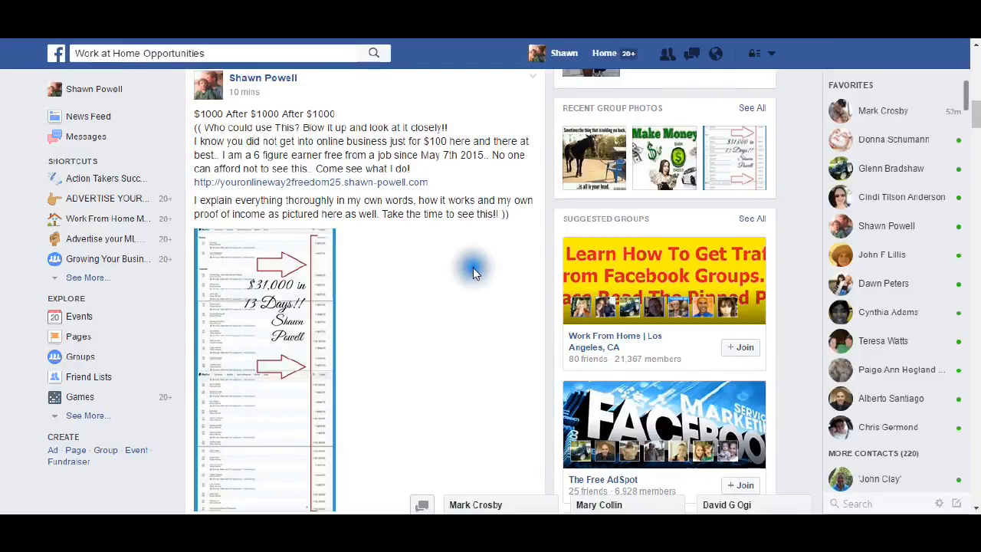
{"action": "mouse_move", "coordinate": [468, 342]}
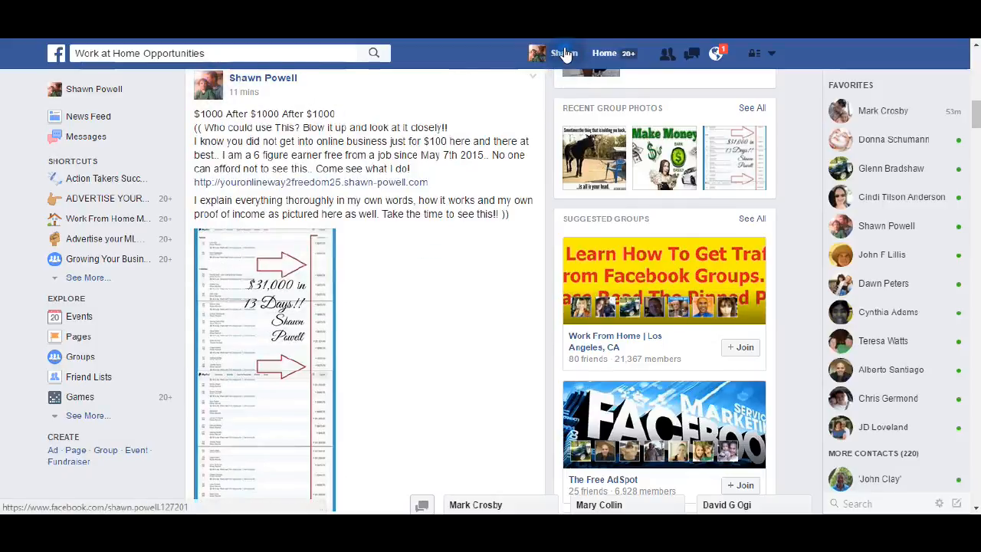
{"action": "mouse_move", "coordinate": [468, 84]}
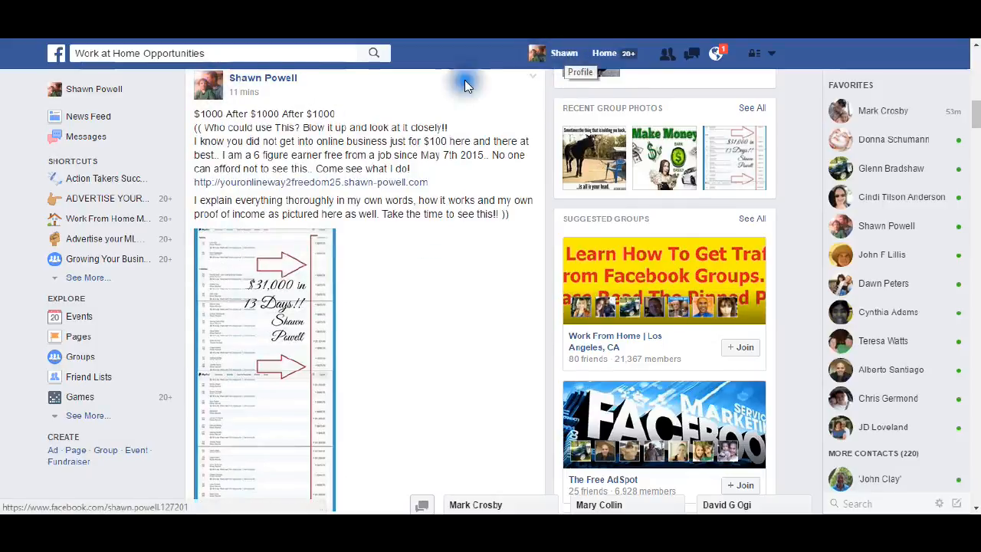
{"action": "mouse_move", "coordinate": [454, 312]}
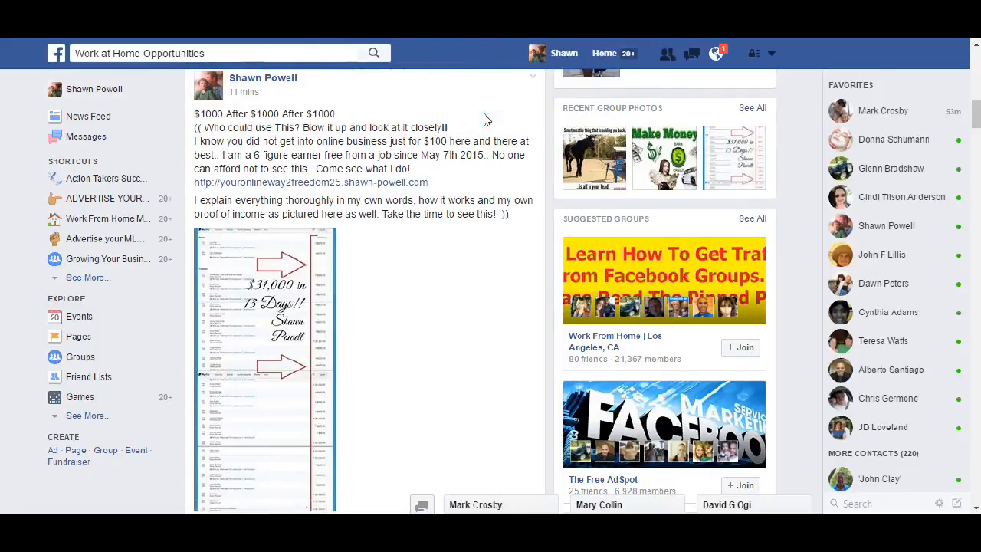
{"action": "mouse_move", "coordinate": [469, 288]}
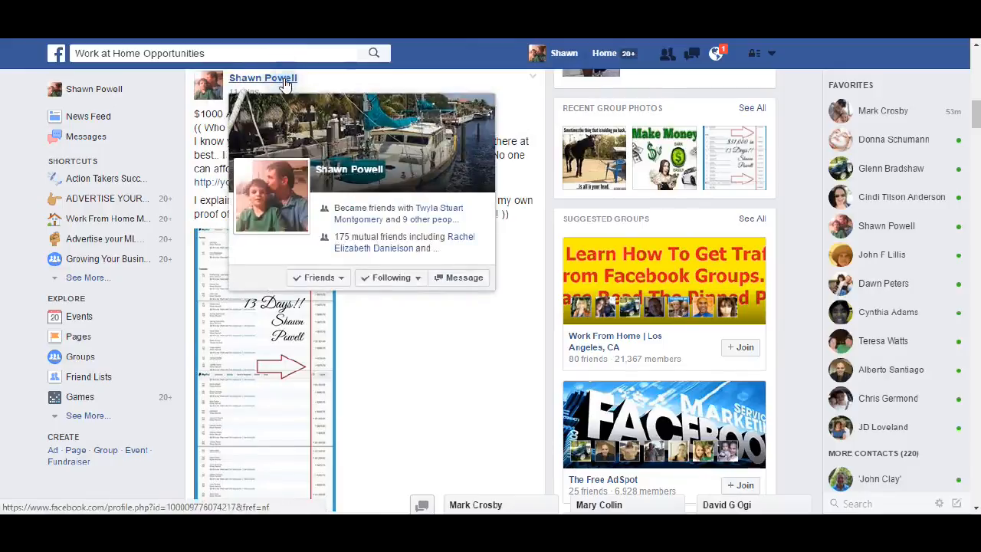
{"action": "mouse_move", "coordinate": [511, 373]}
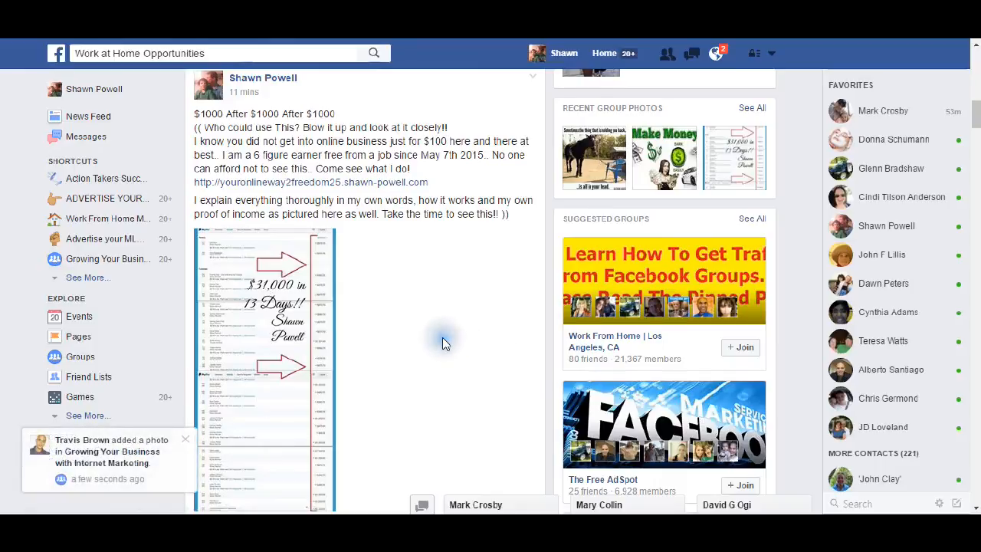
{"action": "mouse_move", "coordinate": [560, 53]}
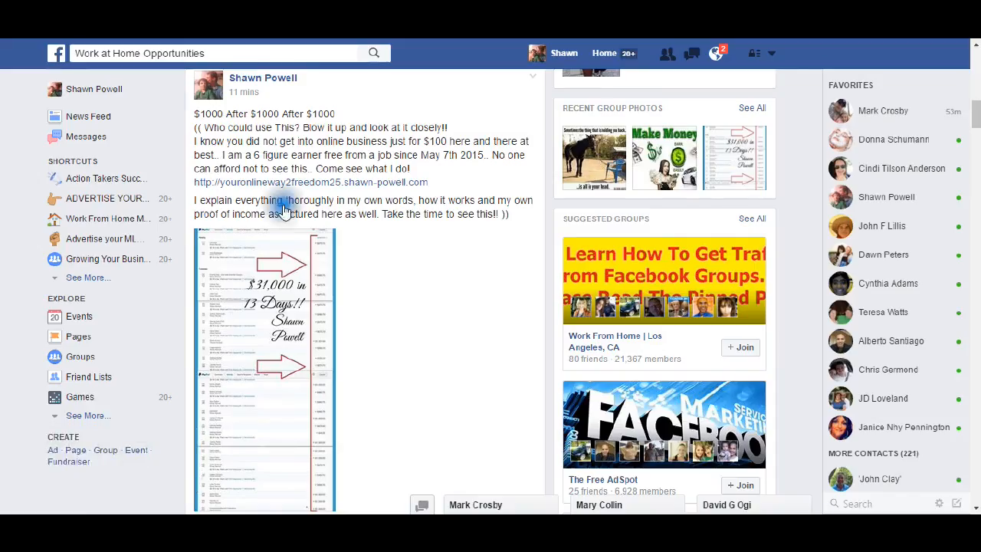
{"action": "mouse_move", "coordinate": [462, 389]}
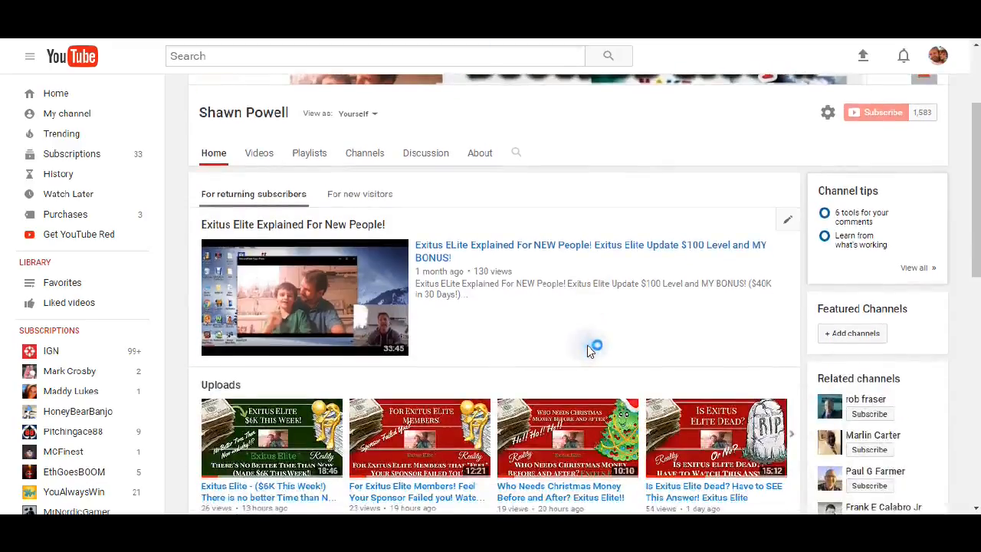
Step: Scroll through the channel's uploaded videos grid and back to the top
{"action": "scroll", "scroll_direction": "down", "scroll_amount": 3}
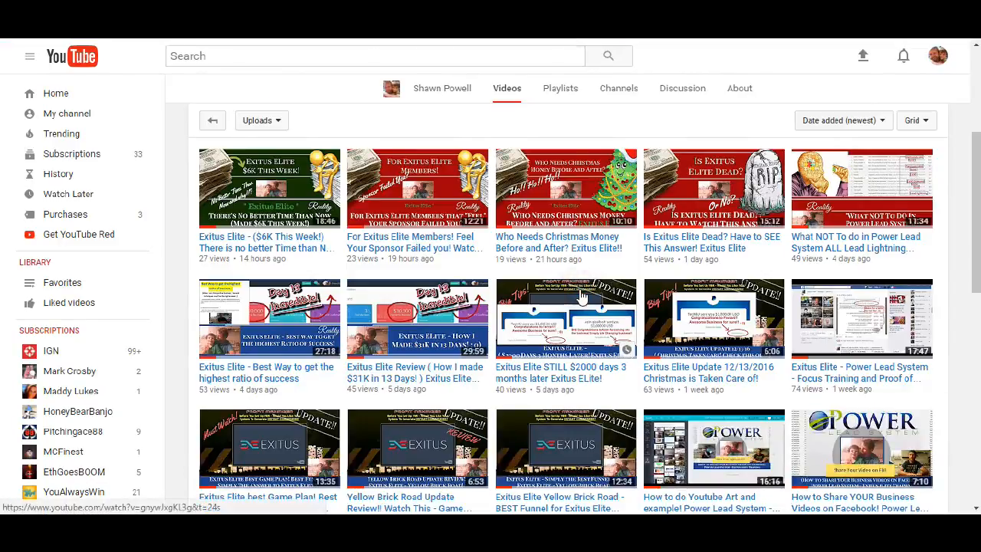
{"action": "scroll", "scroll_direction": "up", "scroll_amount": 3}
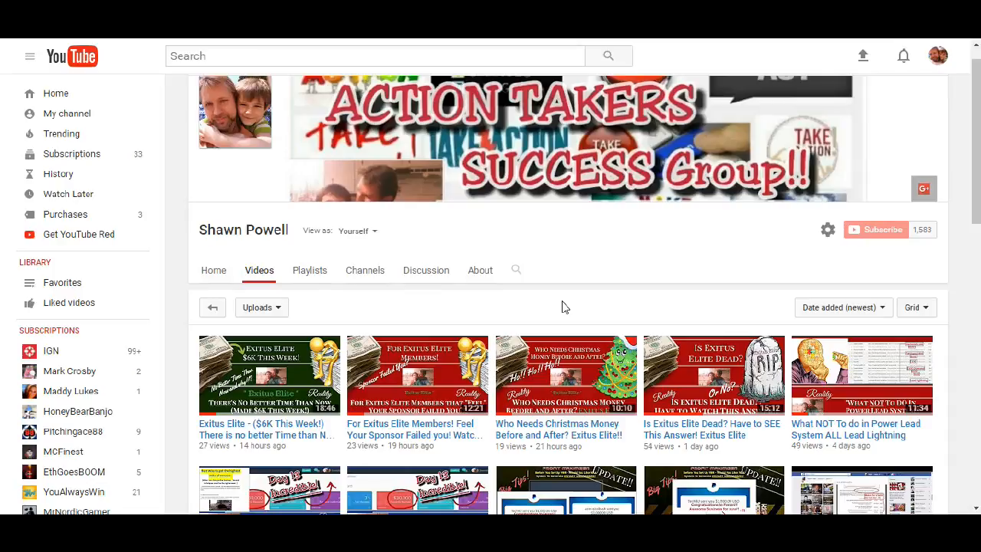
{"action": "left_click", "coordinate": [463, 307]}
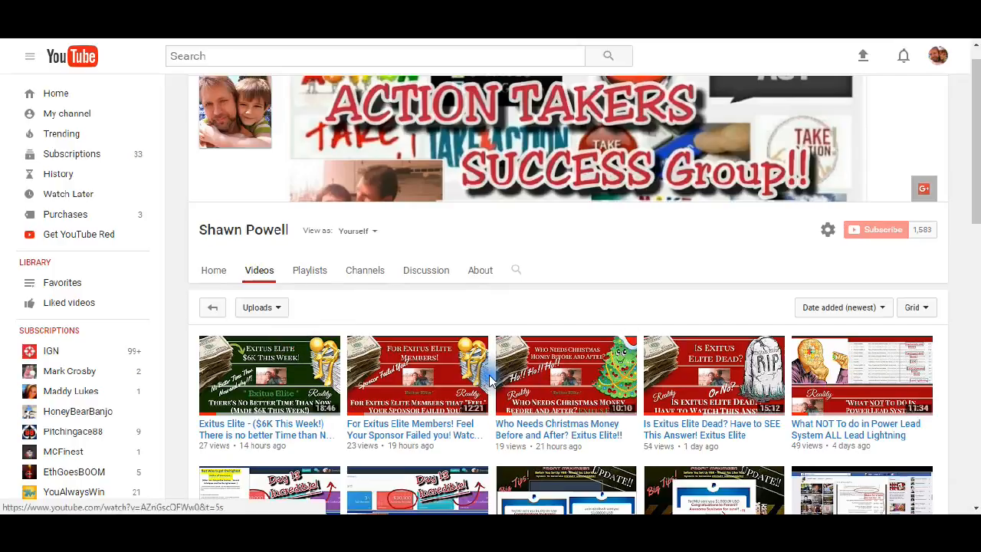
{"action": "mouse_move", "coordinate": [488, 300]}
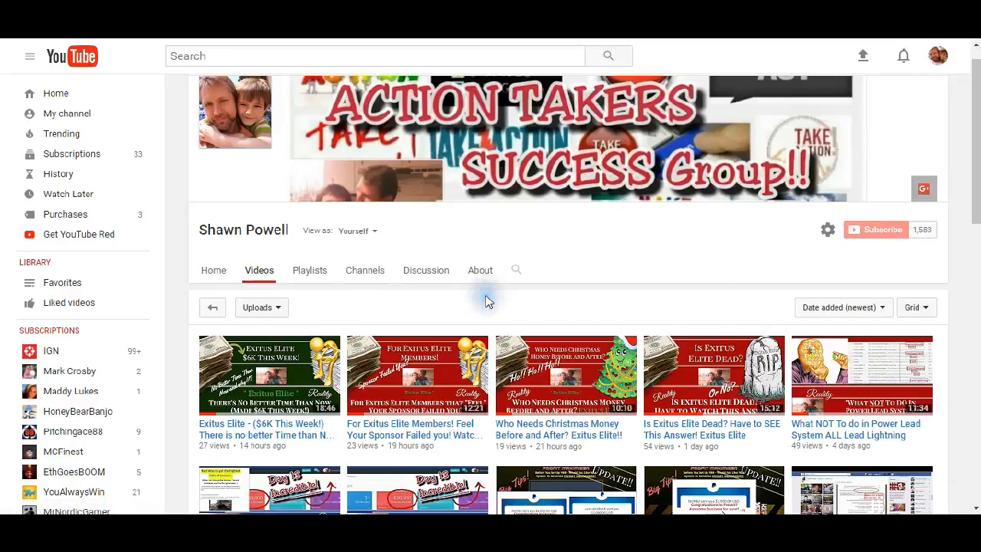
{"action": "mouse_move", "coordinate": [488, 299]}
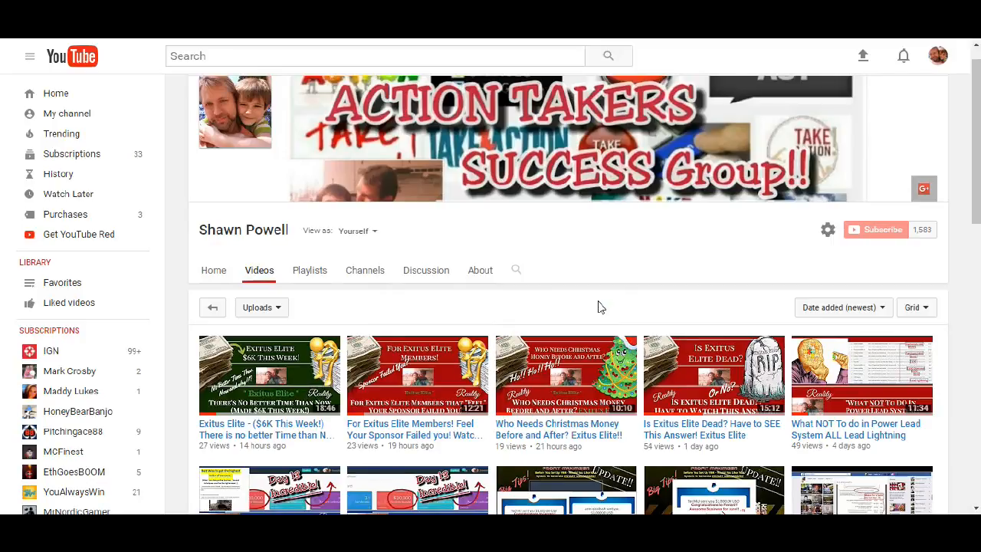
{"action": "mouse_move", "coordinate": [261, 403]}
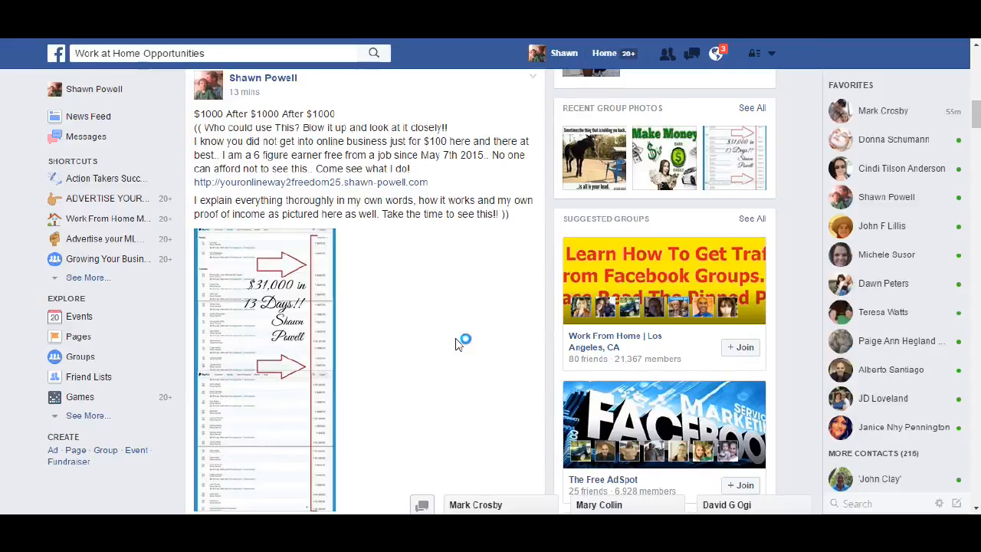
{"action": "mouse_move", "coordinate": [456, 329]}
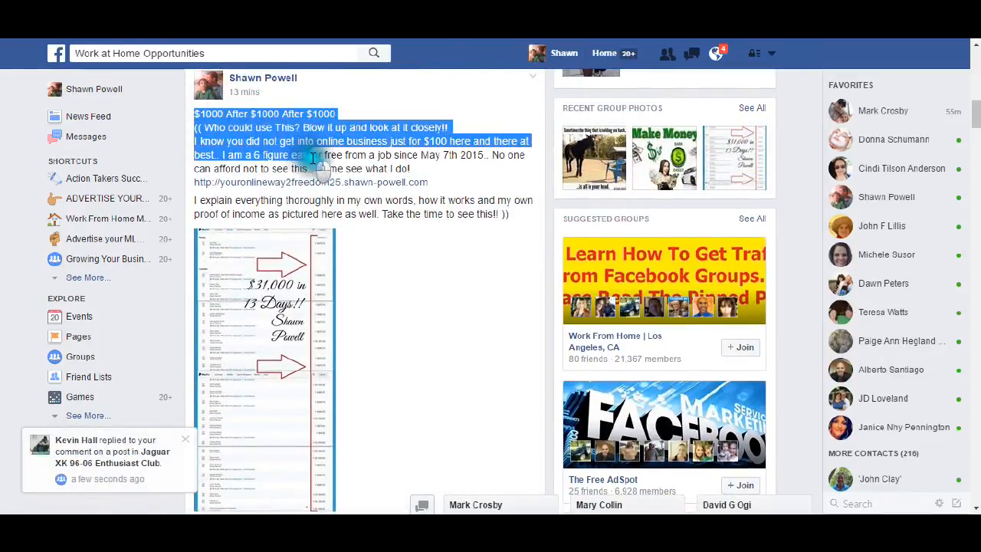
Step: Highlight the group post's text from the $1000 headline to the last sentence
{"action": "left_click_drag", "start_coordinate": [318, 154], "coordinate": [529, 214]}
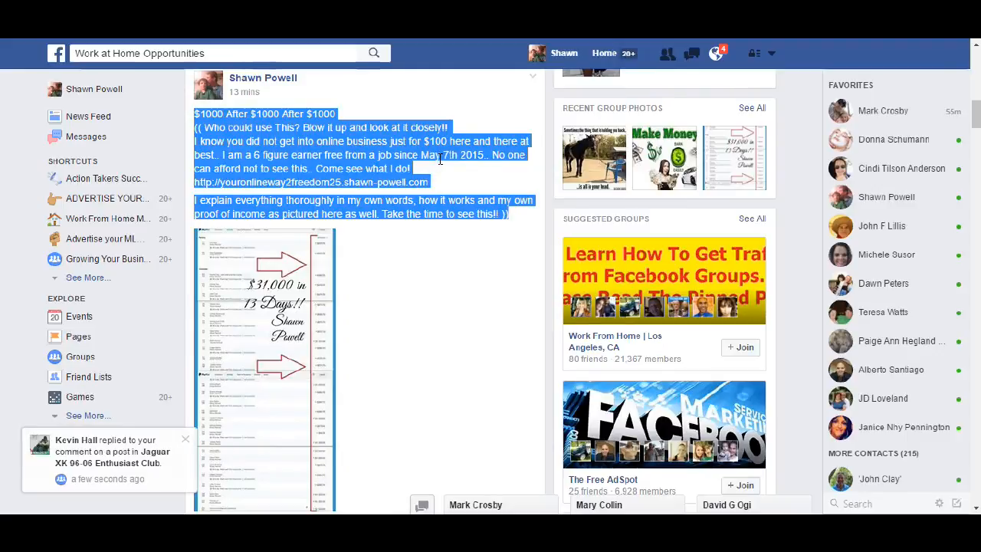
{"action": "left_click", "coordinate": [185, 439]}
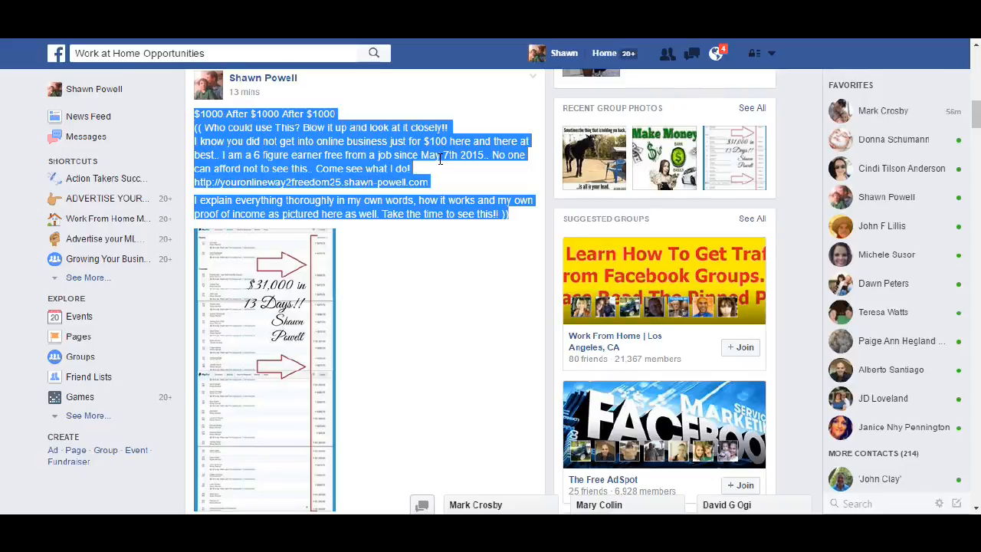
{"action": "mouse_move", "coordinate": [490, 232]}
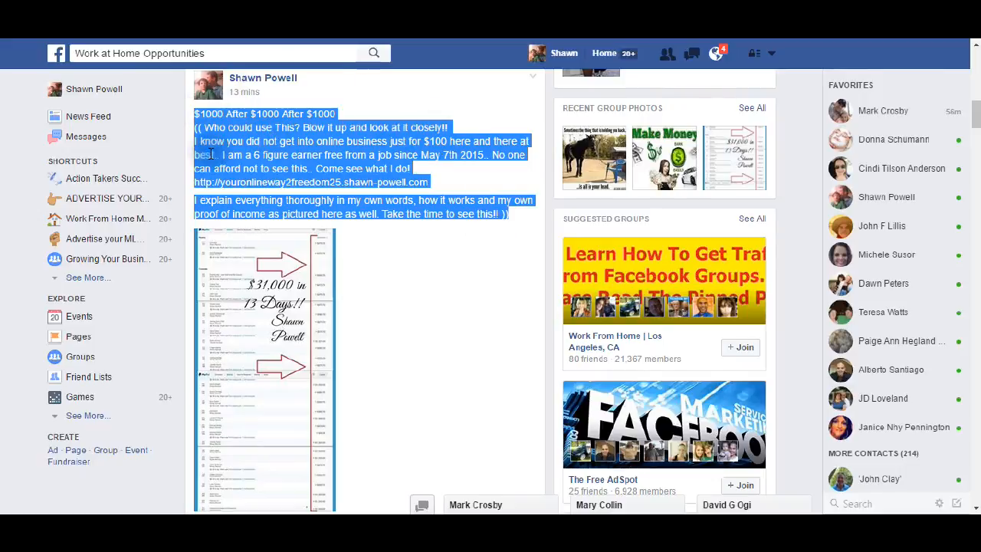
{"action": "mouse_move", "coordinate": [188, 298]}
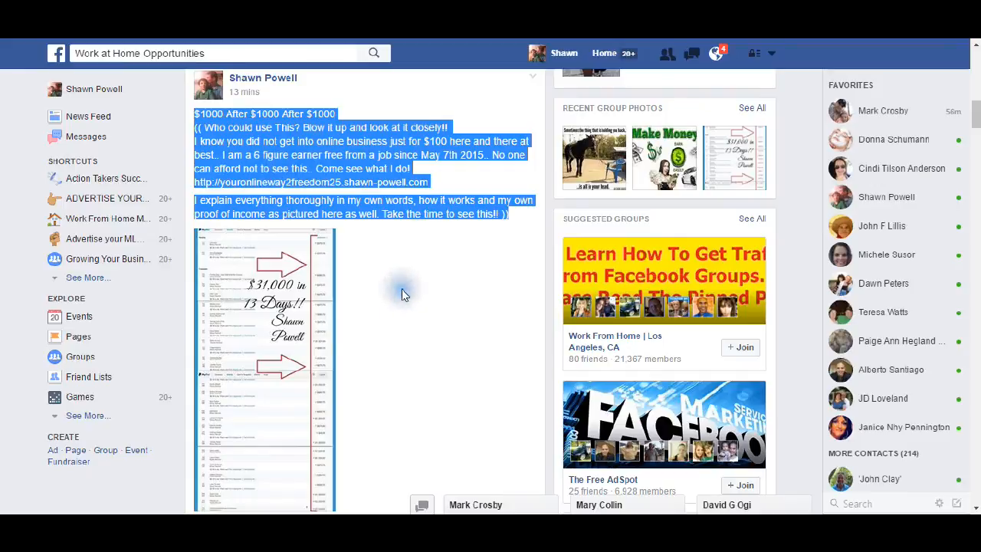
{"action": "scroll", "scroll_direction": "down", "scroll_amount": 3}
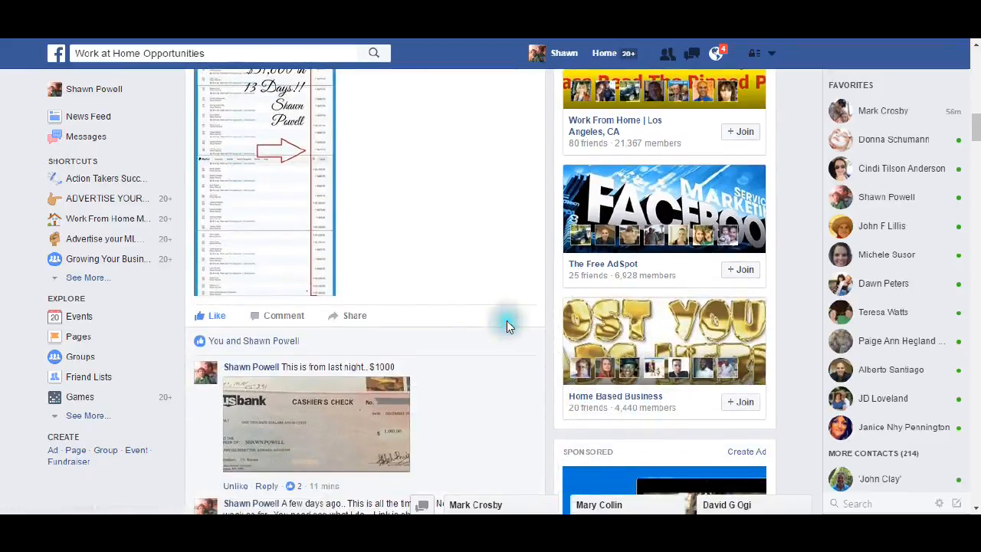
{"action": "scroll", "scroll_direction": "down", "scroll_amount": 3}
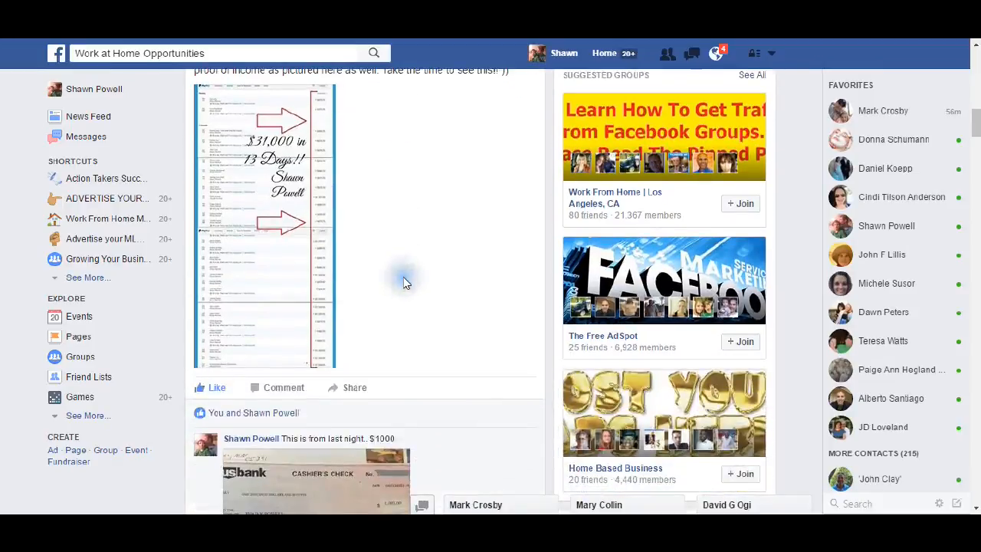
{"action": "scroll", "scroll_direction": "down", "scroll_amount": 3}
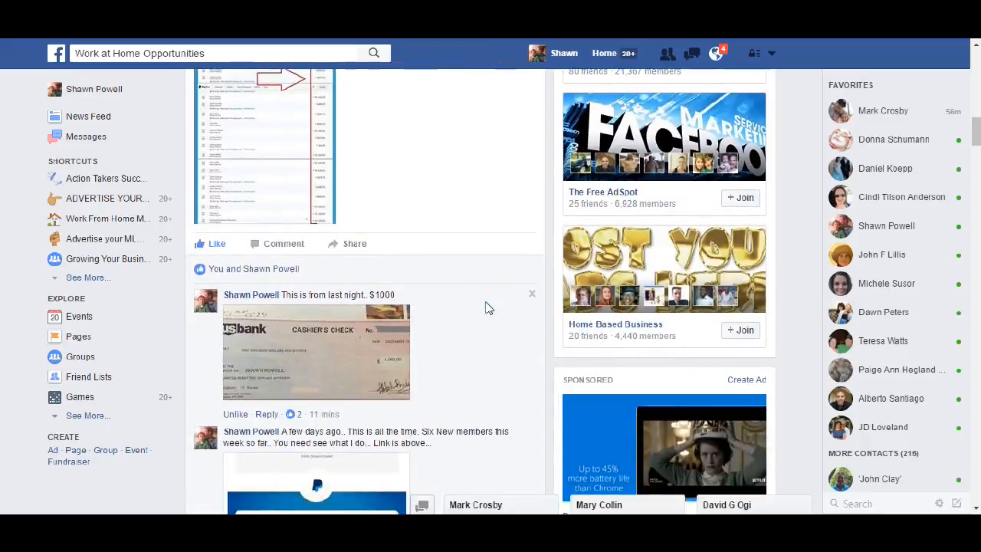
{"action": "scroll", "scroll_direction": "down", "scroll_amount": 3}
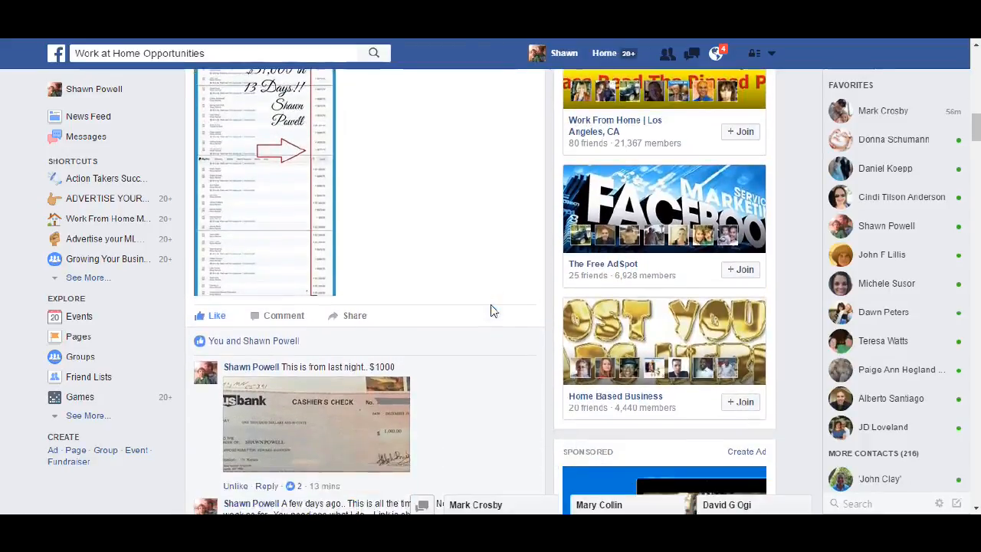
{"action": "scroll", "scroll_direction": "down", "scroll_amount": 3}
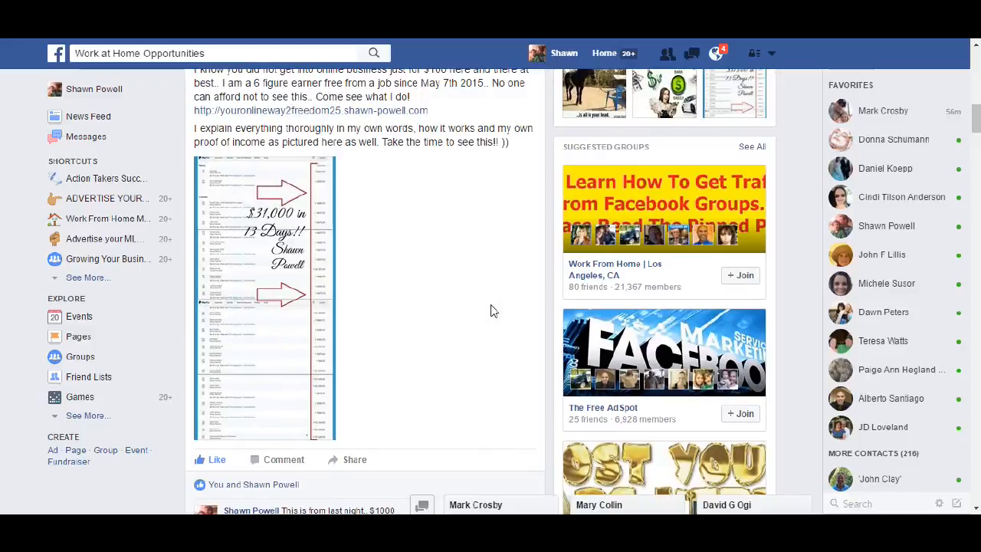
{"action": "scroll", "scroll_direction": "down", "scroll_amount": 3}
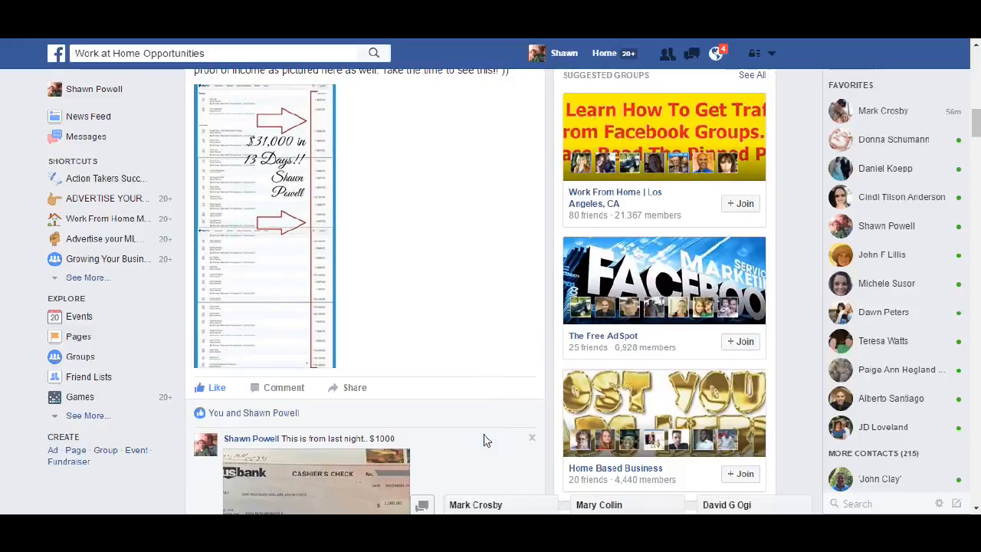
{"action": "scroll", "scroll_direction": "down", "scroll_amount": 3}
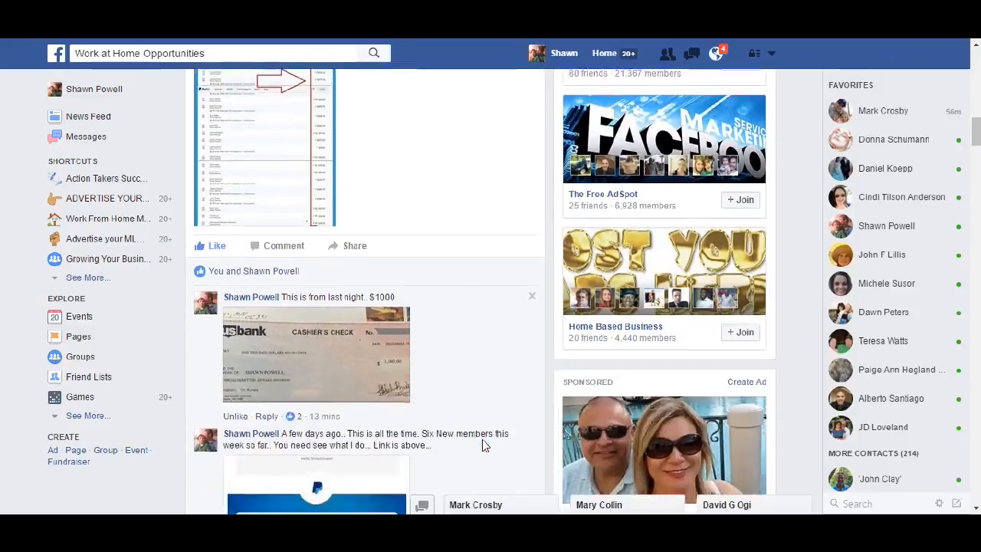
{"action": "scroll", "scroll_direction": "down", "scroll_amount": 3}
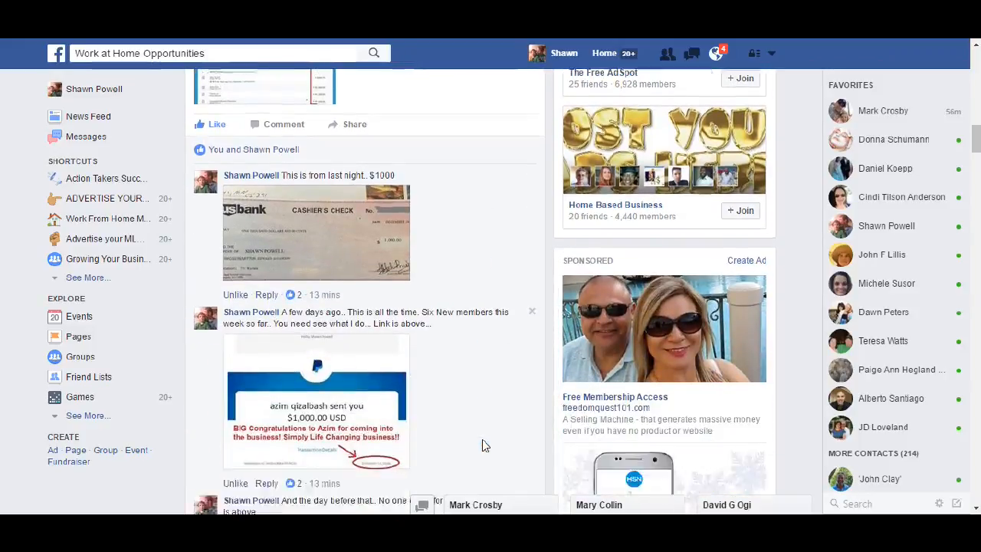
{"action": "scroll", "scroll_direction": "down", "scroll_amount": 3}
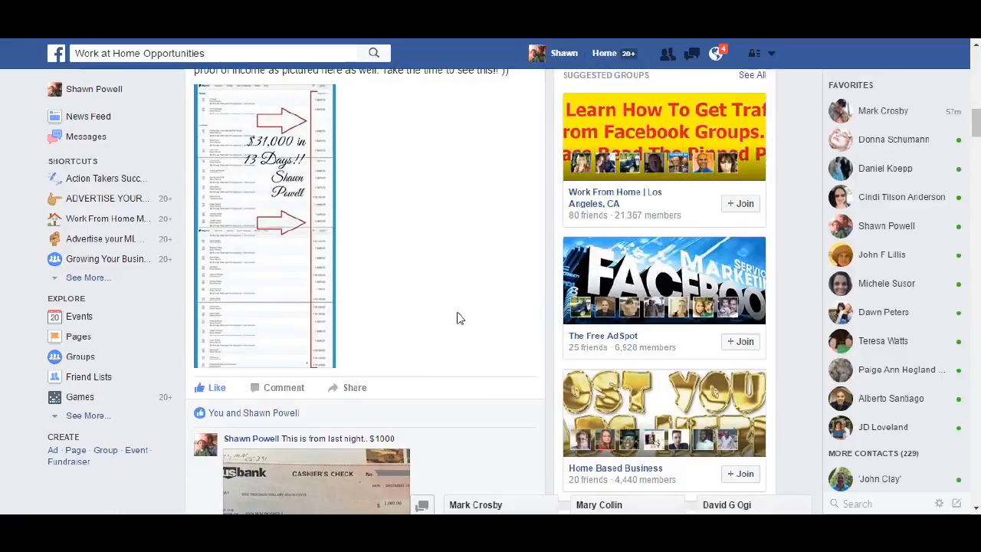
{"action": "scroll", "scroll_direction": "down", "scroll_amount": 3}
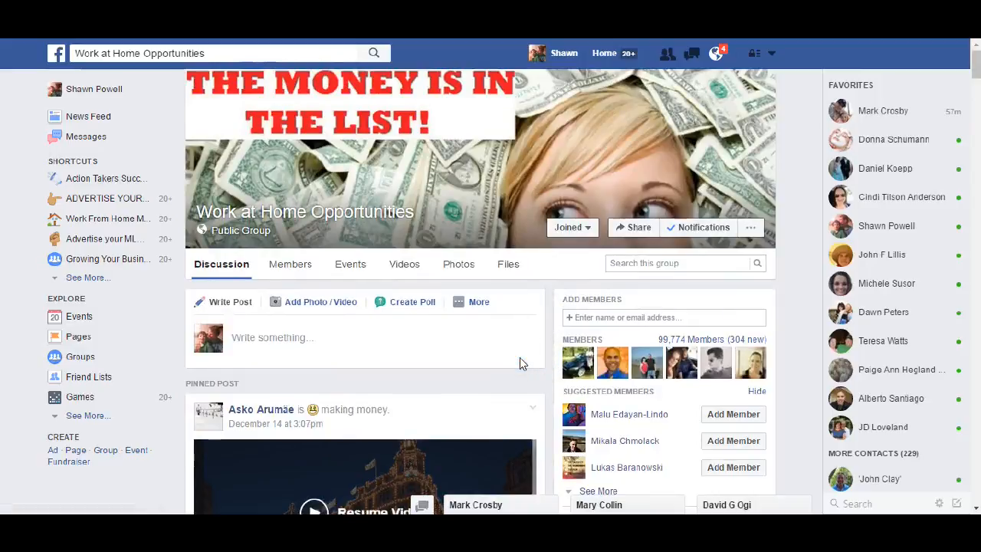
{"action": "mouse_move", "coordinate": [537, 374]}
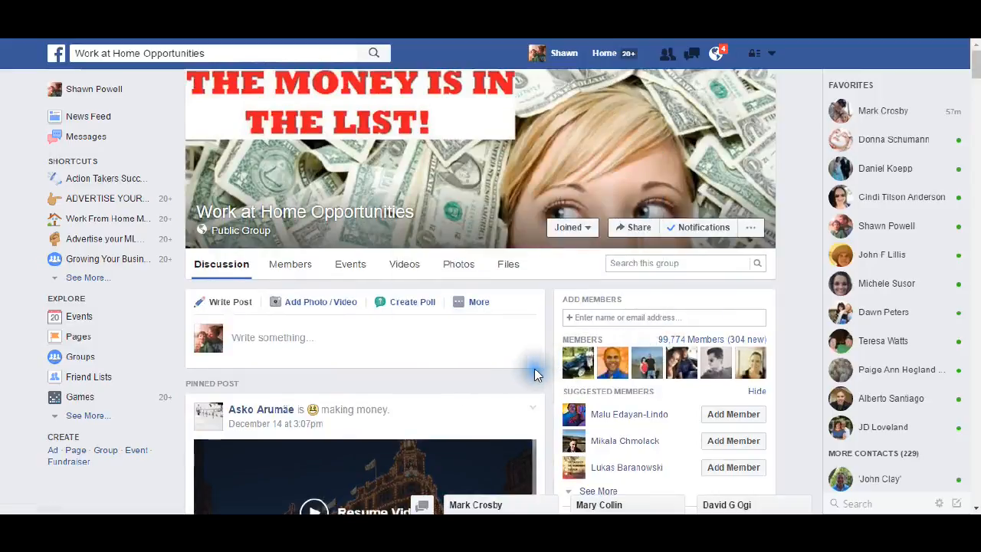
{"action": "scroll", "scroll_direction": "down", "scroll_amount": 3}
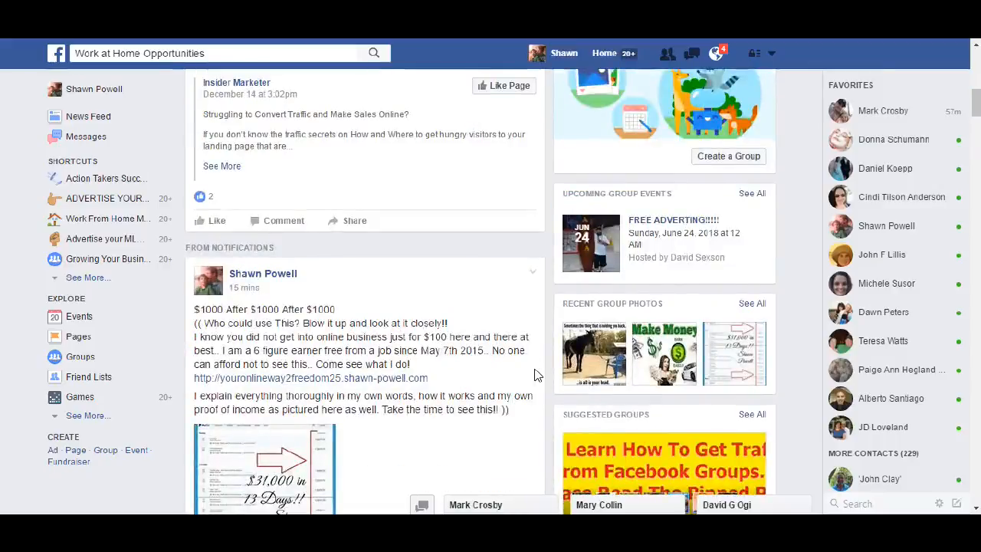
{"action": "scroll", "scroll_direction": "down", "scroll_amount": 3}
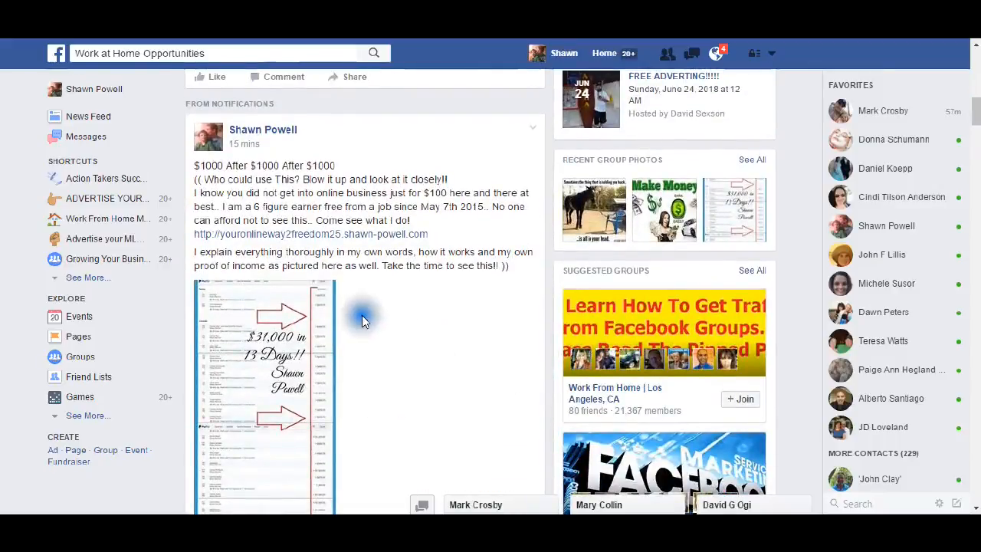
{"action": "mouse_move", "coordinate": [346, 413]}
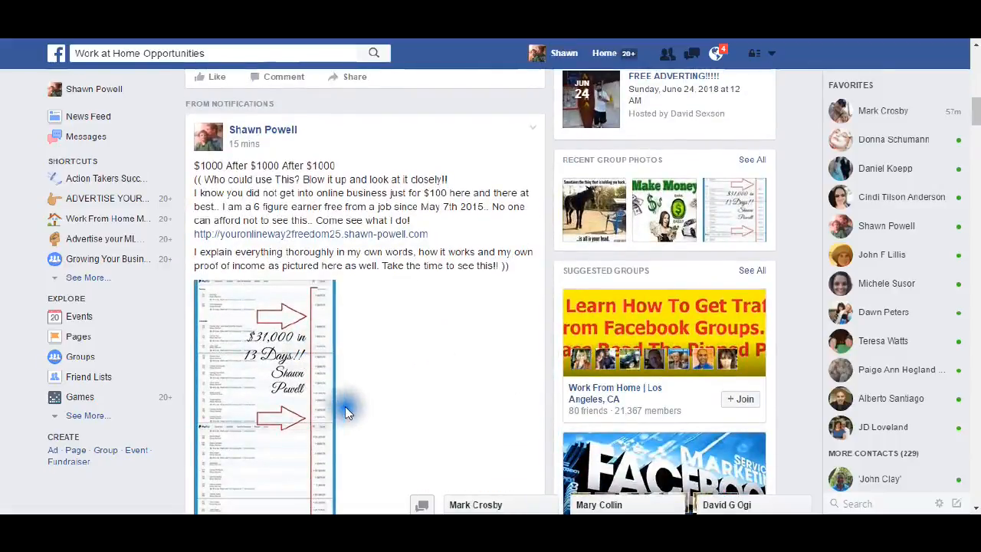
{"action": "scroll", "scroll_direction": "down", "scroll_amount": 3}
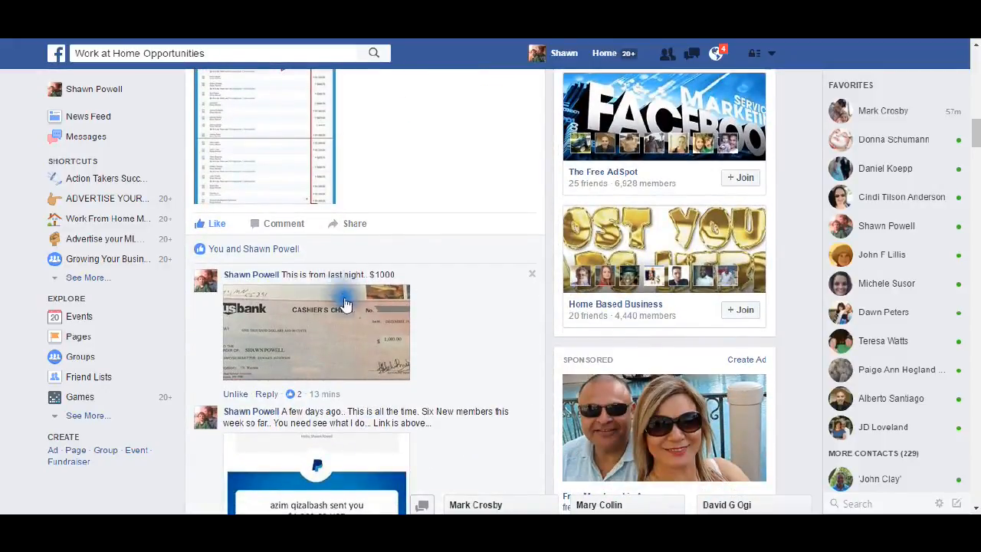
{"action": "scroll", "scroll_direction": "down", "scroll_amount": 3}
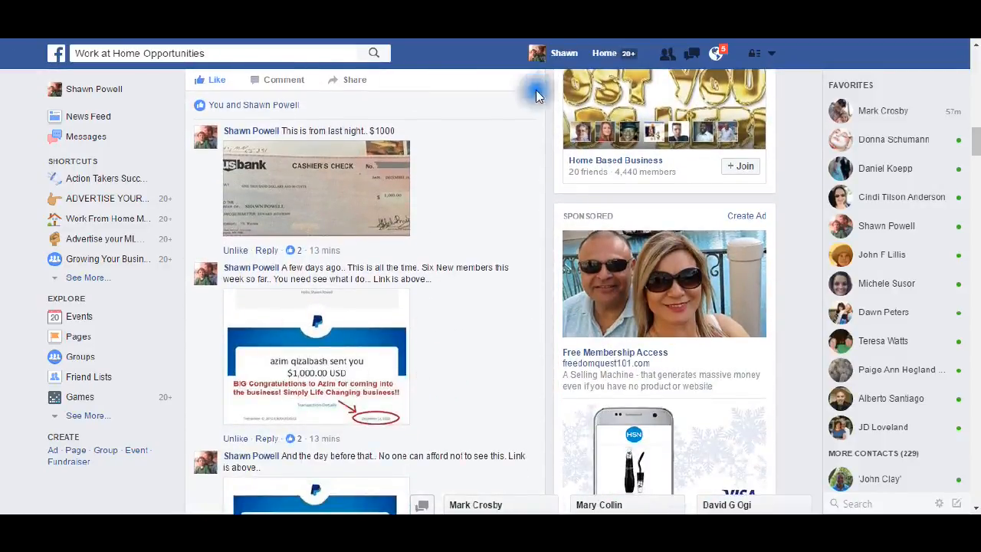
{"action": "scroll", "scroll_direction": "down", "scroll_amount": 3}
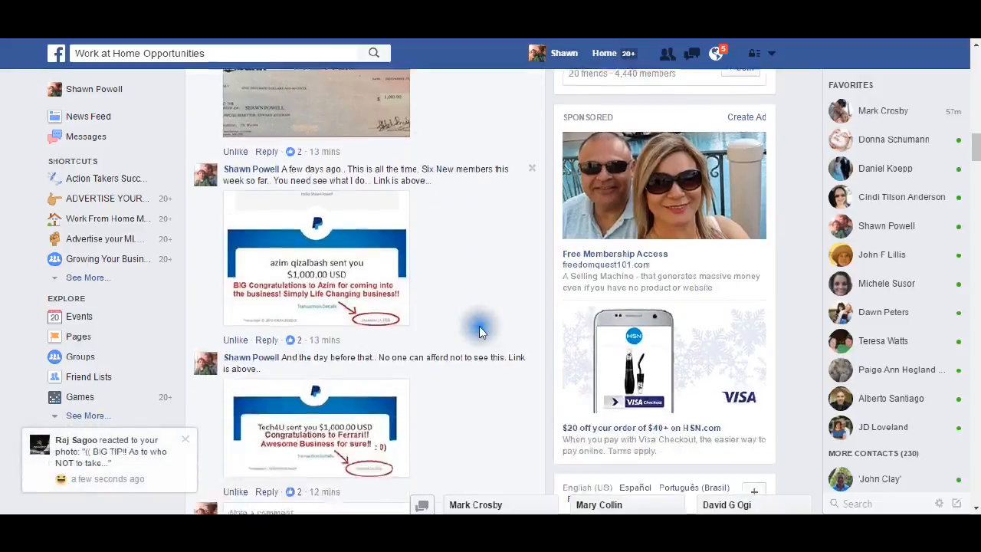
{"action": "scroll", "scroll_direction": "down", "scroll_amount": 3}
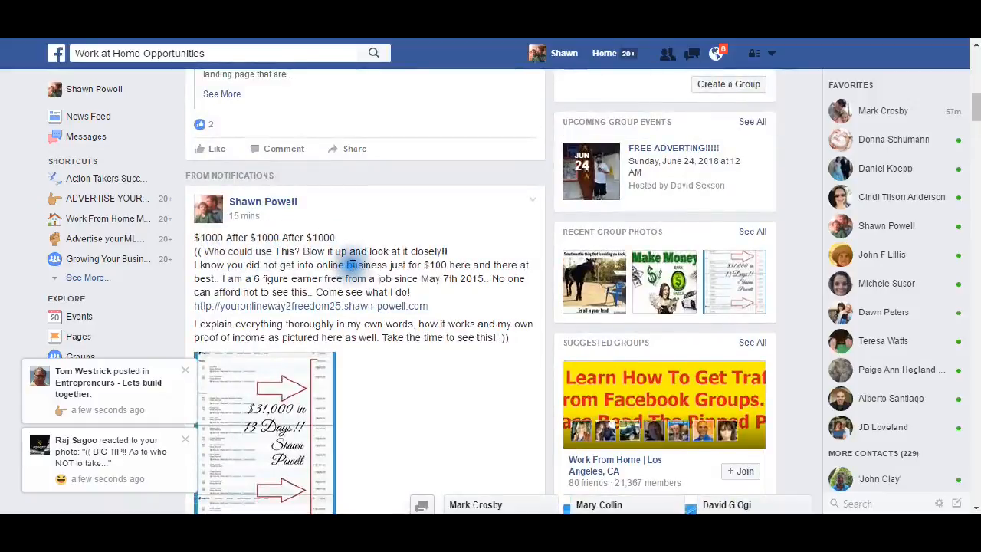
{"action": "scroll", "scroll_direction": "down", "scroll_amount": 3}
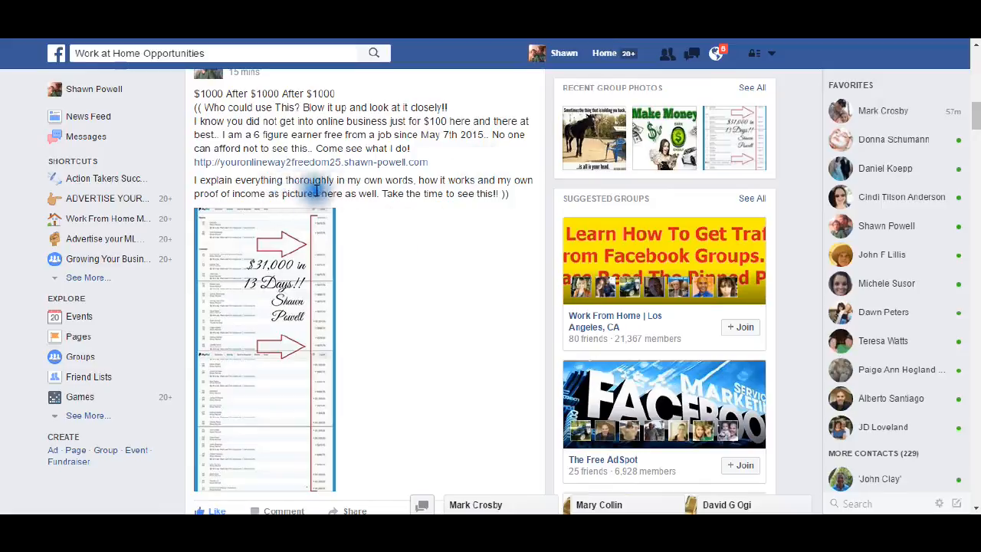
{"action": "mouse_move", "coordinate": [494, 212]}
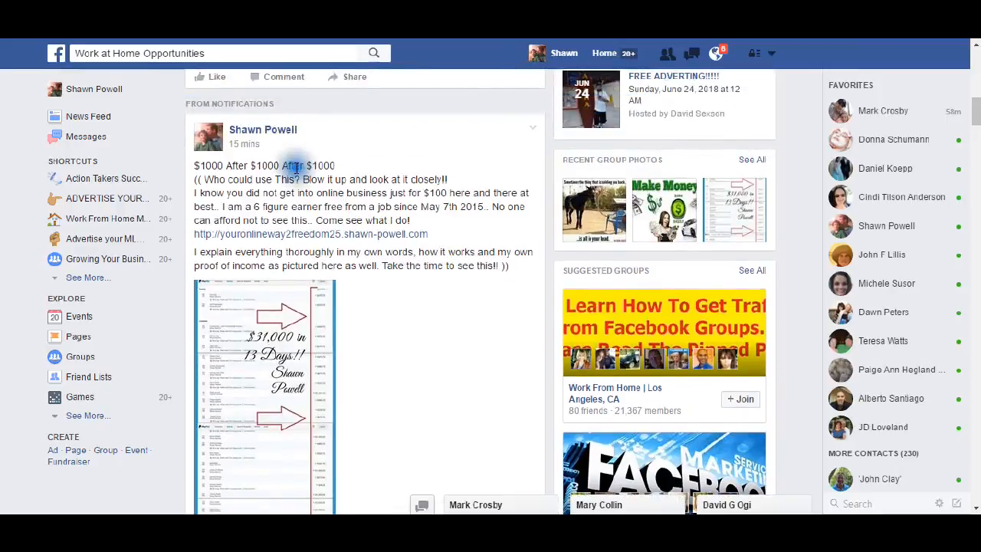
{"action": "scroll", "scroll_direction": "down", "scroll_amount": 3}
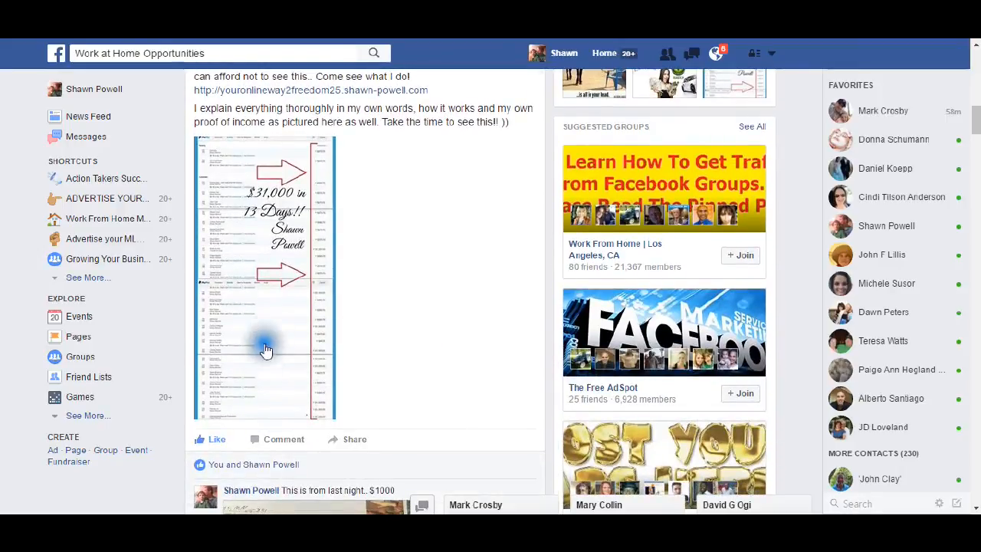
{"action": "mouse_move", "coordinate": [231, 427]}
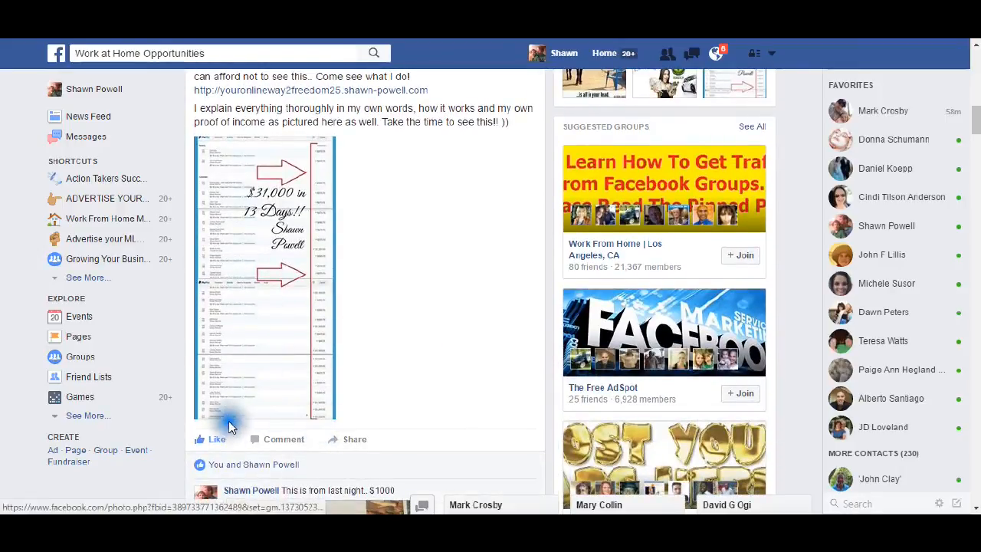
{"action": "mouse_move", "coordinate": [252, 230]}
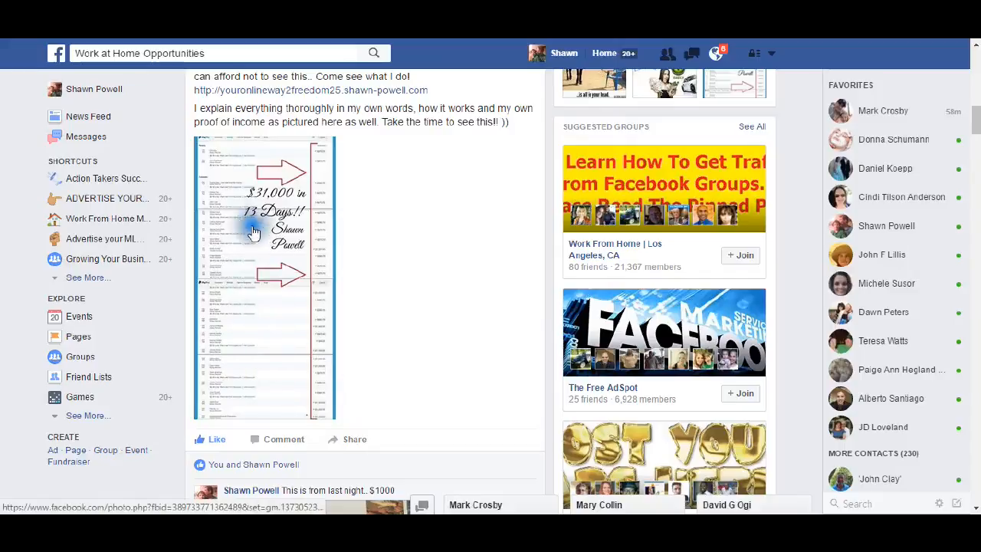
{"action": "mouse_move", "coordinate": [445, 276]}
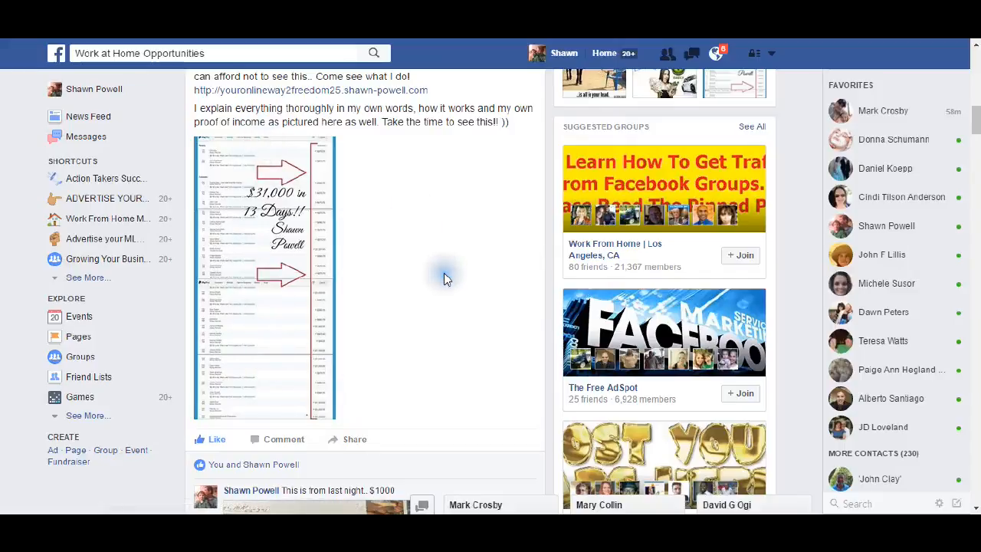
{"action": "scroll", "scroll_direction": "down", "scroll_amount": 3}
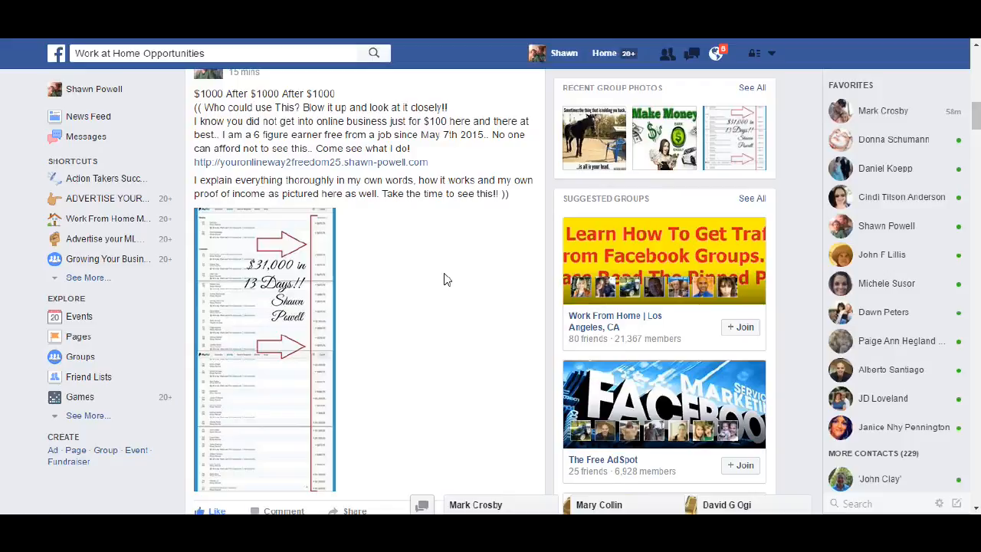
{"action": "scroll", "scroll_direction": "down", "scroll_amount": 3}
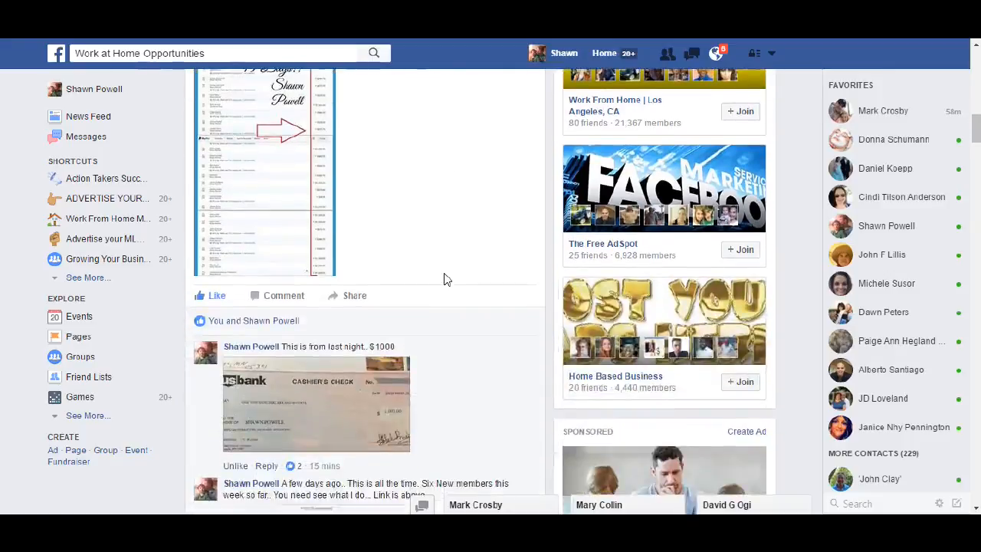
{"action": "scroll", "scroll_direction": "down", "scroll_amount": 3}
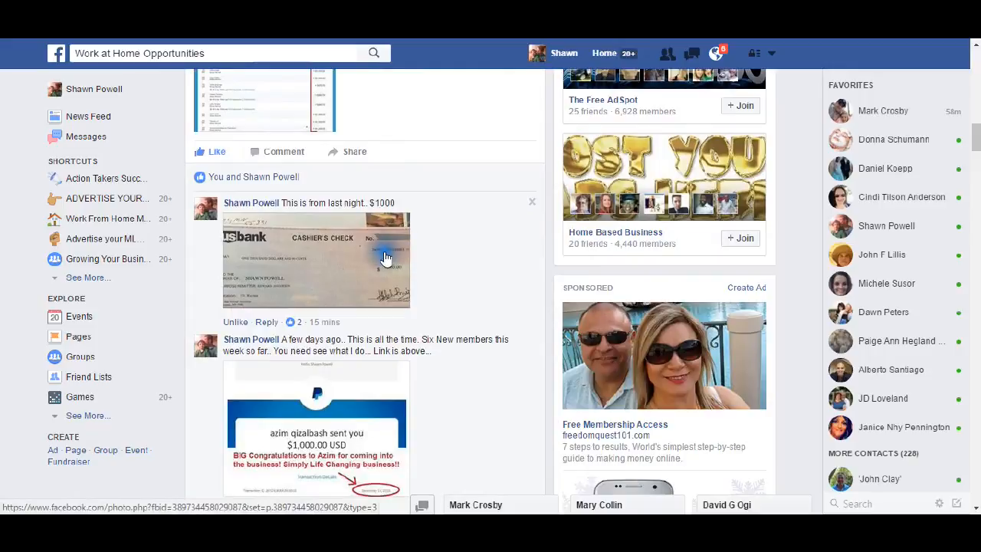
{"action": "scroll", "scroll_direction": "down", "scroll_amount": 3}
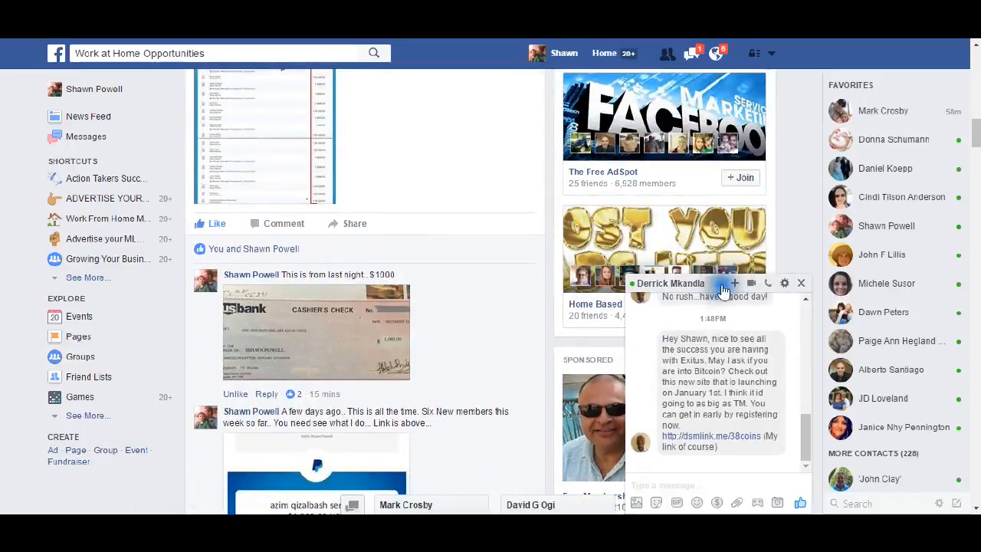
Step: Minimize the incoming chat window to the bottom bar
{"action": "left_click", "coordinate": [801, 283]}
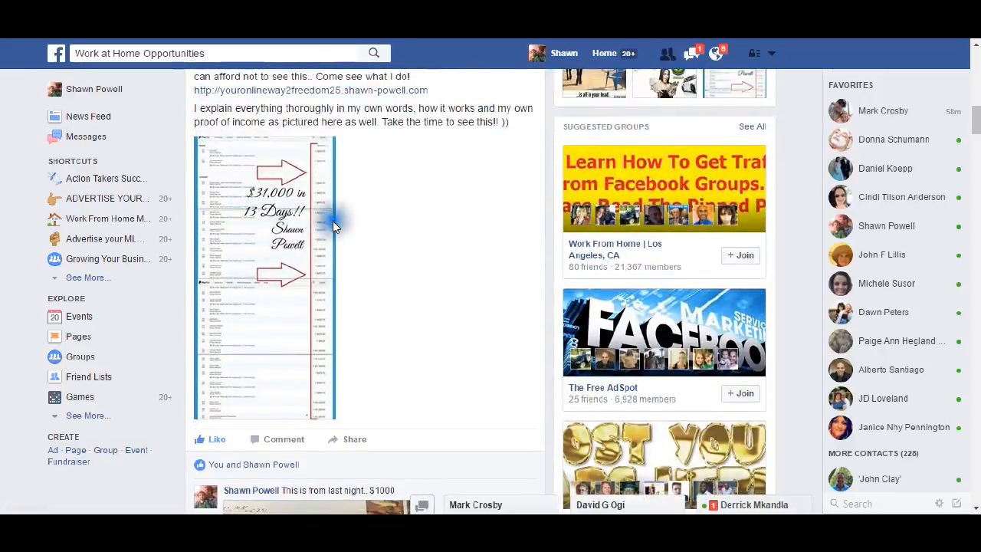
{"action": "mouse_move", "coordinate": [448, 266]}
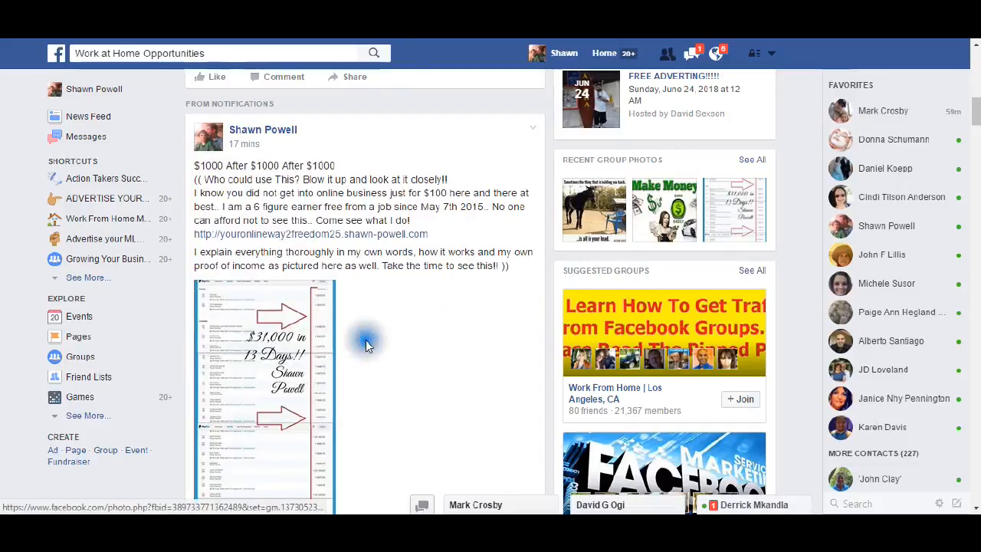
{"action": "mouse_move", "coordinate": [420, 388]}
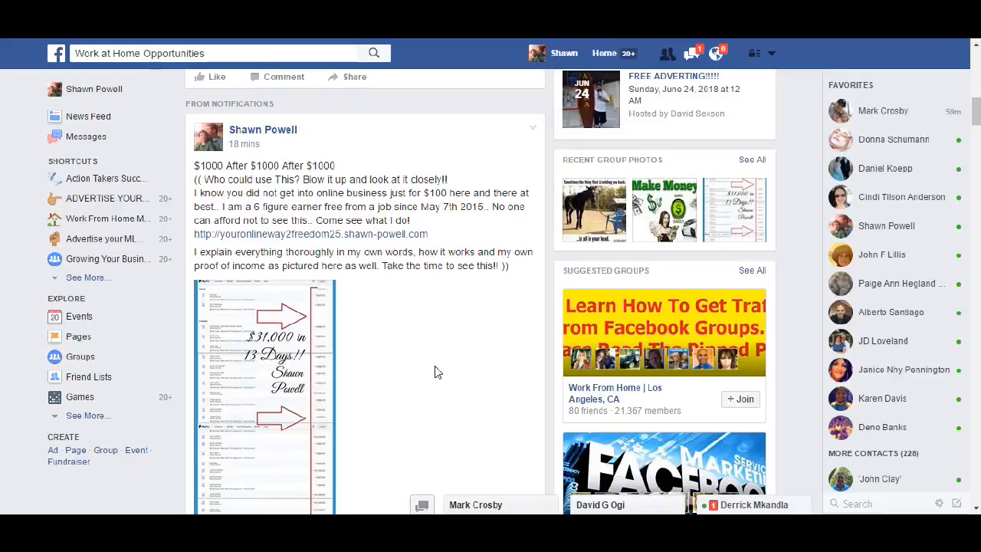
{"action": "mouse_move", "coordinate": [441, 375]}
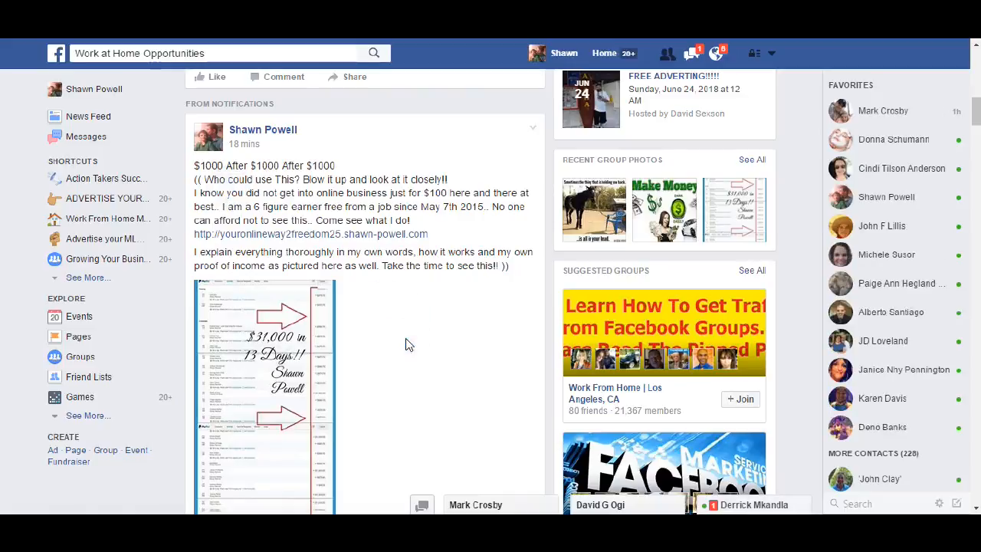
{"action": "mouse_move", "coordinate": [411, 373]}
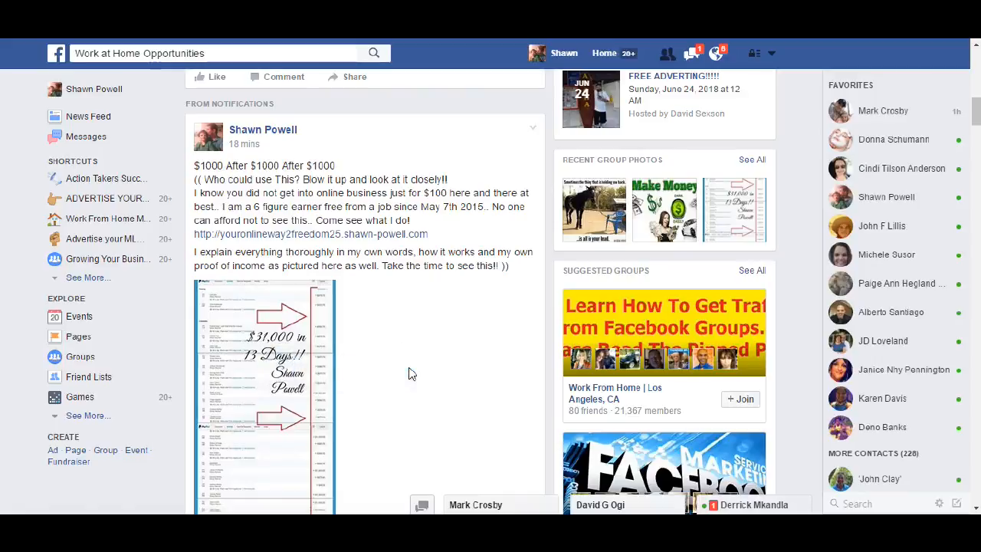
{"action": "scroll", "scroll_direction": "down", "scroll_amount": 3}
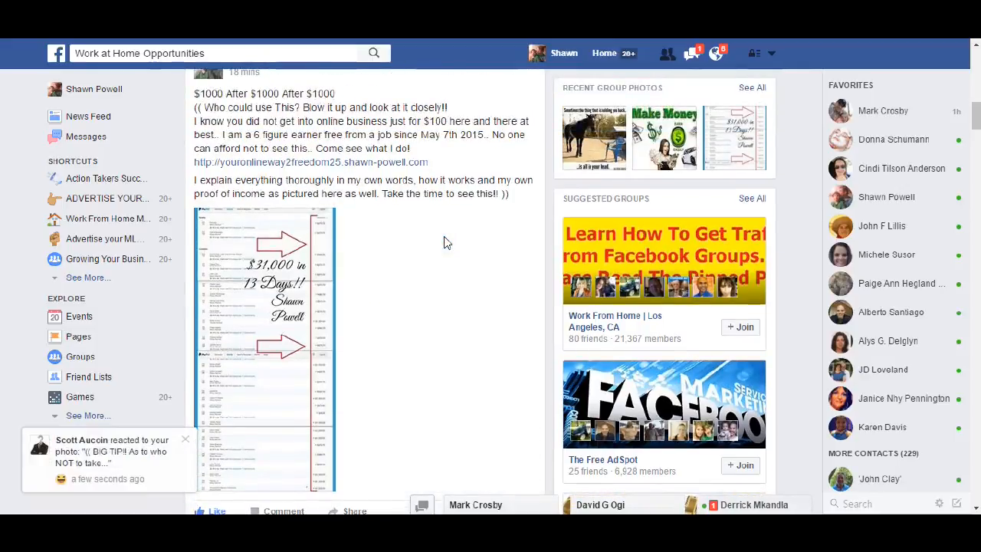
{"action": "mouse_move", "coordinate": [306, 337]}
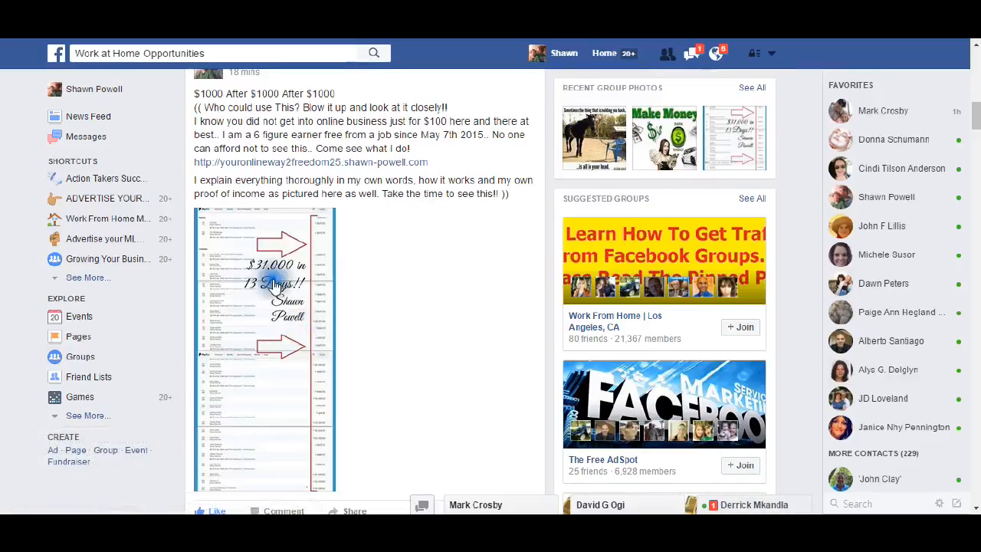
{"action": "mouse_move", "coordinate": [261, 276]}
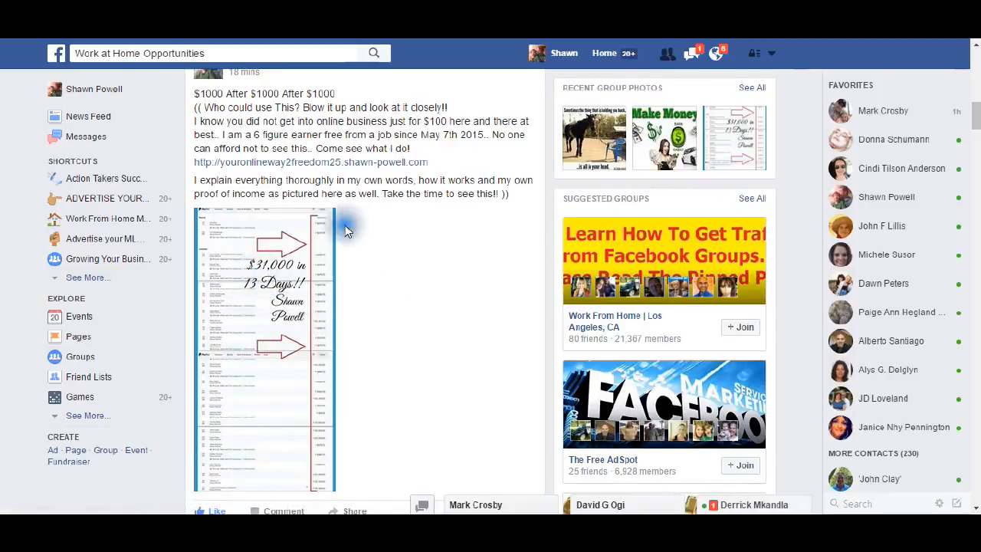
{"action": "mouse_move", "coordinate": [354, 274]}
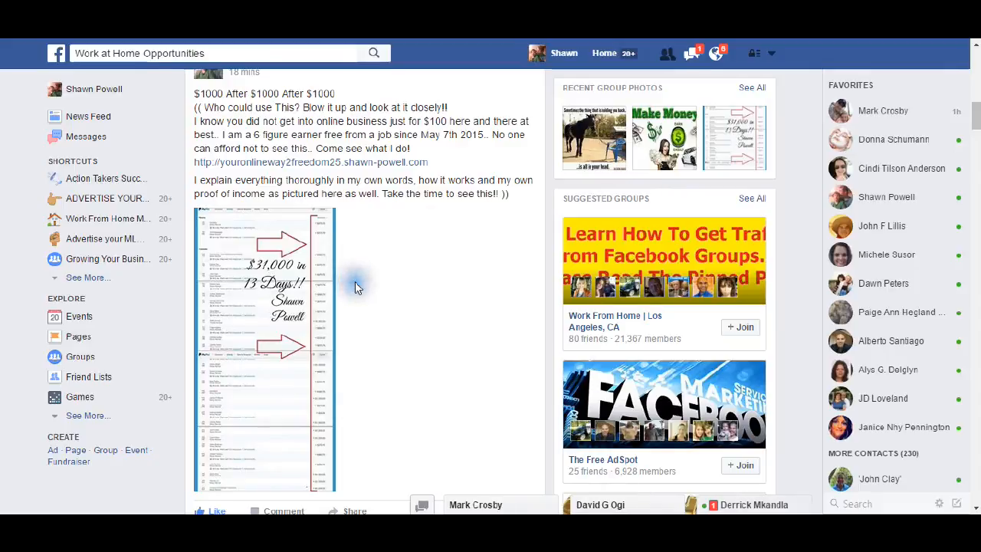
{"action": "mouse_move", "coordinate": [397, 256]}
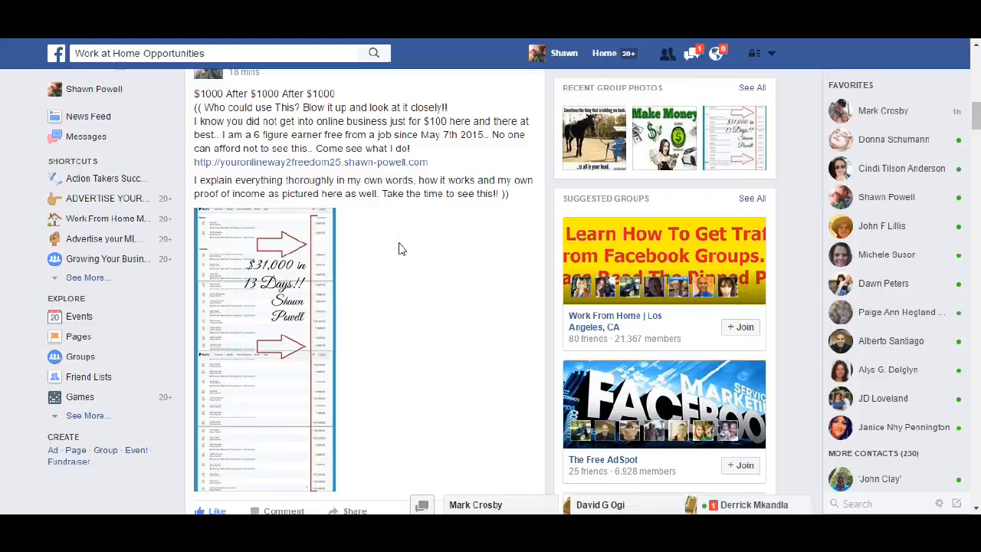
{"action": "mouse_move", "coordinate": [345, 277]}
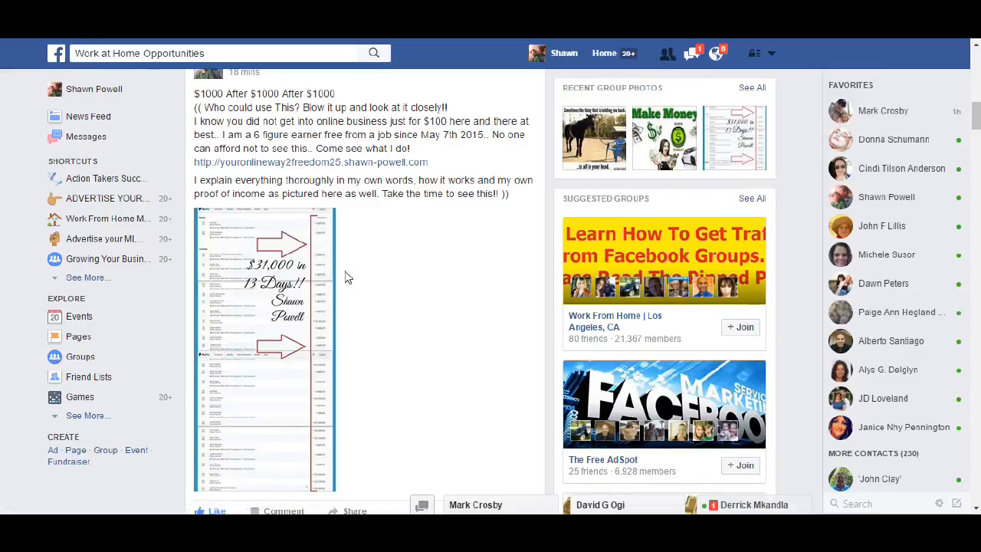
{"action": "double_click", "coordinate": [285, 107]}
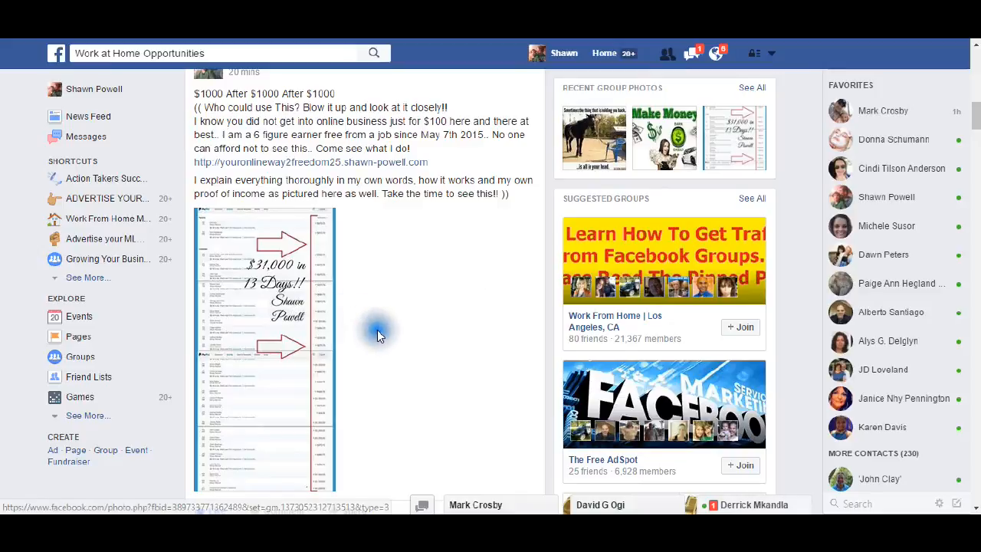
Step: Scroll down through the payment-proof comments to the Tech4U $1,000 PayPal comment and comment box
{"action": "scroll", "scroll_direction": "down", "scroll_amount": 3}
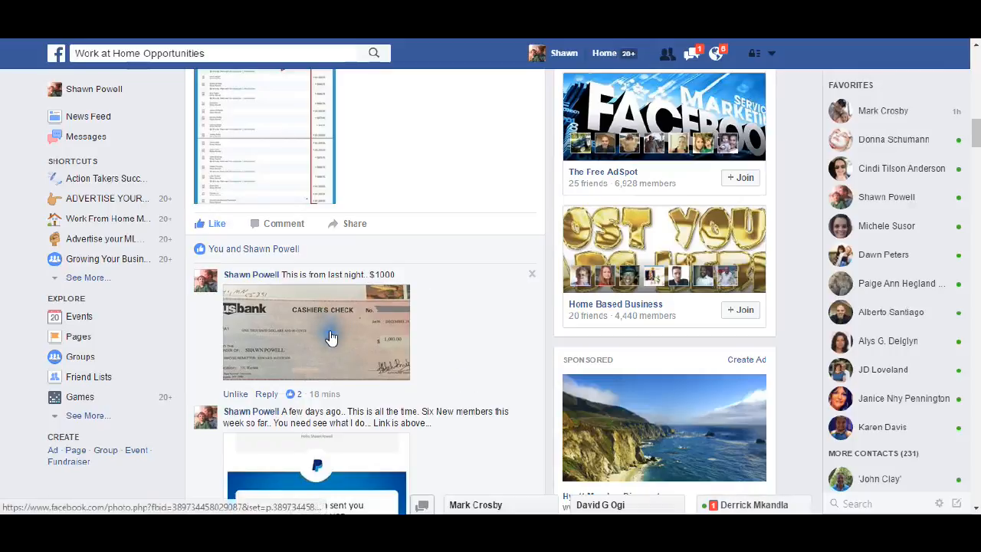
{"action": "mouse_move", "coordinate": [436, 320]}
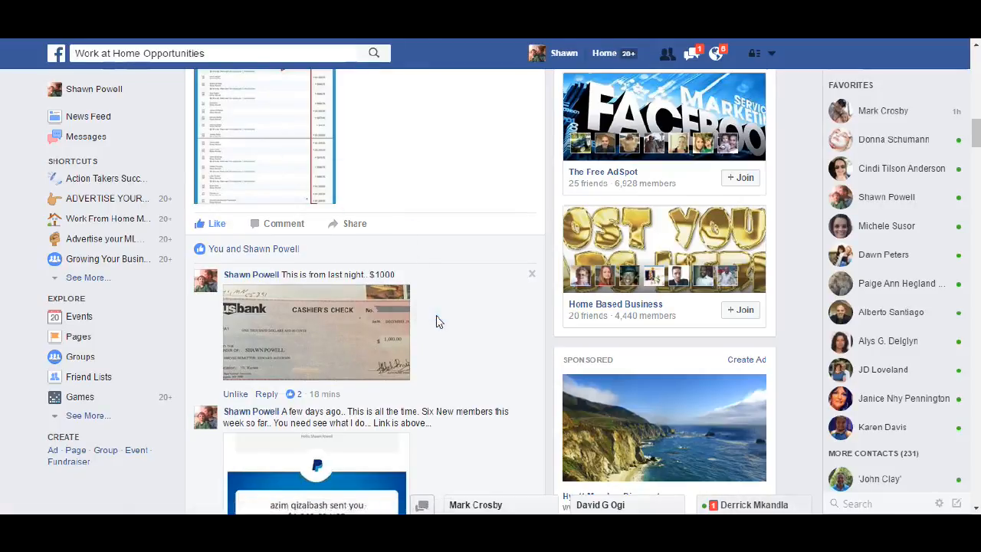
{"action": "scroll", "scroll_direction": "down", "scroll_amount": 3}
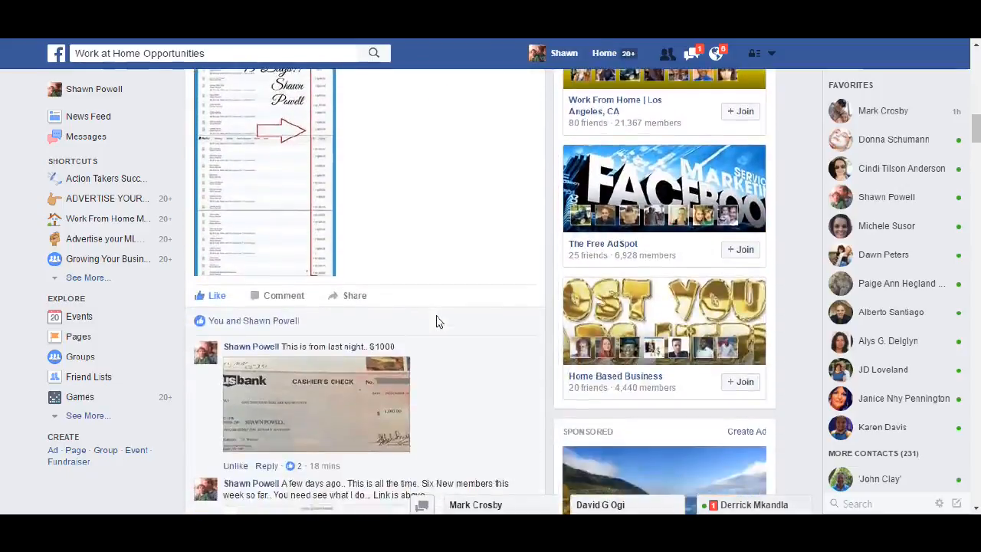
{"action": "scroll", "scroll_direction": "down", "scroll_amount": 3}
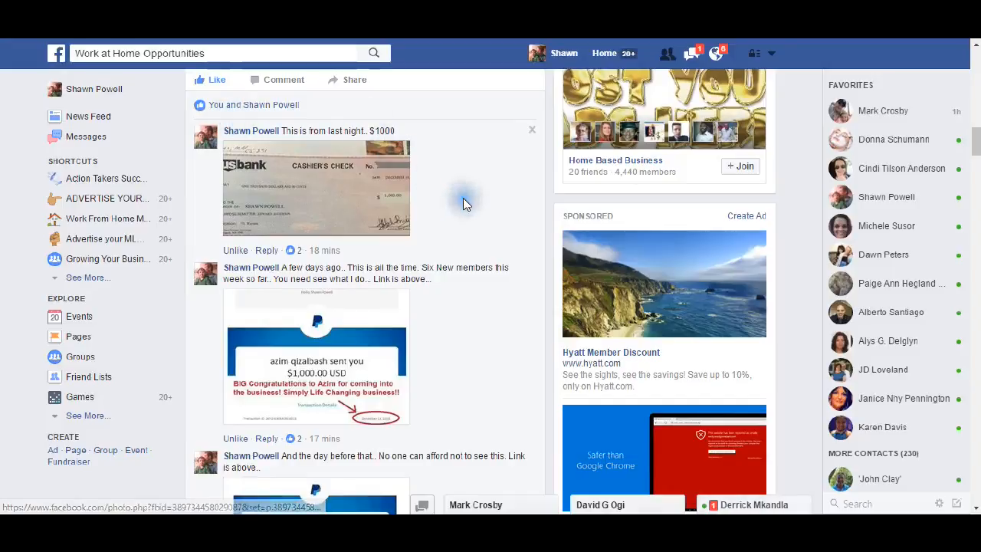
{"action": "mouse_move", "coordinate": [476, 348]}
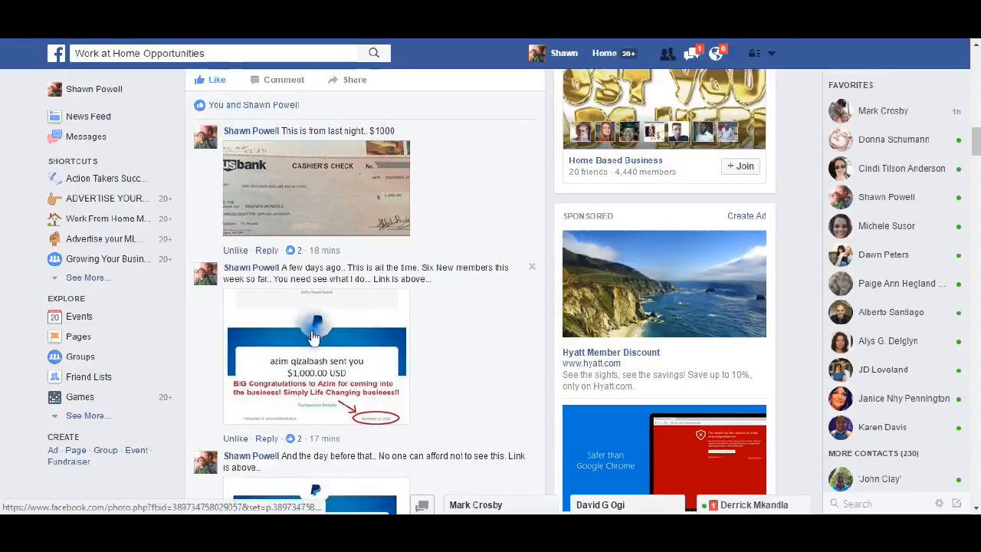
{"action": "scroll", "scroll_direction": "down", "scroll_amount": 3}
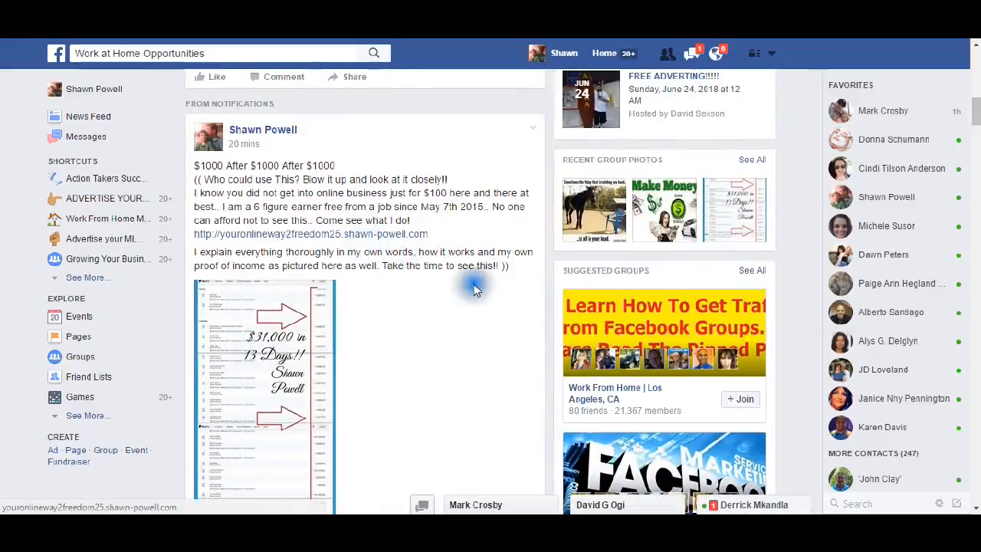
{"action": "scroll", "scroll_direction": "down", "scroll_amount": 3}
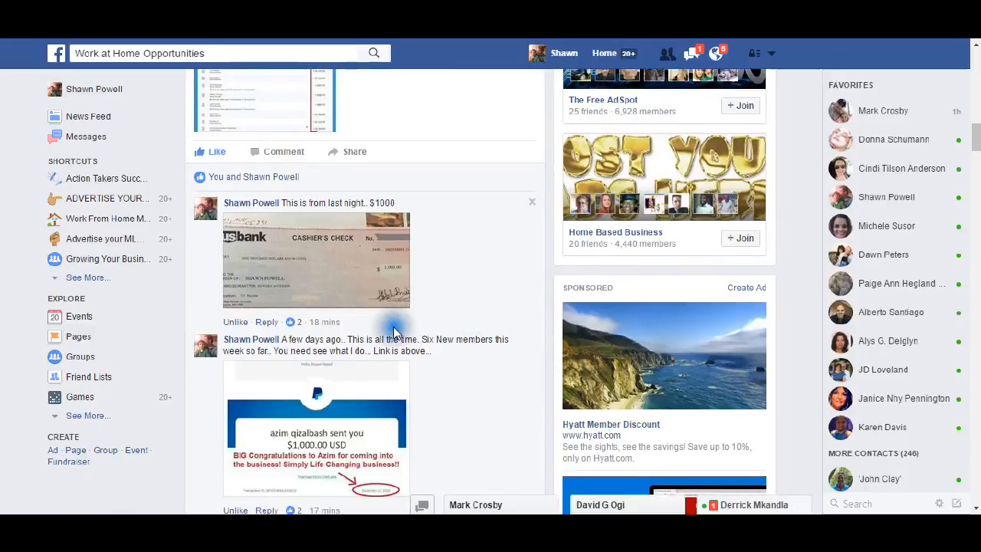
{"action": "scroll", "scroll_direction": "down", "scroll_amount": 3}
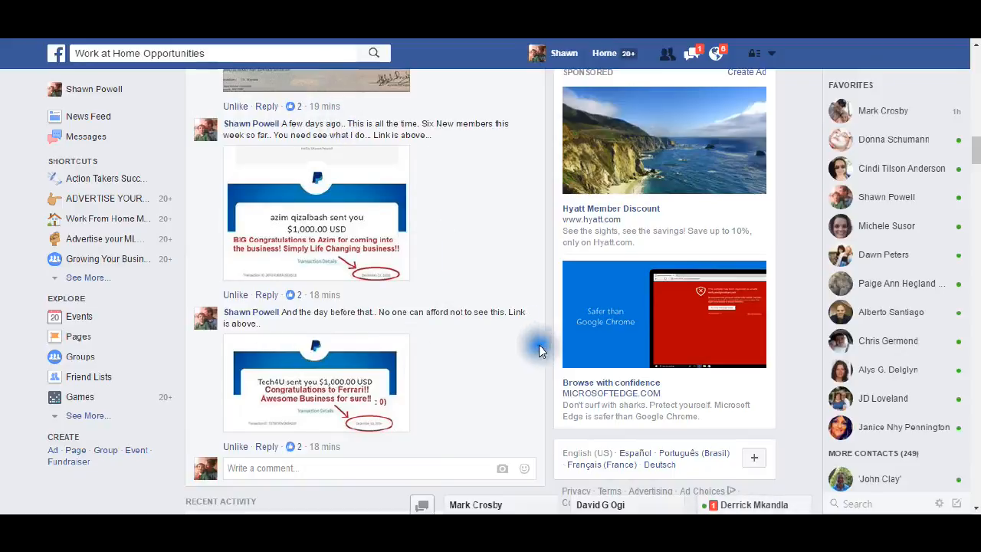
{"action": "mouse_move", "coordinate": [418, 318]}
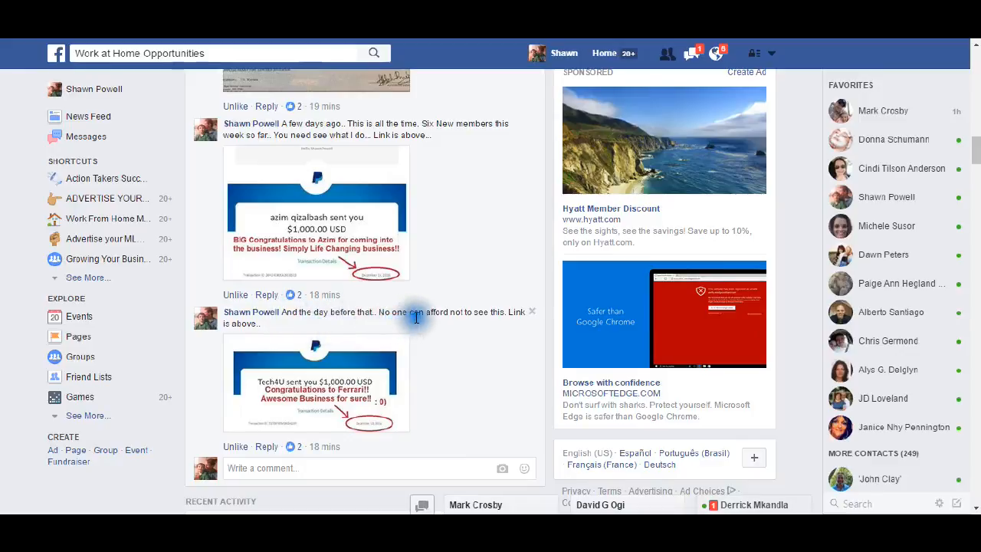
{"action": "mouse_move", "coordinate": [264, 330]}
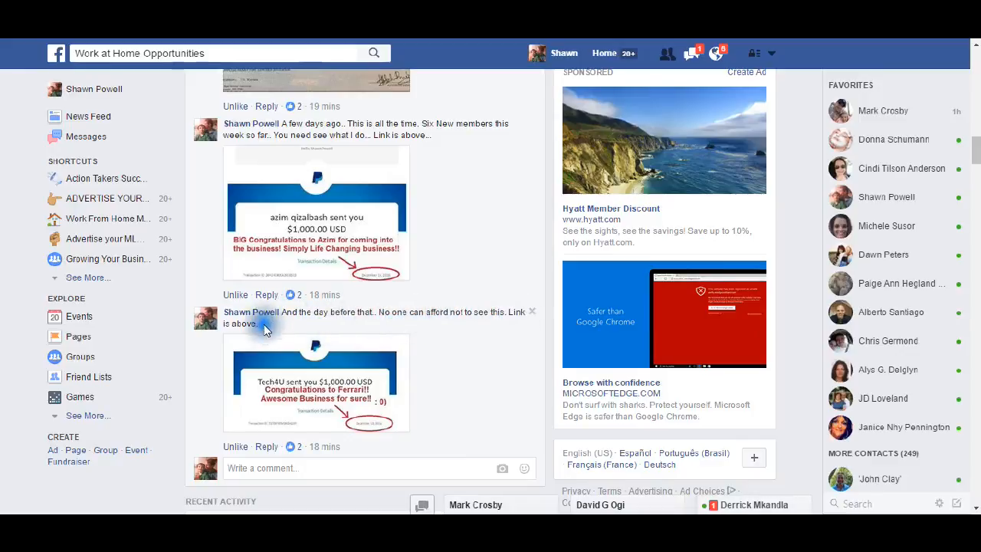
{"action": "scroll", "scroll_direction": "down", "scroll_amount": 3}
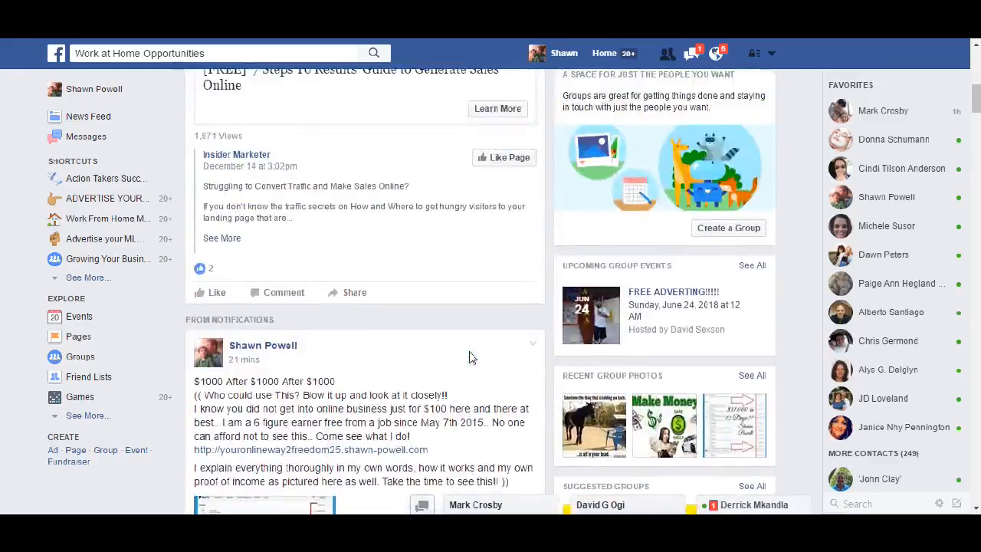
{"action": "scroll", "scroll_direction": "down", "scroll_amount": 3}
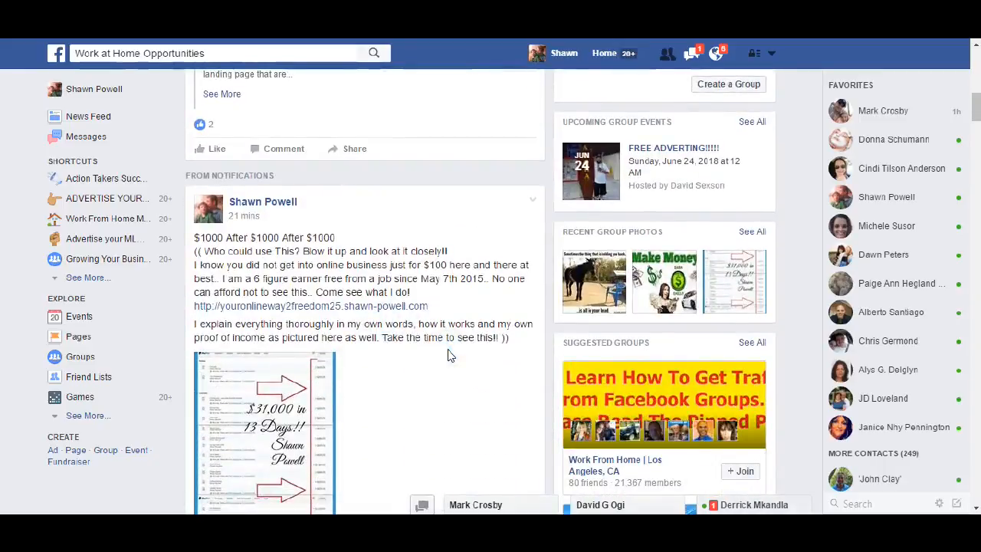
{"action": "scroll", "scroll_direction": "down", "scroll_amount": 3}
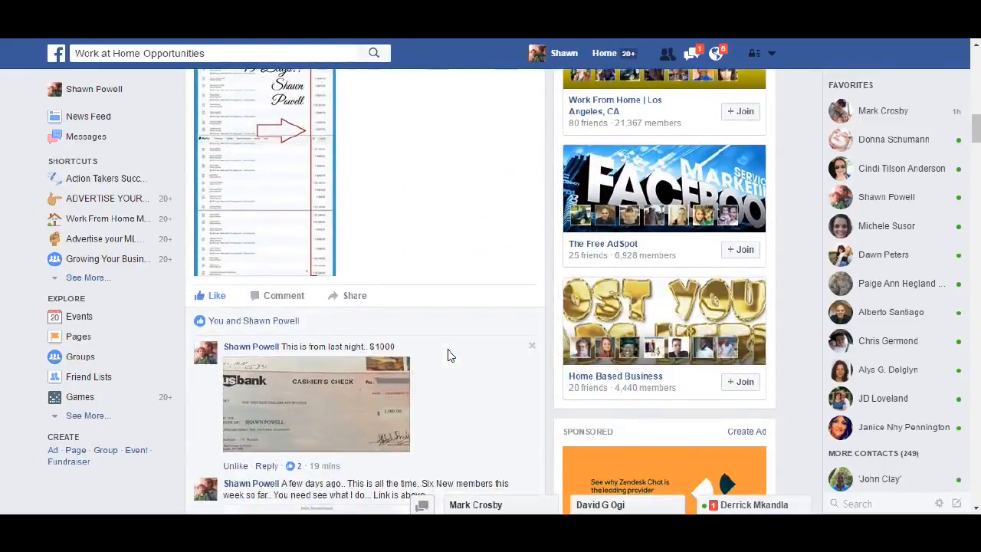
{"action": "scroll", "scroll_direction": "down", "scroll_amount": 3}
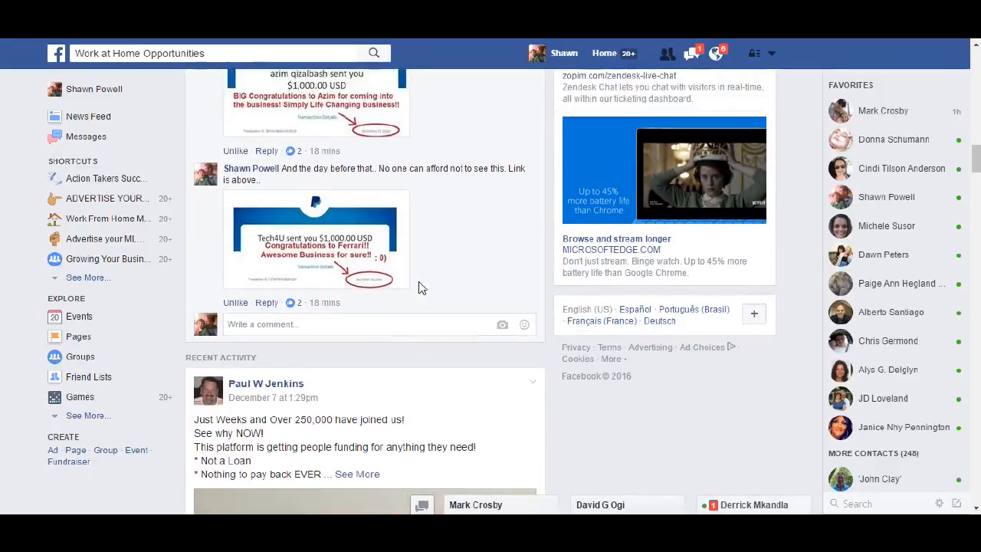
{"action": "scroll", "scroll_direction": "down", "scroll_amount": 3}
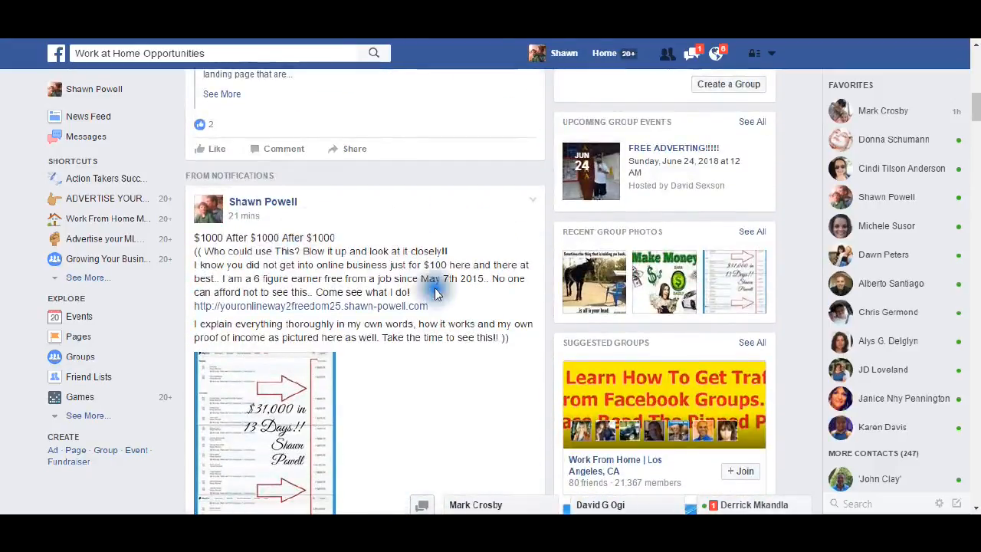
{"action": "mouse_move", "coordinate": [420, 80]}
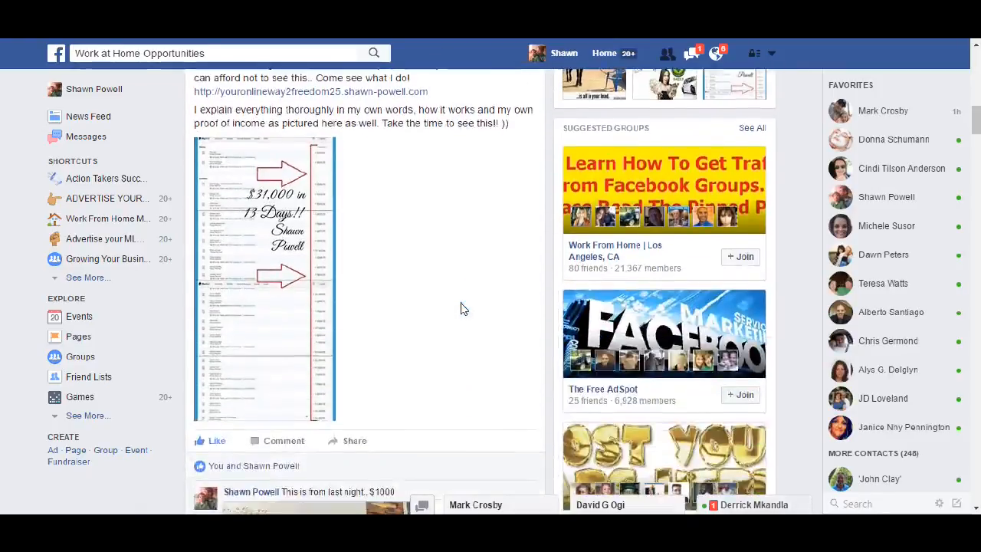
{"action": "scroll", "scroll_direction": "down", "scroll_amount": 3}
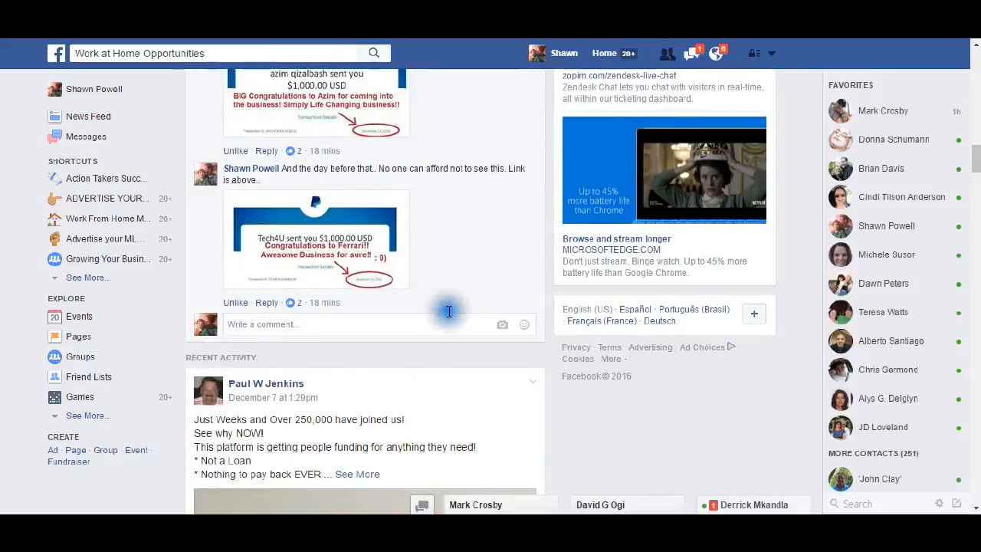
{"action": "mouse_move", "coordinate": [403, 238]}
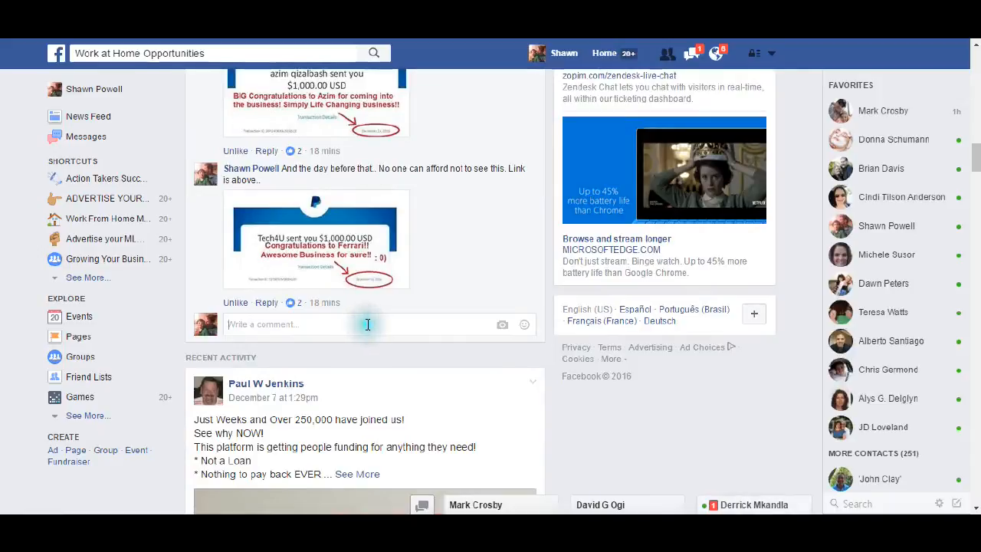
Step: Type the comment "And two more sign ups today.." on the post
{"action": "type", "text": "And two"}
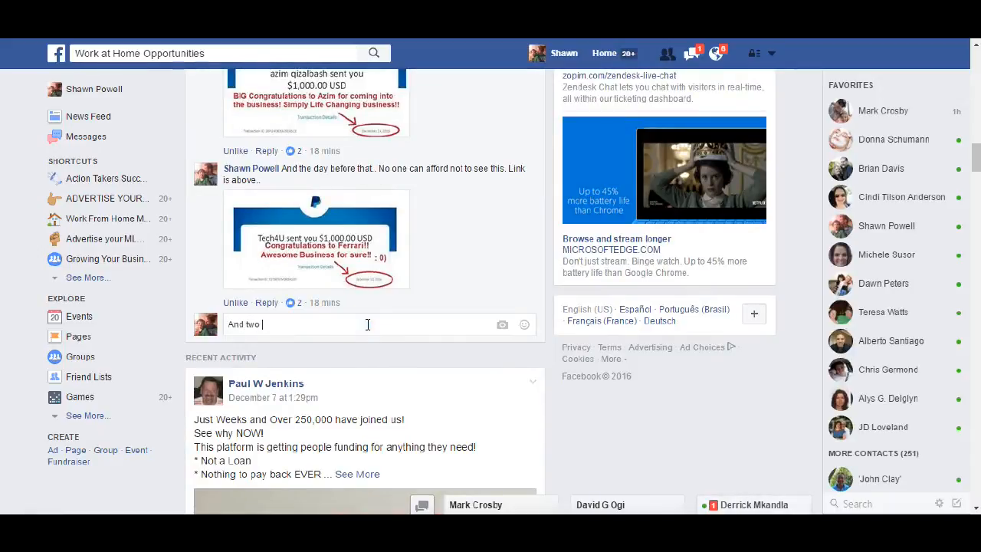
{"action": "type", "text": "more sign ups"}
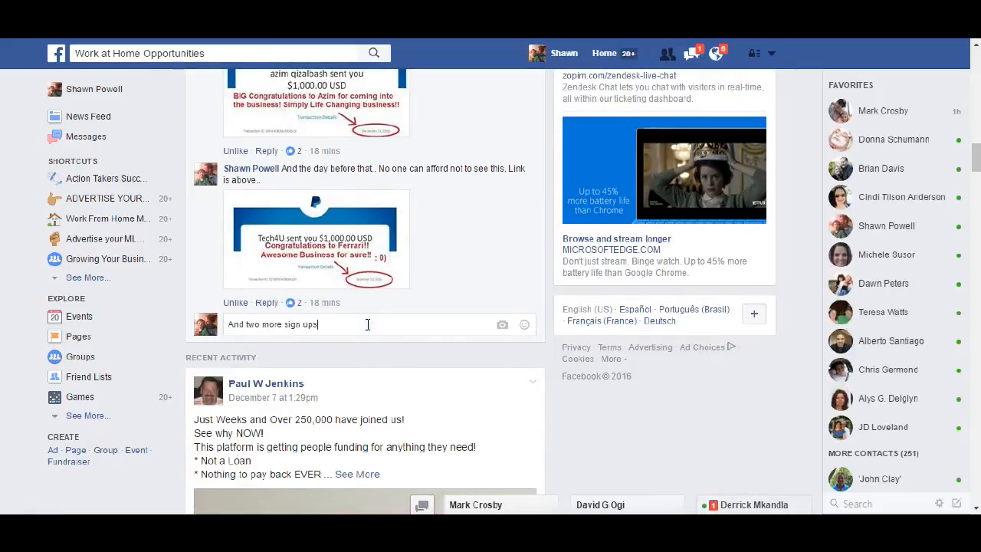
{"action": "type", "text": "today.."}
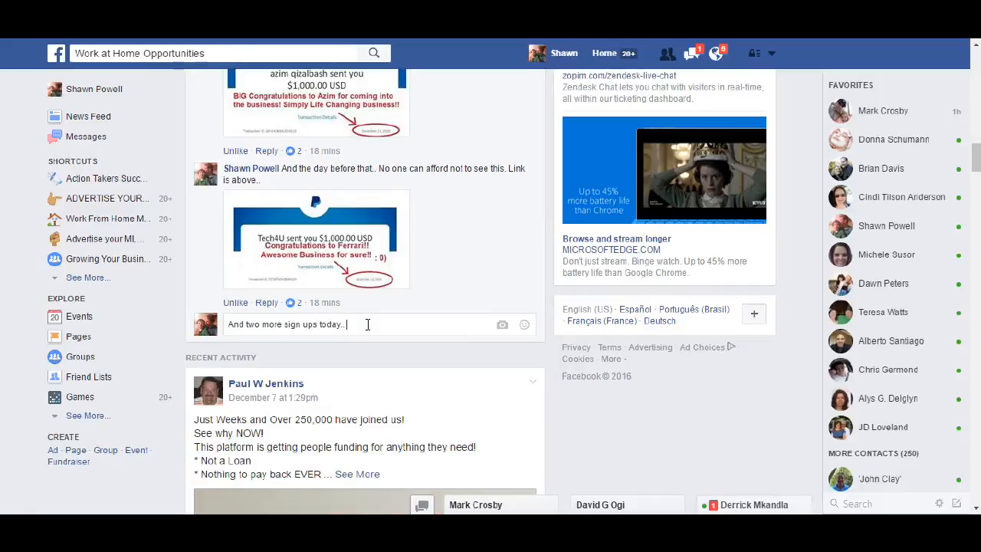
{"action": "type", "text": ": 0) T"}
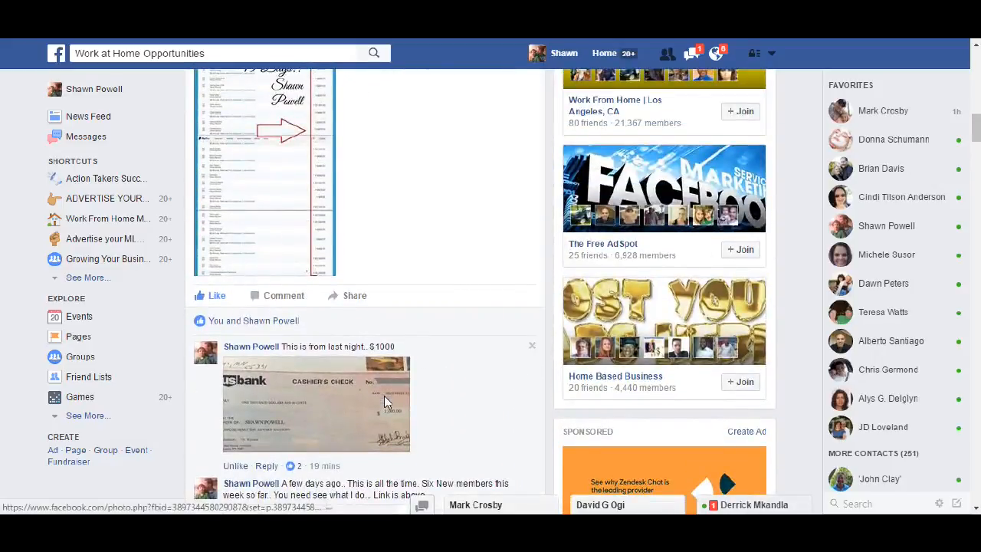
{"action": "scroll", "scroll_direction": "down", "scroll_amount": 3}
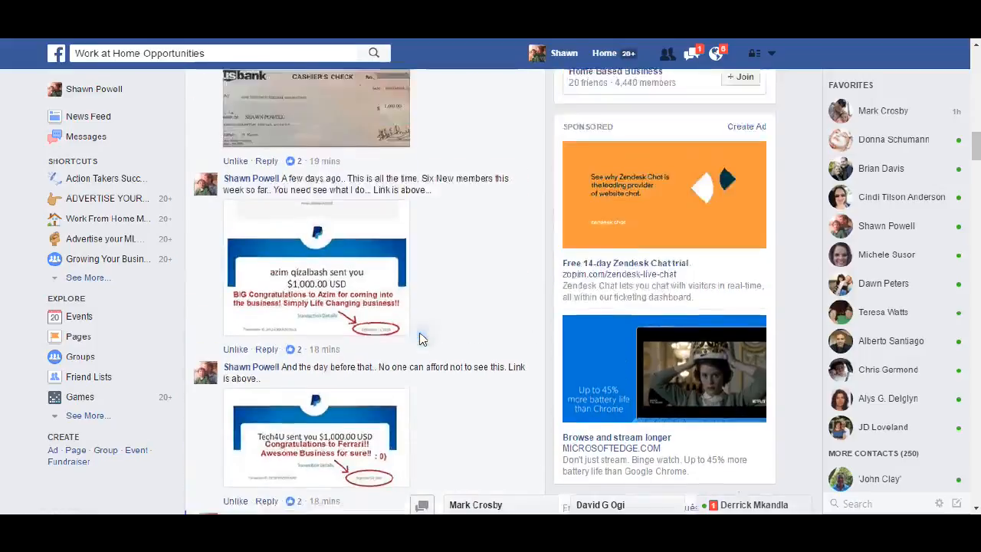
{"action": "scroll", "scroll_direction": "up", "scroll_amount": 3}
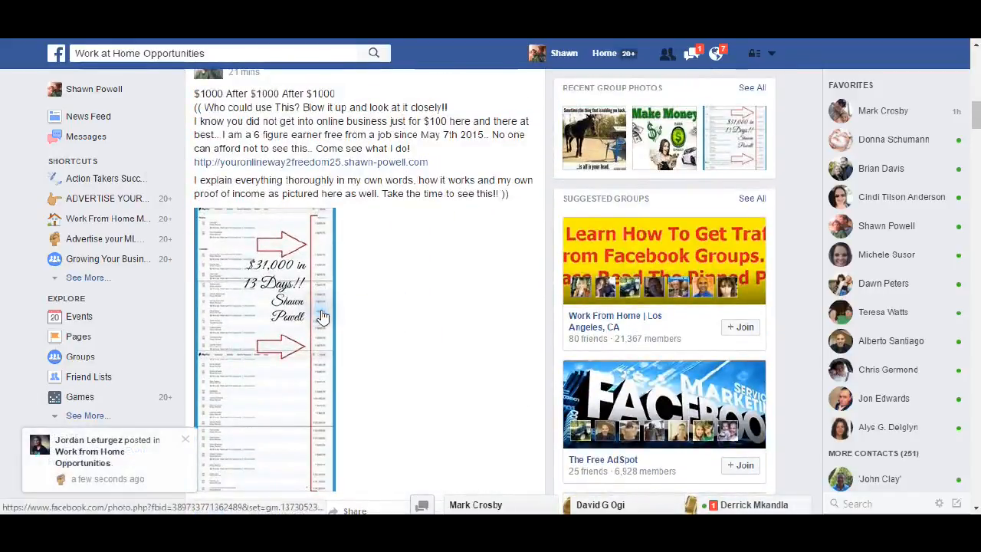
{"action": "scroll", "scroll_direction": "down", "scroll_amount": 3}
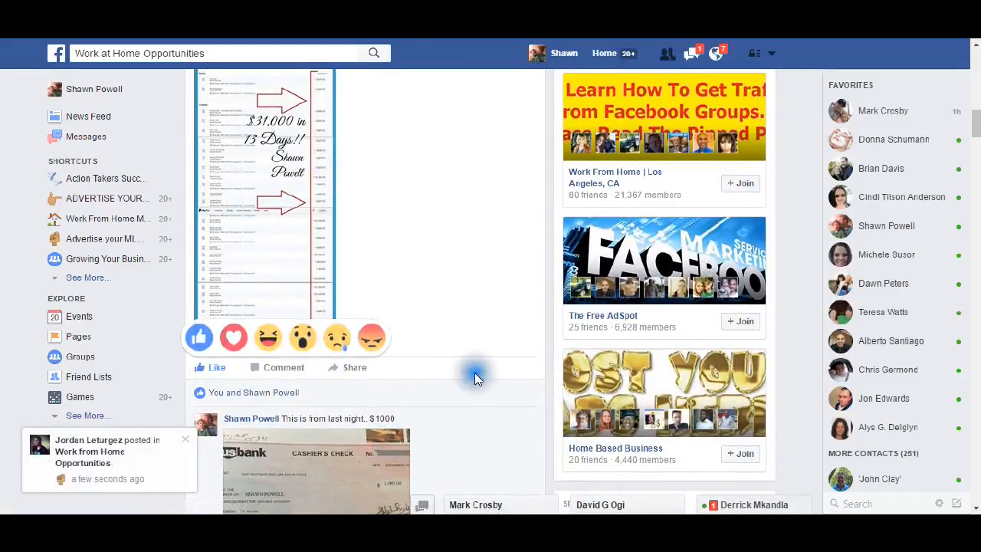
{"action": "mouse_move", "coordinate": [487, 341]}
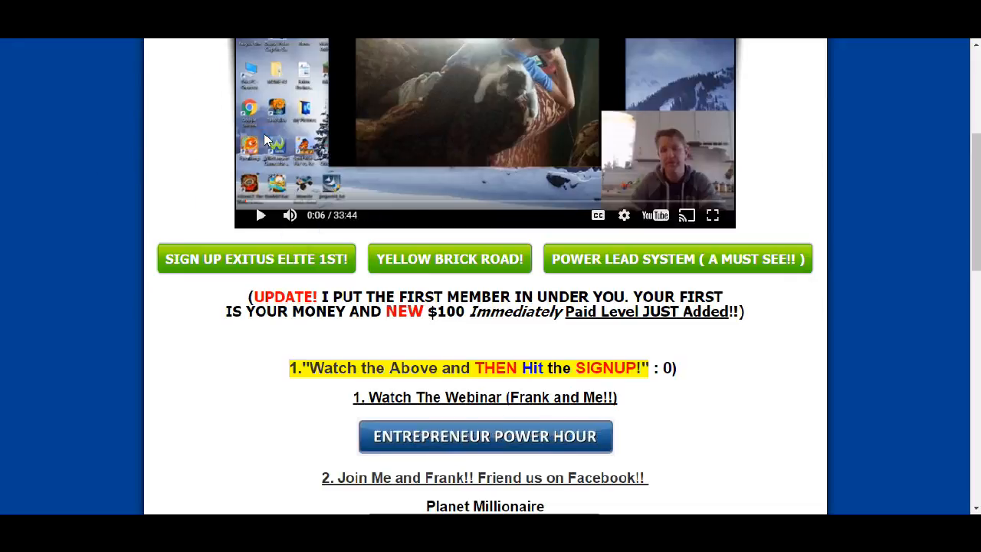
{"action": "mouse_move", "coordinate": [912, 355]}
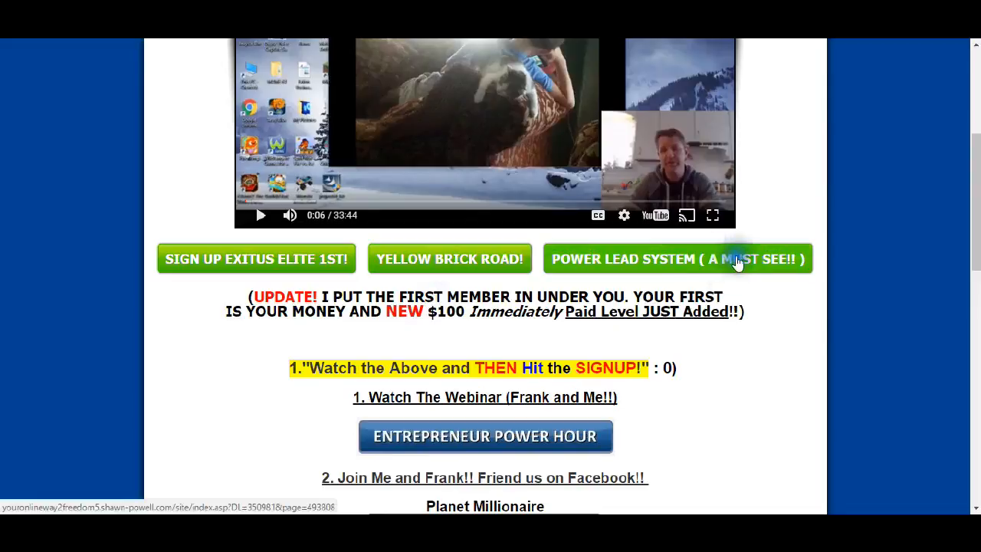
{"action": "mouse_move", "coordinate": [245, 259]}
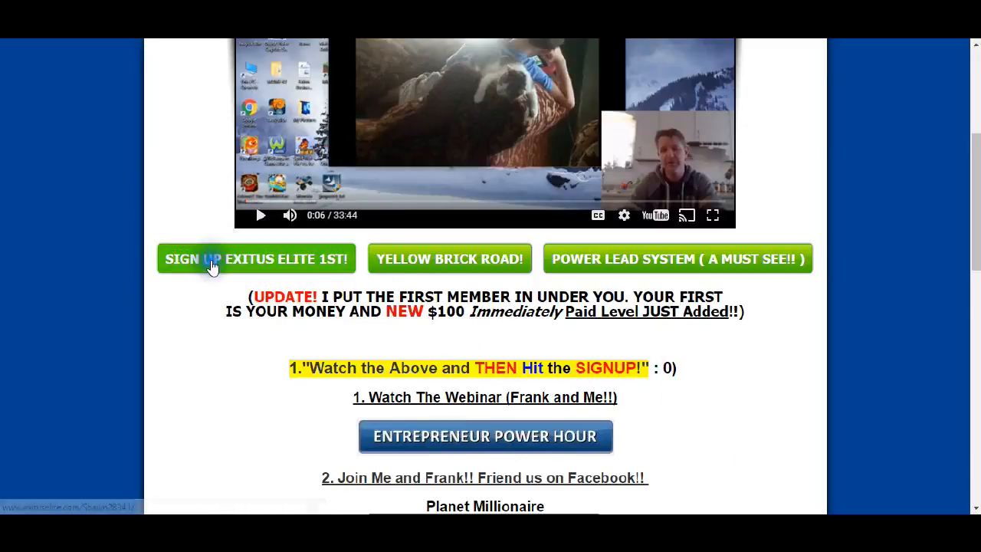
{"action": "mouse_move", "coordinate": [248, 282]}
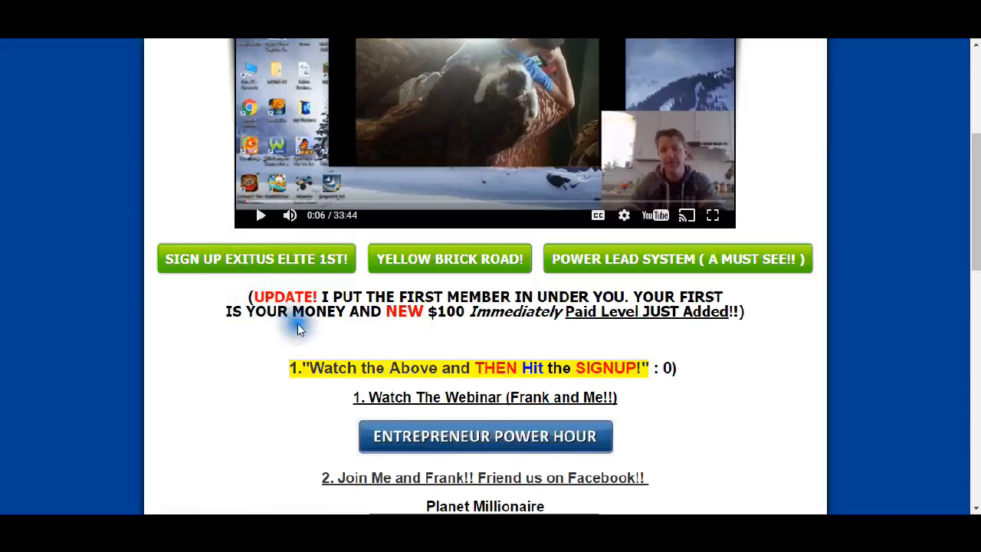
{"action": "mouse_move", "coordinate": [256, 258]}
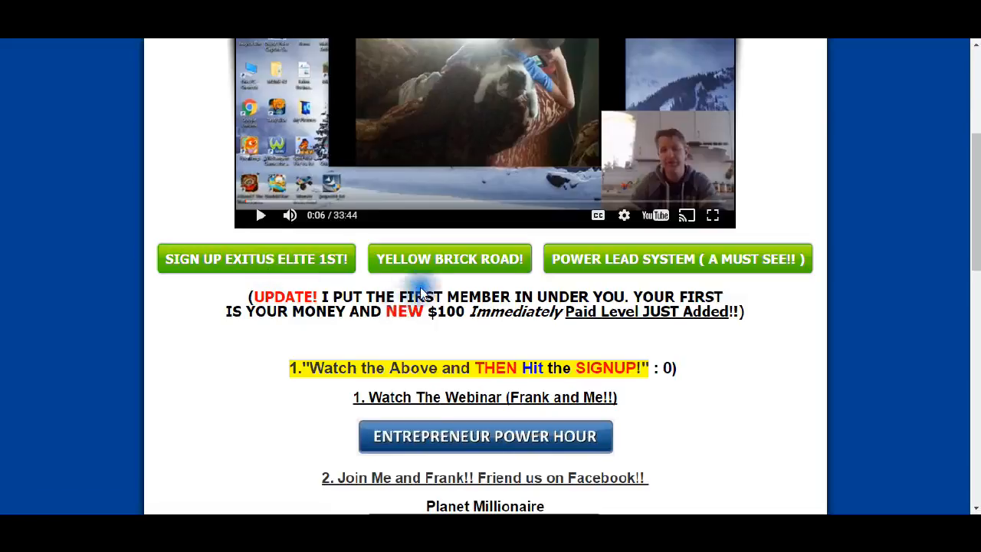
Step: Scroll the Shawn Powell landing page to view its headline and intro video
{"action": "scroll", "scroll_direction": "up", "scroll_amount": 3}
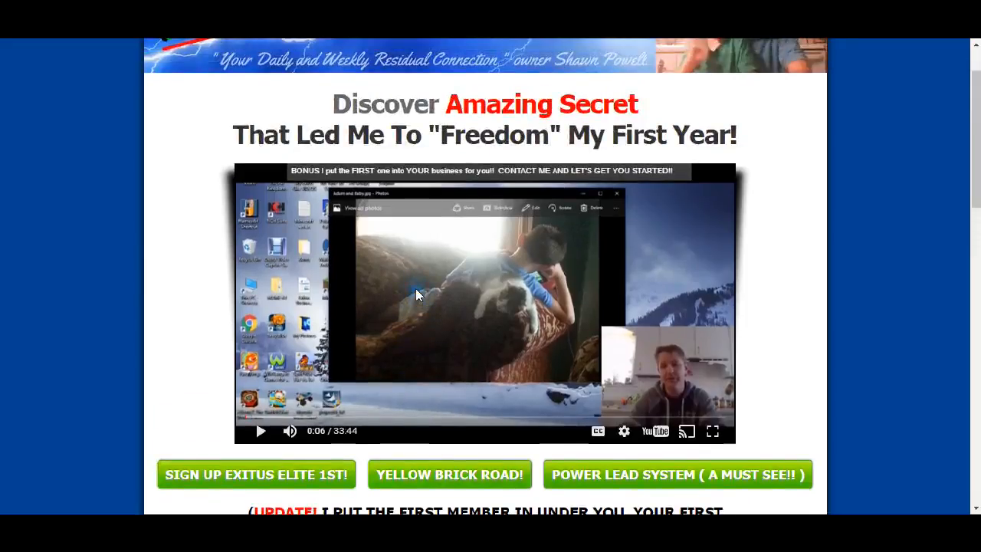
{"action": "scroll", "scroll_direction": "down", "scroll_amount": 3}
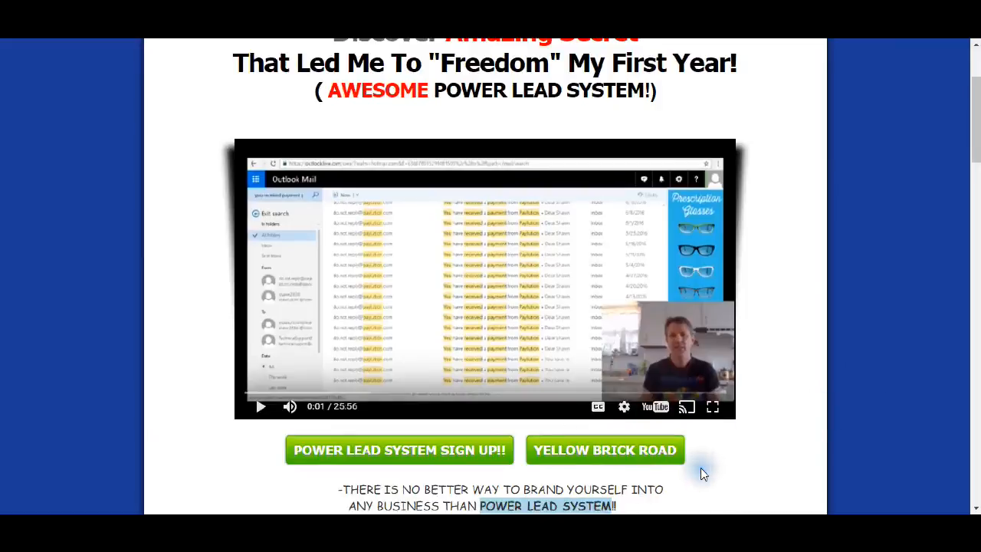
{"action": "mouse_move", "coordinate": [684, 437]}
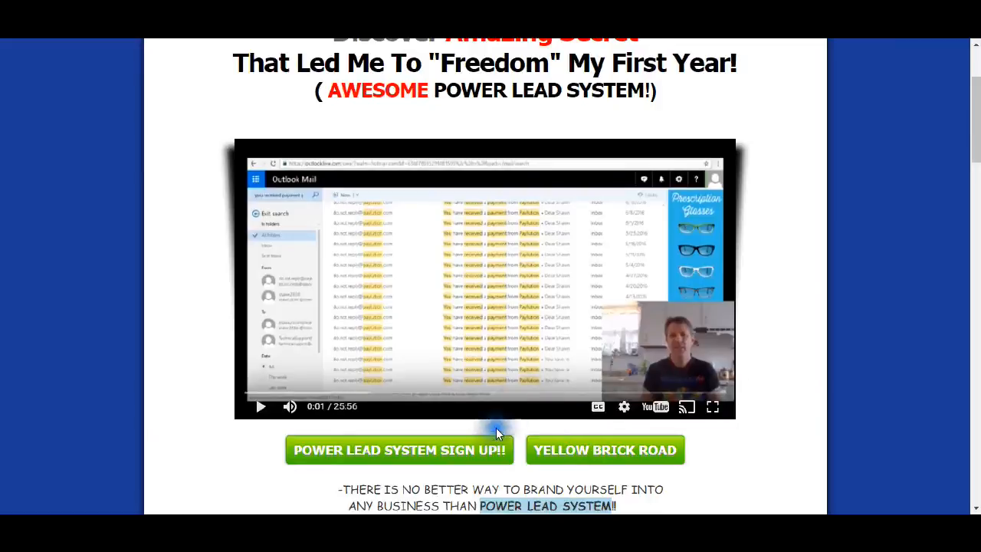
{"action": "mouse_move", "coordinate": [705, 474]}
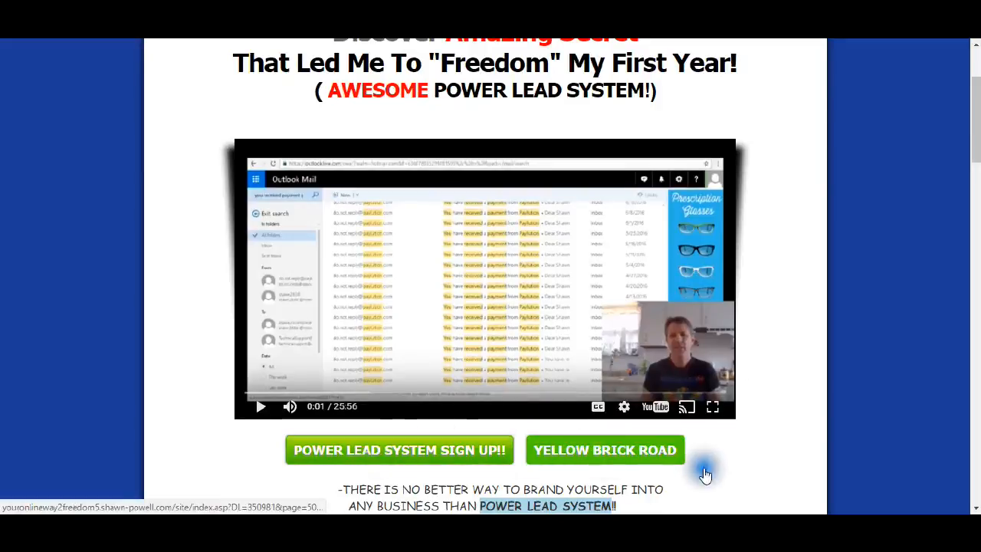
{"action": "mouse_move", "coordinate": [781, 482]}
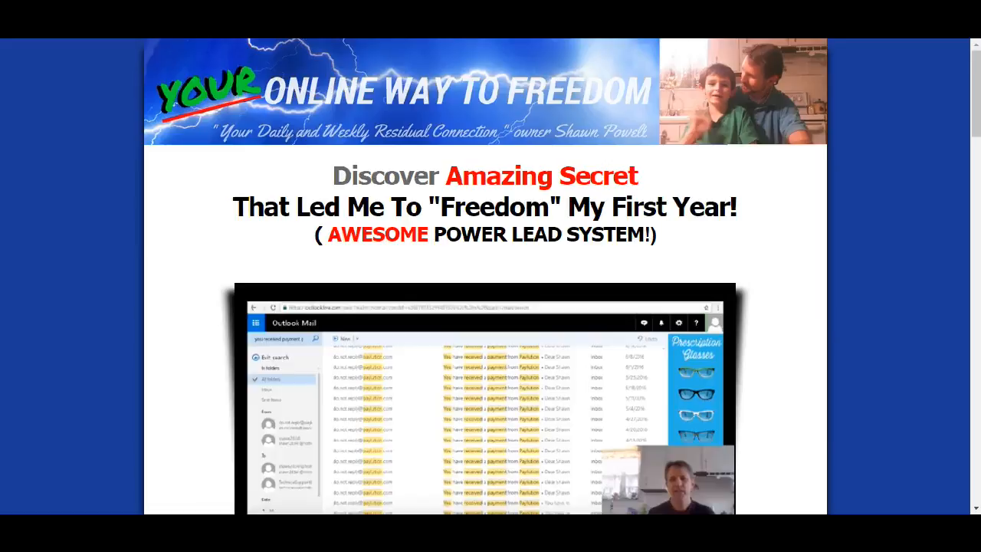
Step: Scroll through the Power Lead System page and its 33-minute bonus video
{"action": "scroll", "scroll_direction": "down", "scroll_amount": 3}
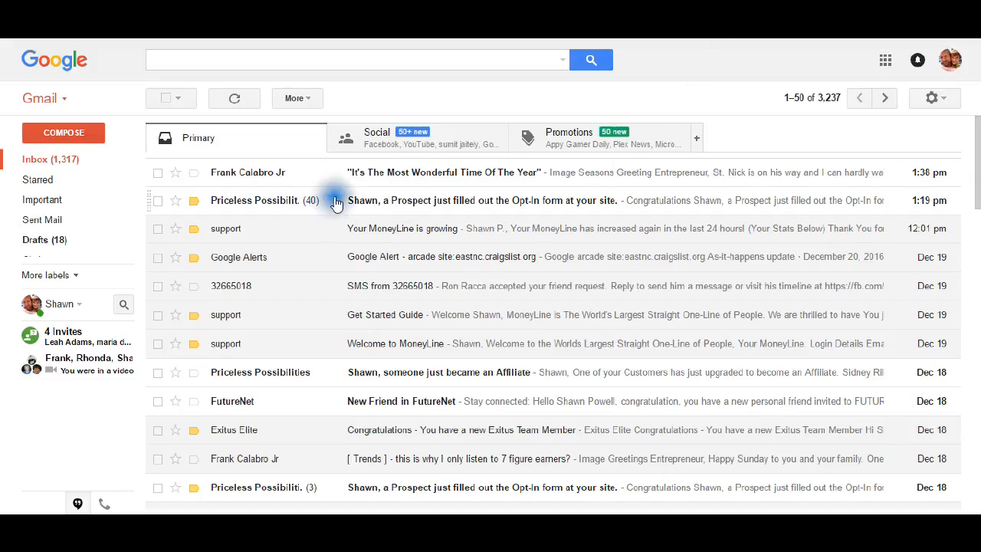
{"action": "mouse_move", "coordinate": [249, 129]}
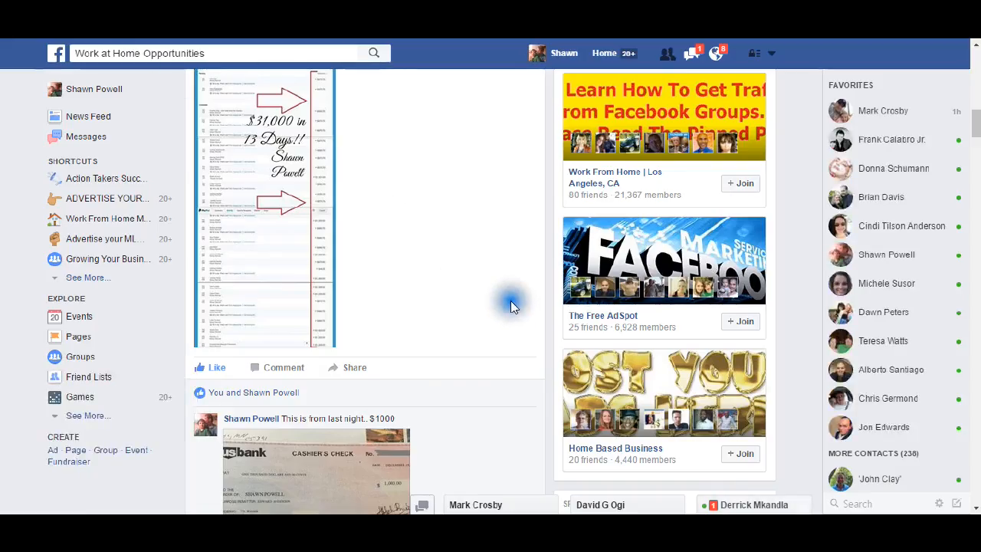
{"action": "scroll", "scroll_direction": "down", "scroll_amount": 3}
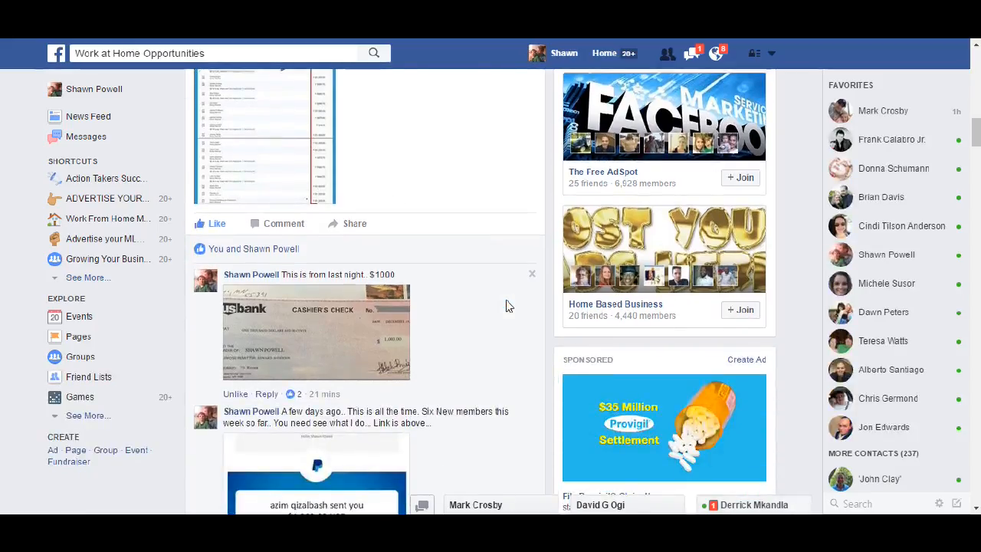
{"action": "scroll", "scroll_direction": "down", "scroll_amount": 3}
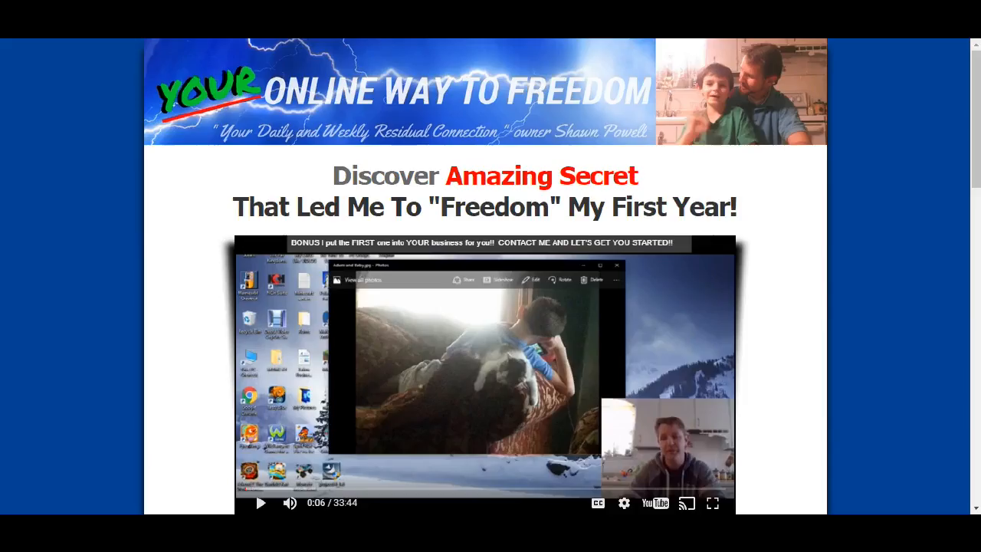
Step: Scroll to the Exitus Elite, Yellow Brick Road and Power Lead System buttons
{"action": "scroll", "scroll_direction": "down", "scroll_amount": 3}
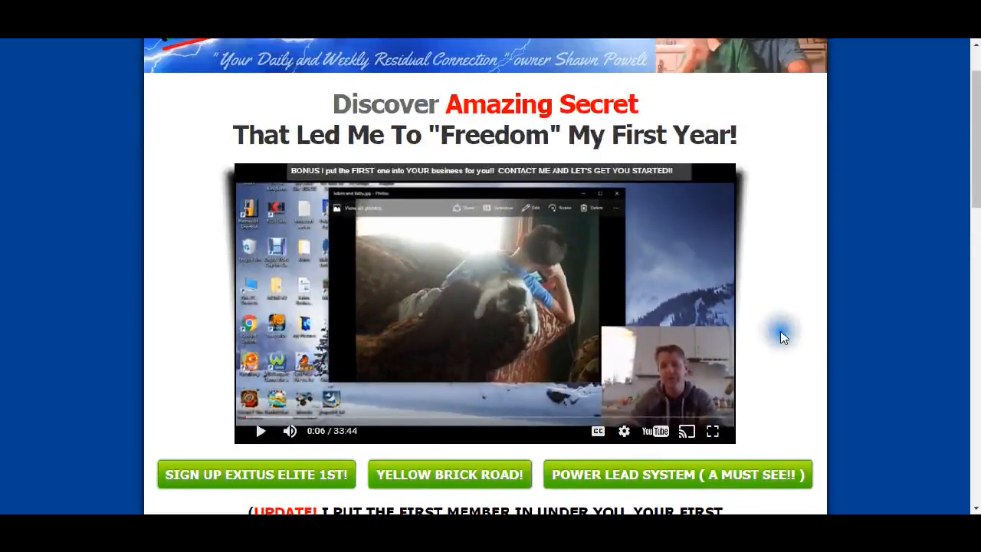
{"action": "mouse_move", "coordinate": [783, 338]}
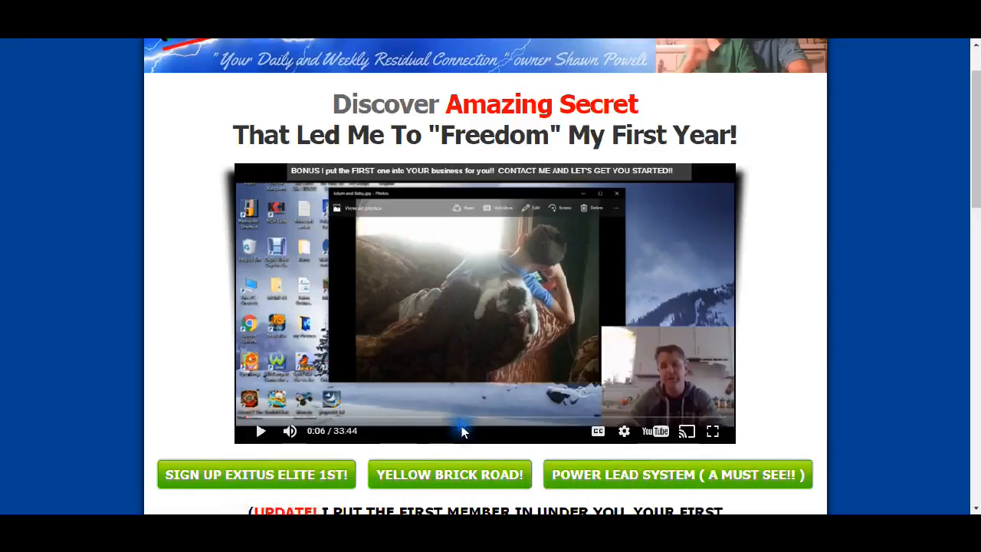
{"action": "mouse_move", "coordinate": [598, 402]}
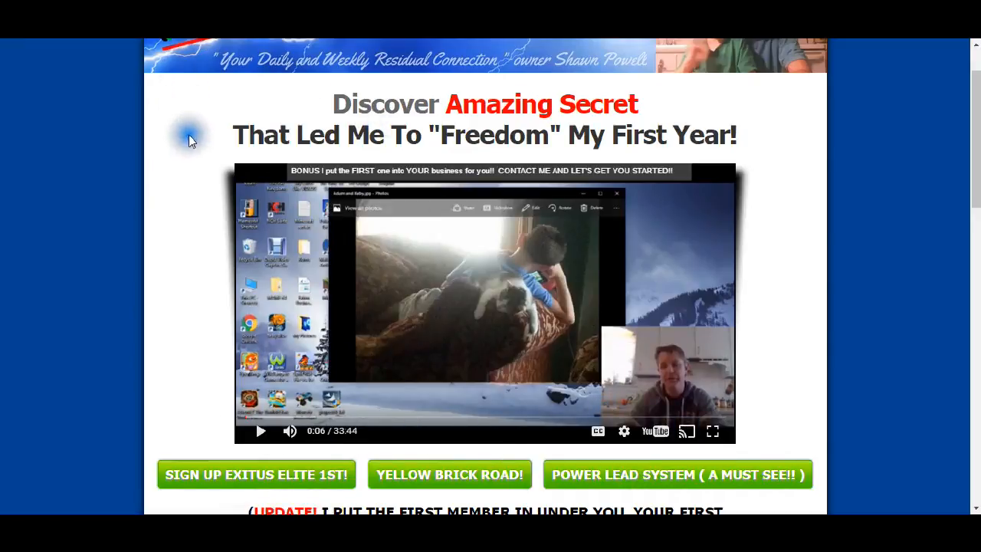
{"action": "mouse_move", "coordinate": [150, 177]}
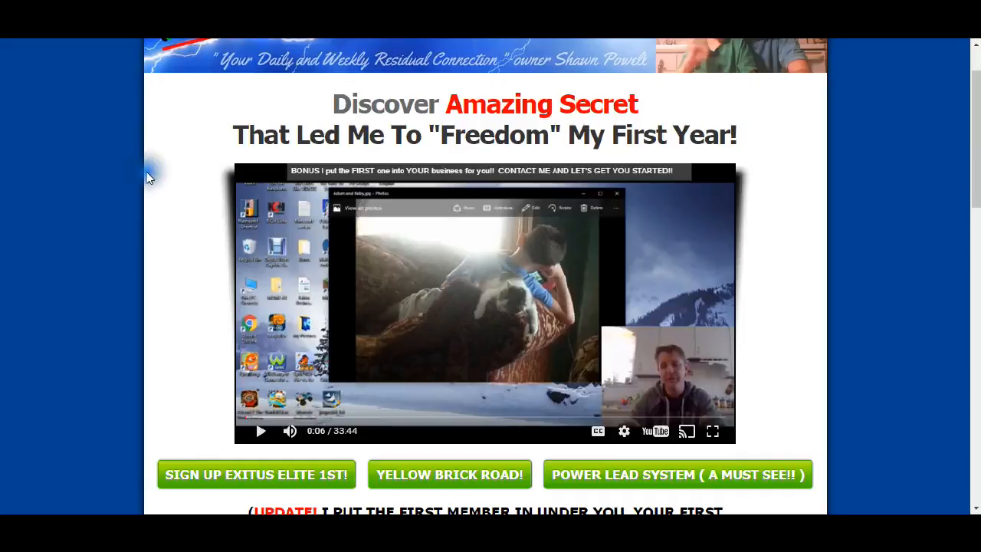
{"action": "mouse_move", "coordinate": [149, 176]}
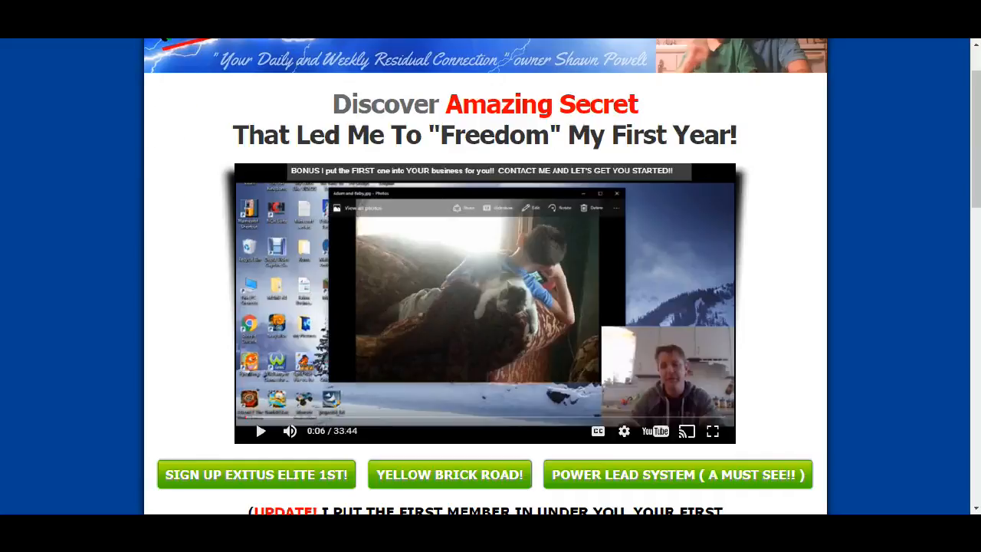
Step: Open the Yellow Brick Road 3.0 page and scroll through its intro video and steps
{"action": "left_click", "coordinate": [449, 474]}
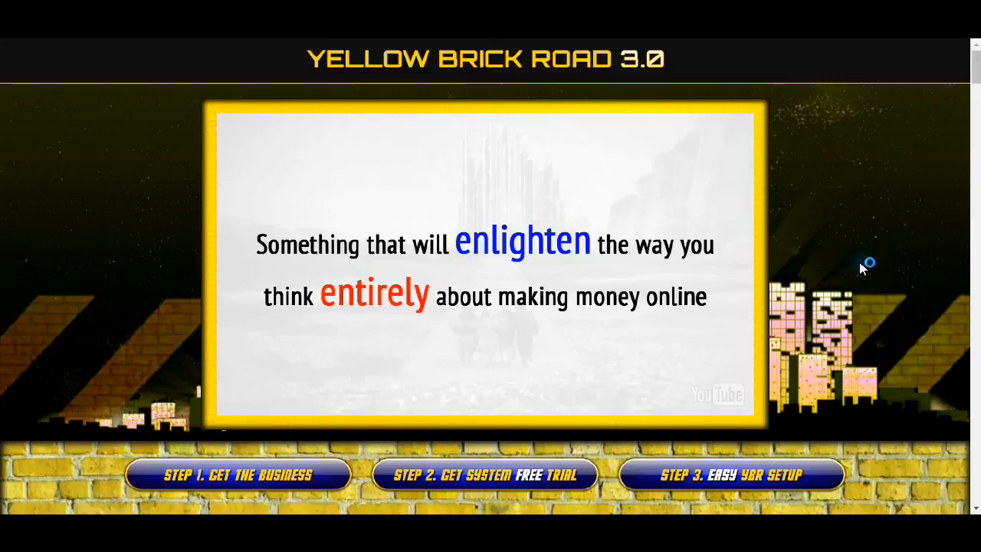
{"action": "scroll", "scroll_direction": "down", "scroll_amount": 3}
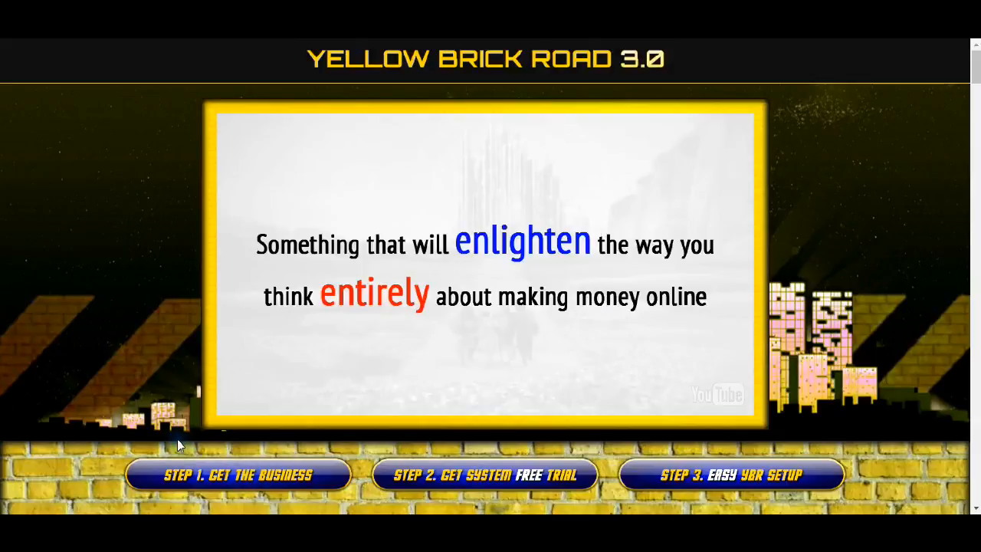
{"action": "mouse_move", "coordinate": [514, 483]}
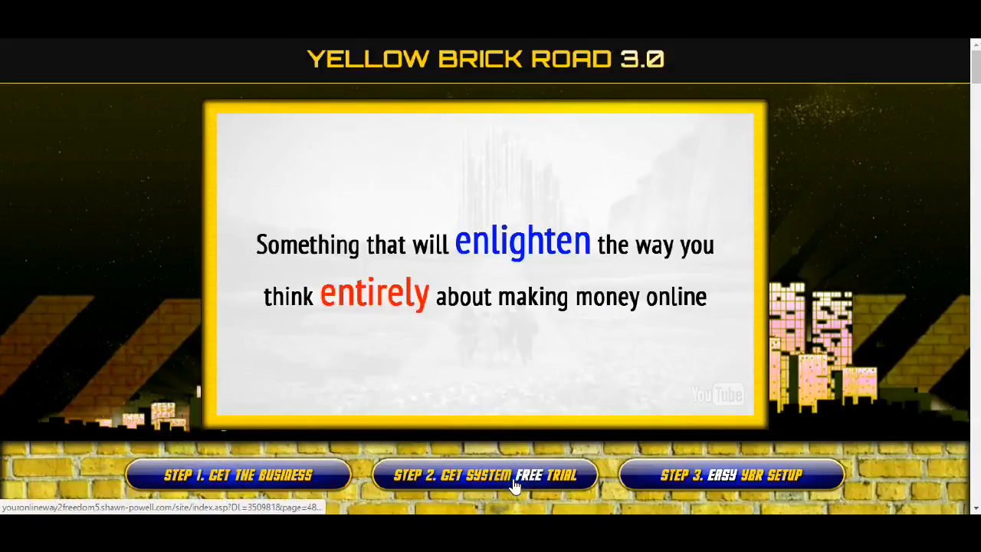
{"action": "scroll", "scroll_direction": "down", "scroll_amount": 3}
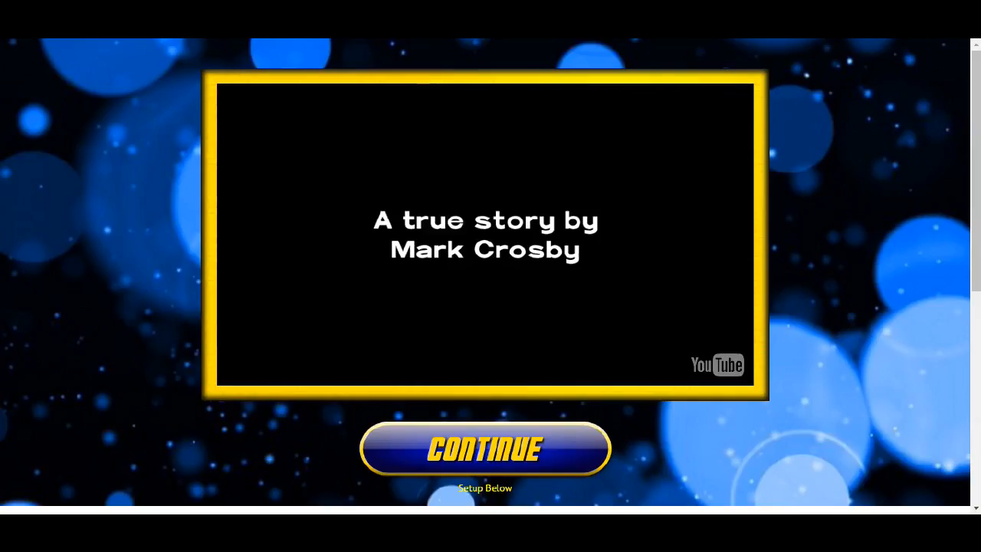
{"action": "mouse_move", "coordinate": [600, 384]}
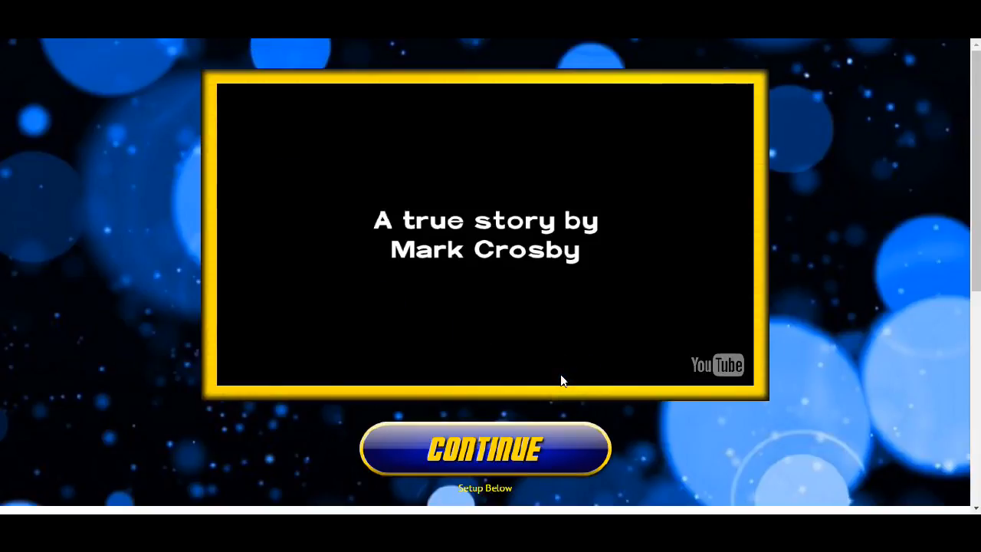
{"action": "mouse_move", "coordinate": [232, 355]}
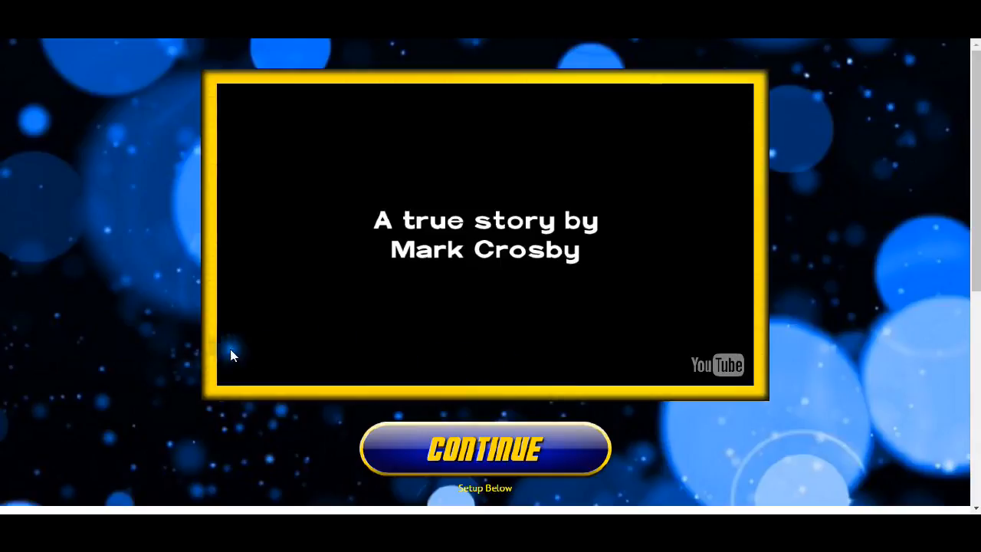
{"action": "mouse_move", "coordinate": [864, 412]}
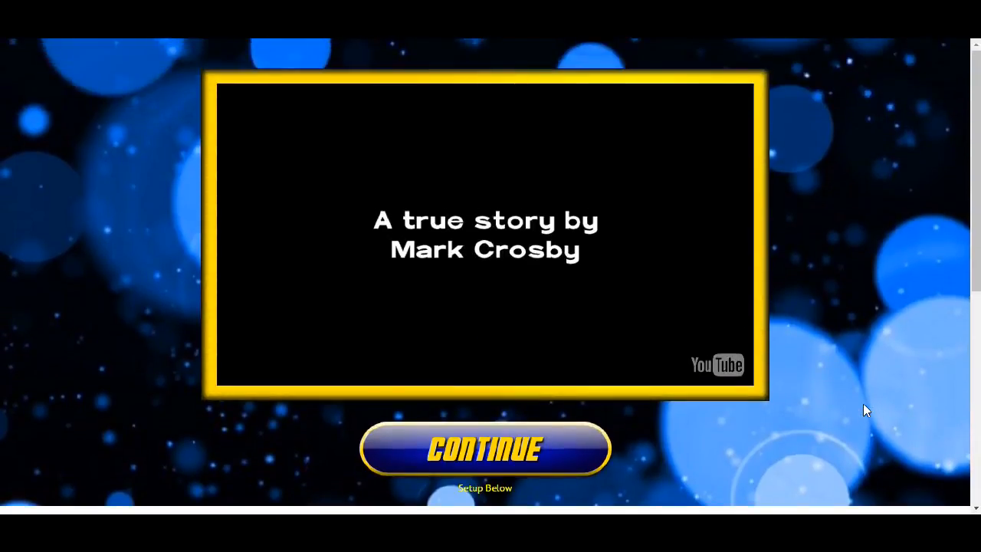
{"action": "mouse_move", "coordinate": [636, 238]}
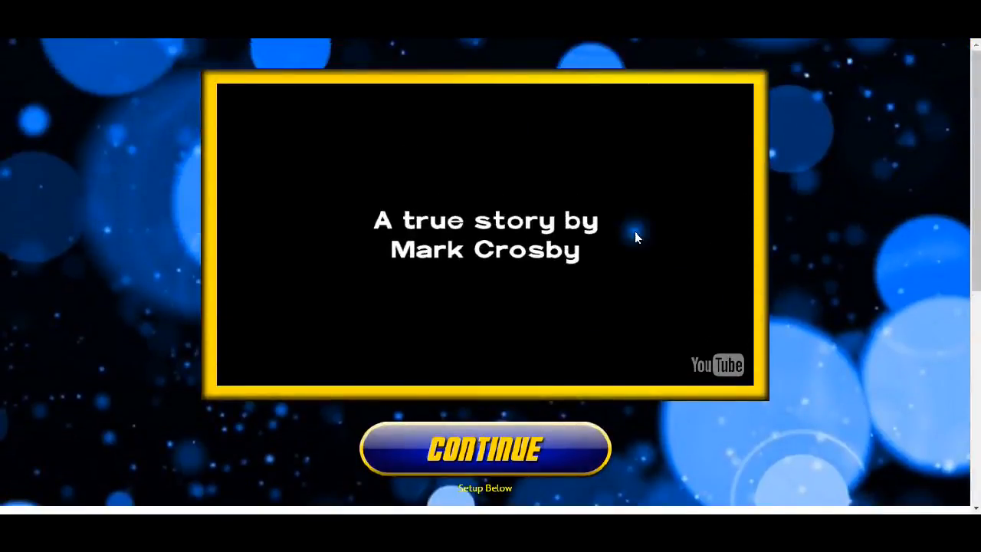
Step: Open STEP 2, the free-trial system page with its true-story video and CONTINUE option
{"action": "left_click", "coordinate": [485, 449]}
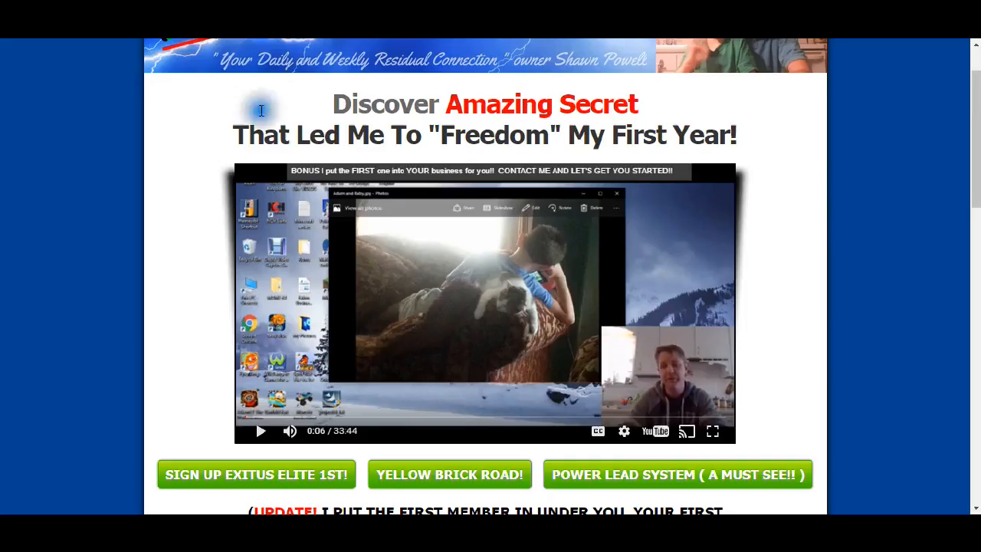
{"action": "mouse_move", "coordinate": [797, 365]}
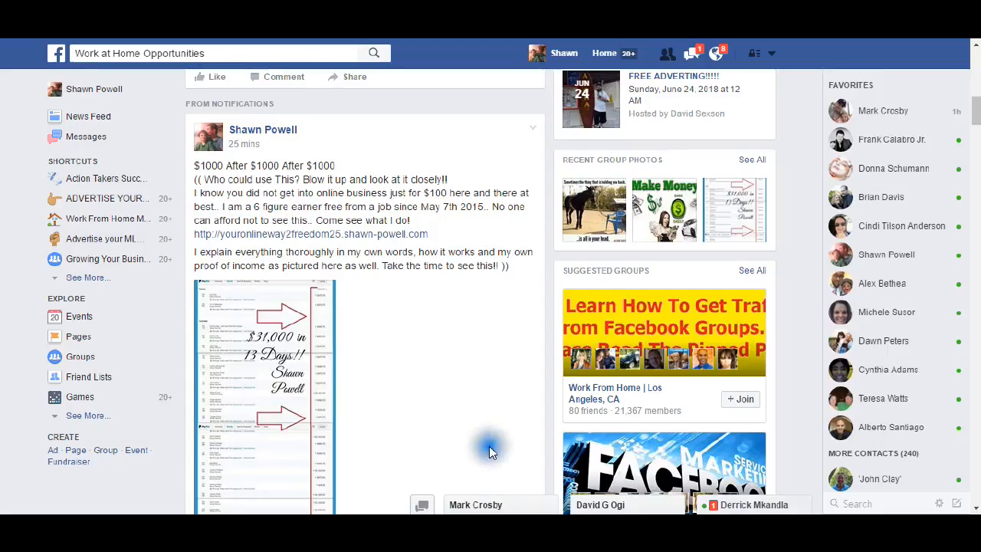
{"action": "mouse_move", "coordinate": [360, 331]}
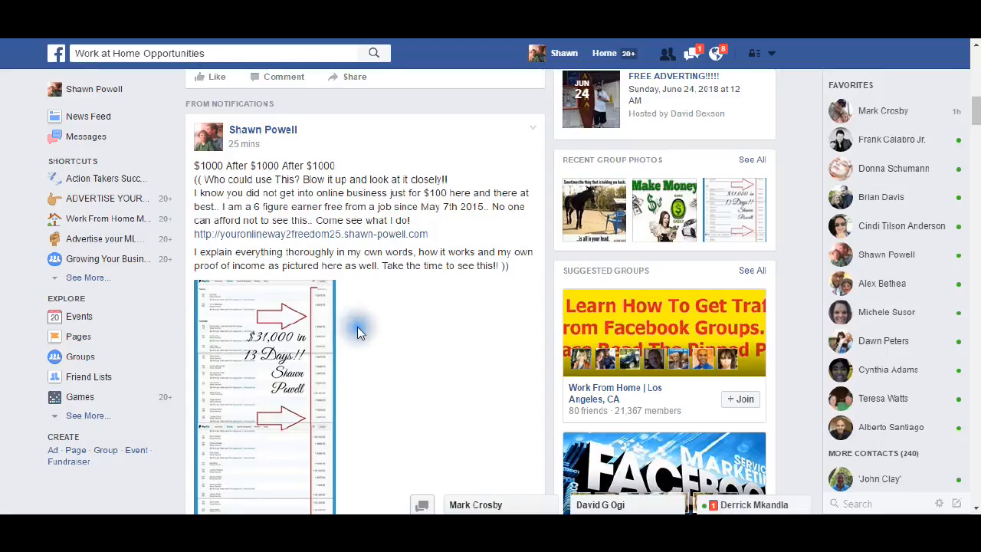
{"action": "mouse_move", "coordinate": [372, 328]}
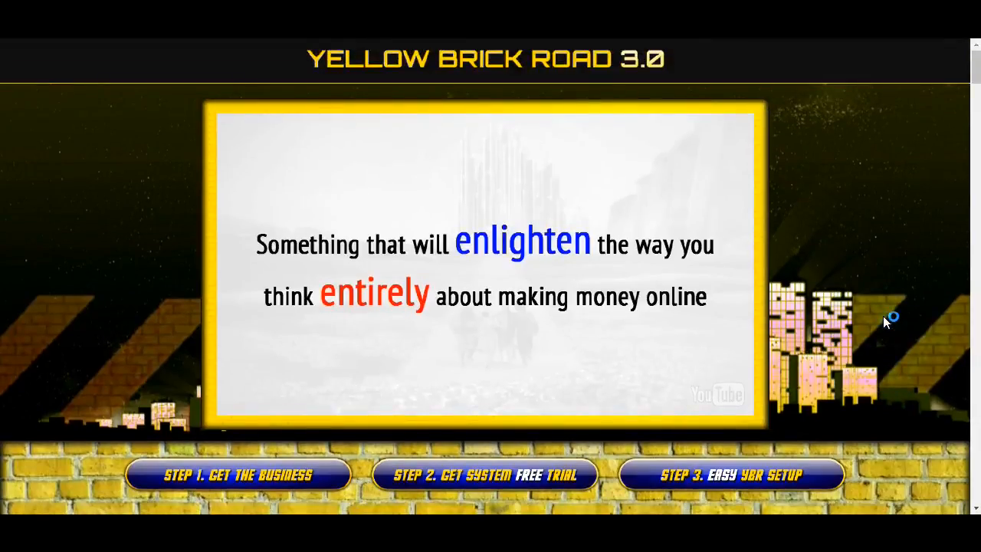
{"action": "mouse_move", "coordinate": [207, 468]}
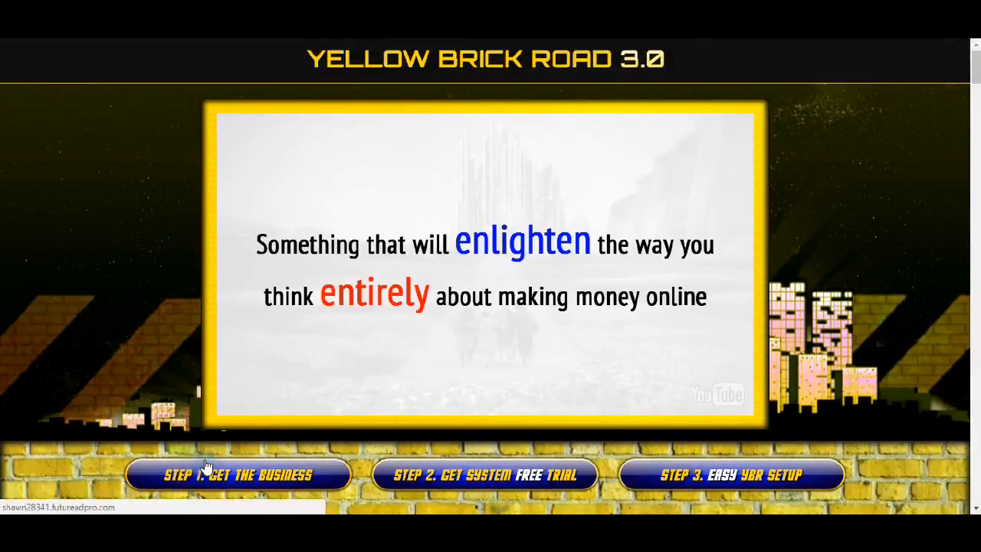
{"action": "mouse_move", "coordinate": [387, 448]}
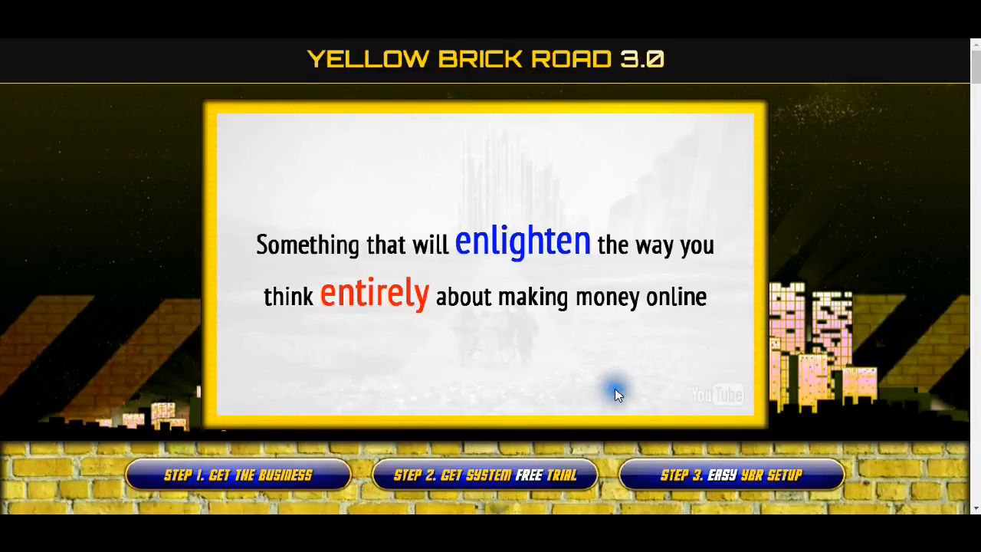
{"action": "mouse_move", "coordinate": [640, 414]}
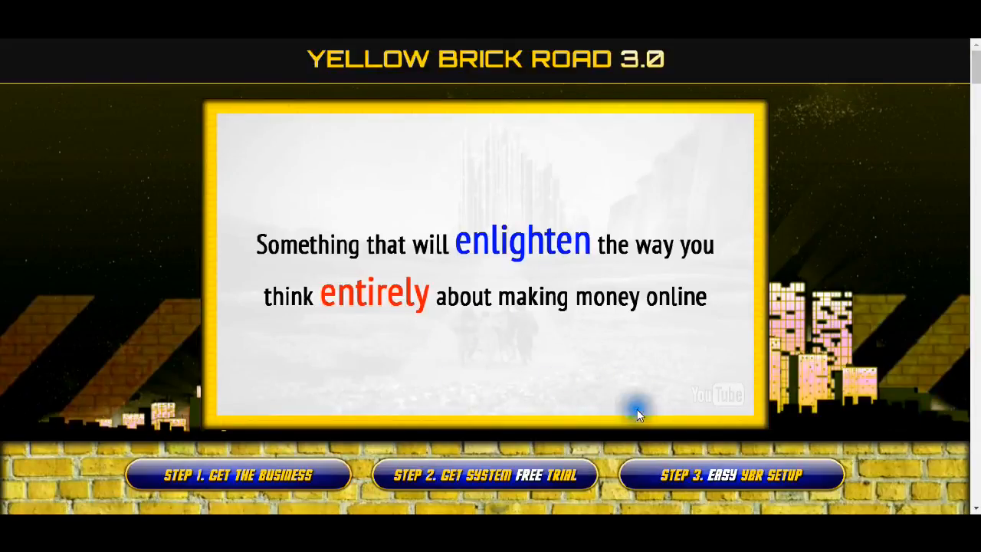
{"action": "mouse_move", "coordinate": [211, 479]}
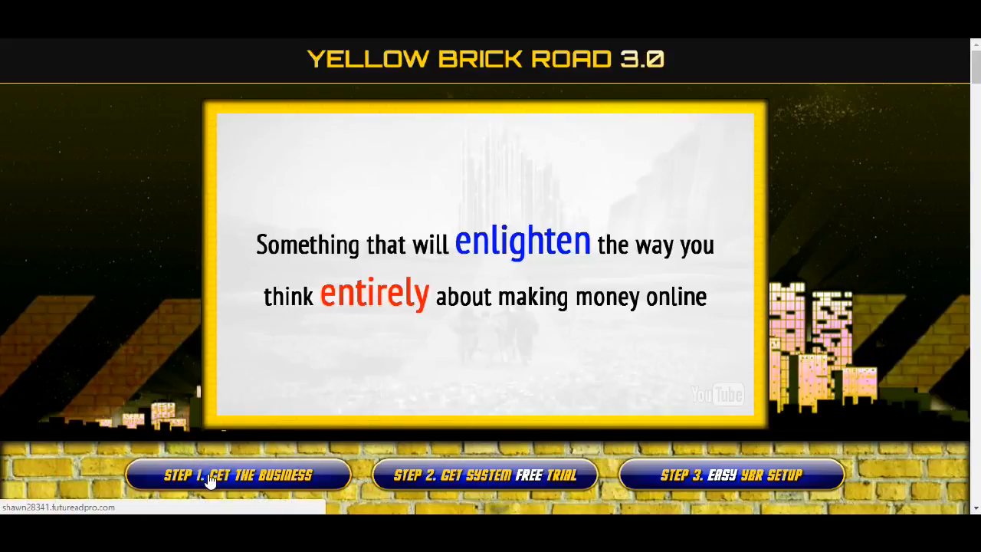
{"action": "mouse_move", "coordinate": [707, 433]}
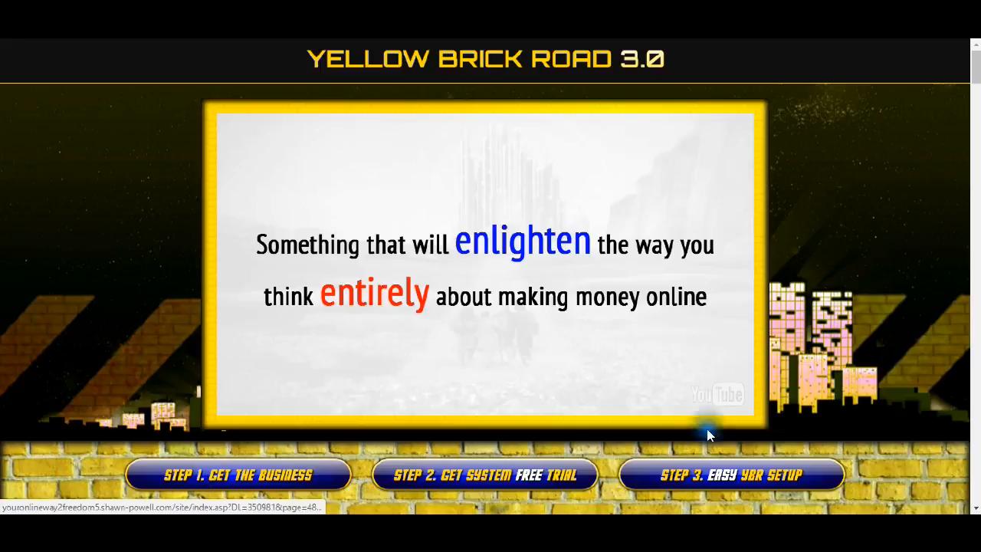
{"action": "mouse_move", "coordinate": [441, 146]}
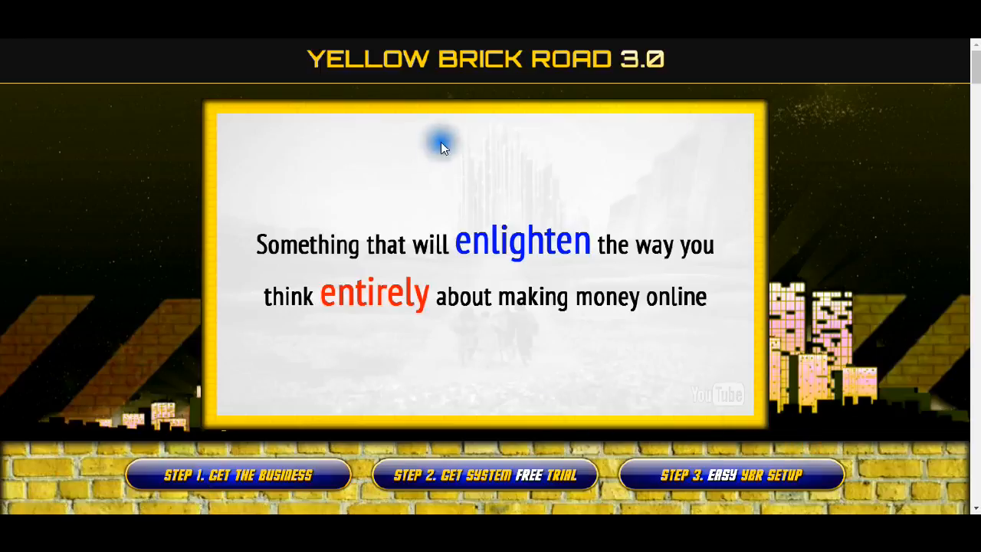
{"action": "mouse_move", "coordinate": [563, 410]}
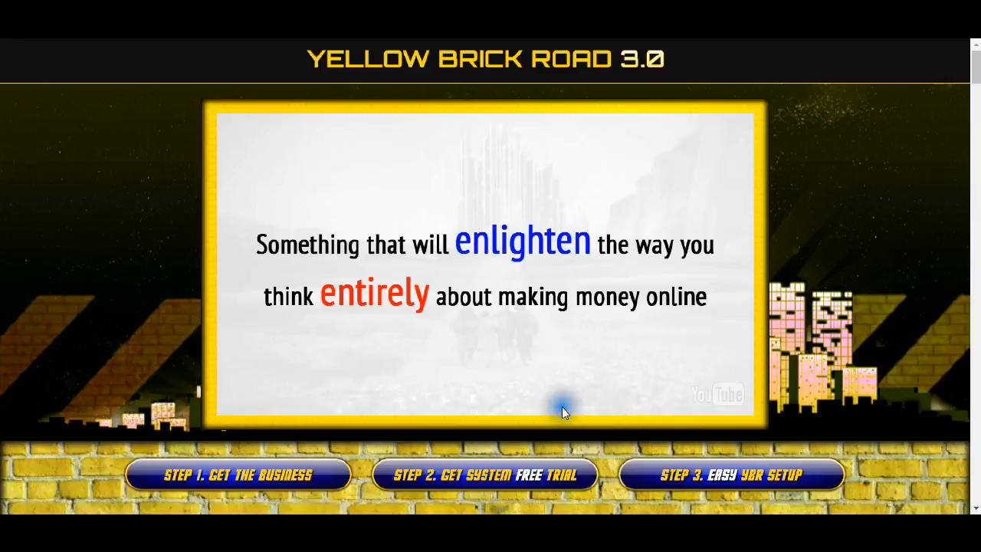
{"action": "mouse_move", "coordinate": [847, 345]}
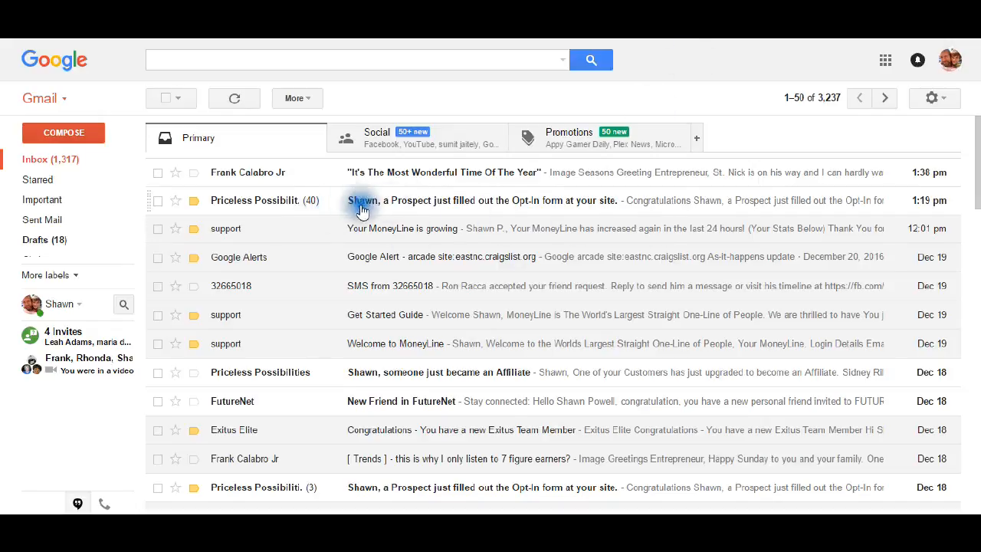
{"action": "mouse_move", "coordinate": [310, 213]}
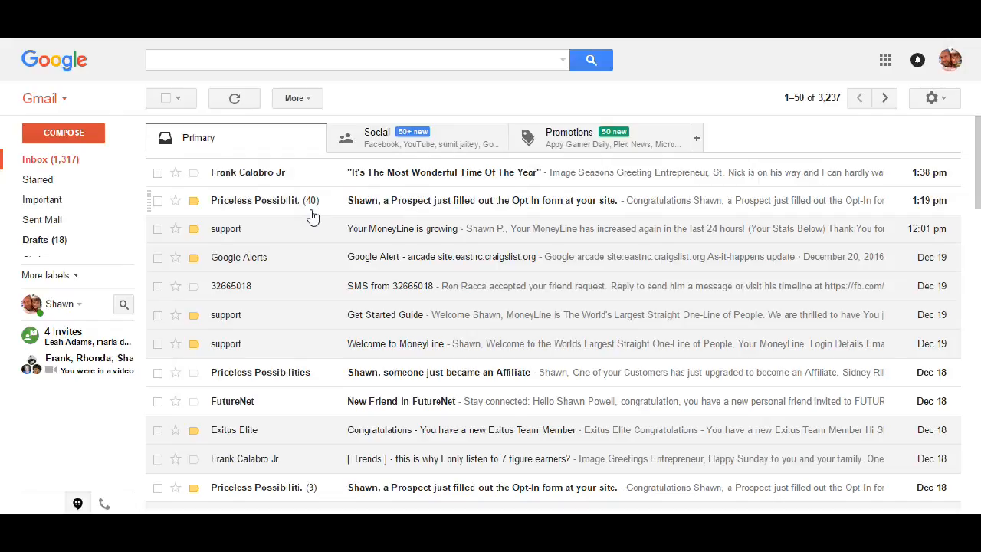
{"action": "mouse_move", "coordinate": [381, 343]}
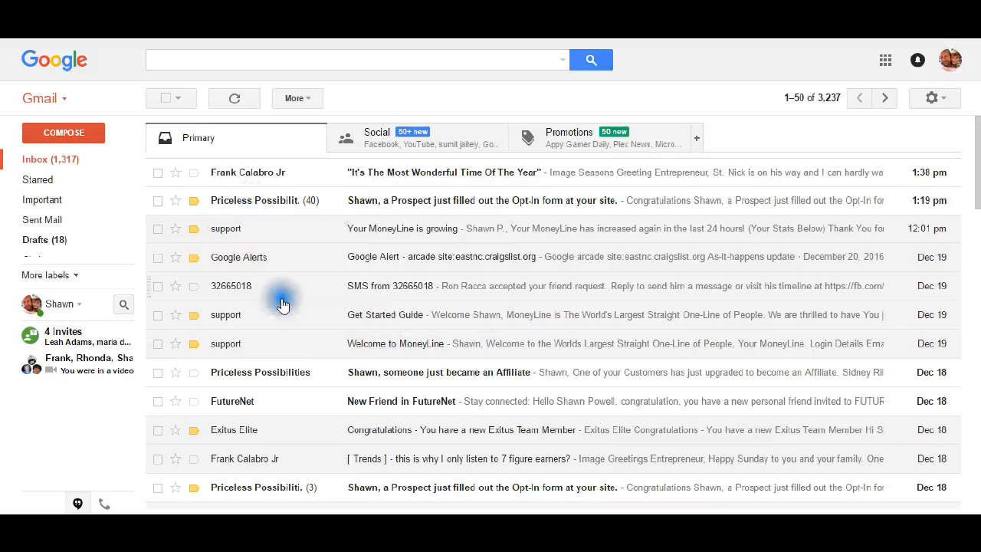
{"action": "mouse_move", "coordinate": [339, 215]}
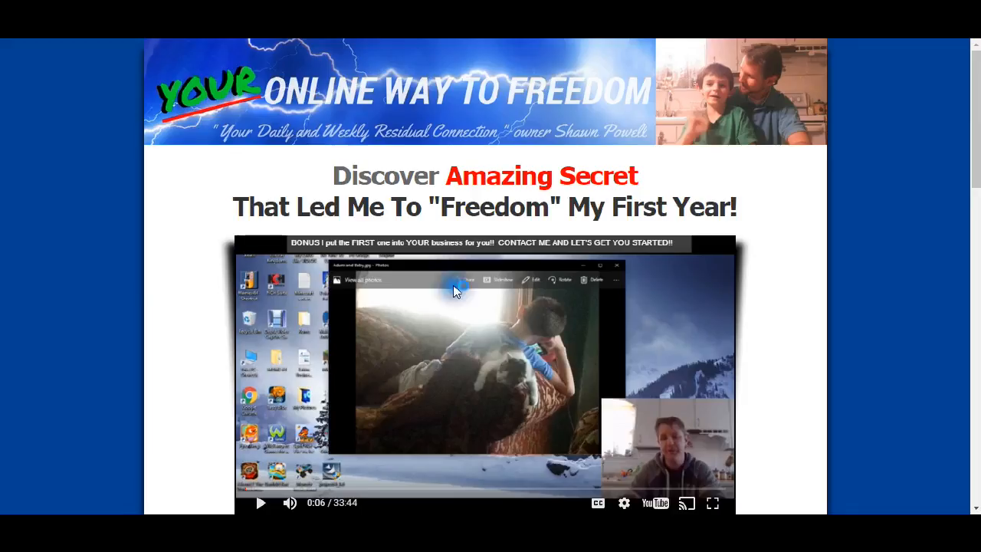
Step: Scroll below the landing-page video and follow the YELLOW BRICK ROAD! button to the 3.0 page
{"action": "scroll", "scroll_direction": "down", "scroll_amount": 3}
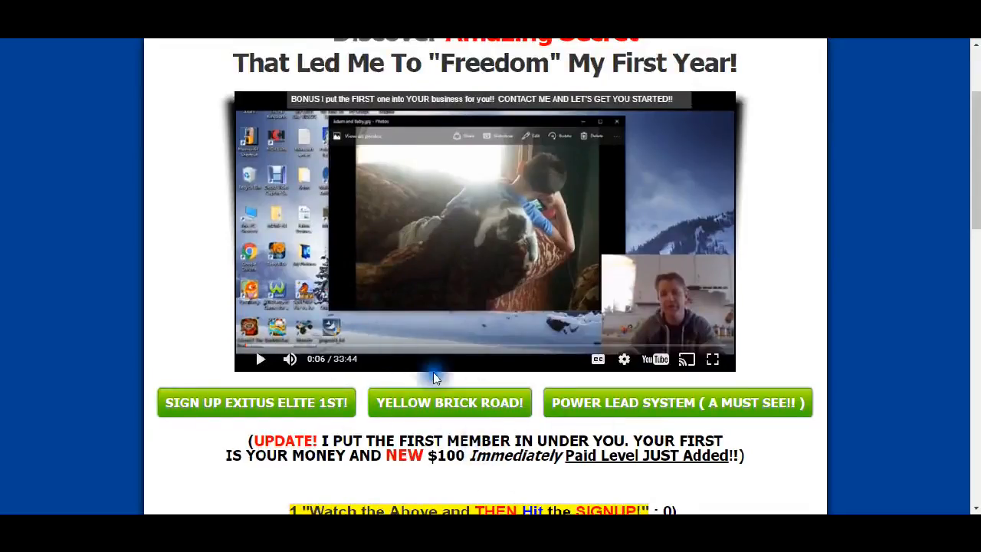
{"action": "left_click", "coordinate": [449, 402]}
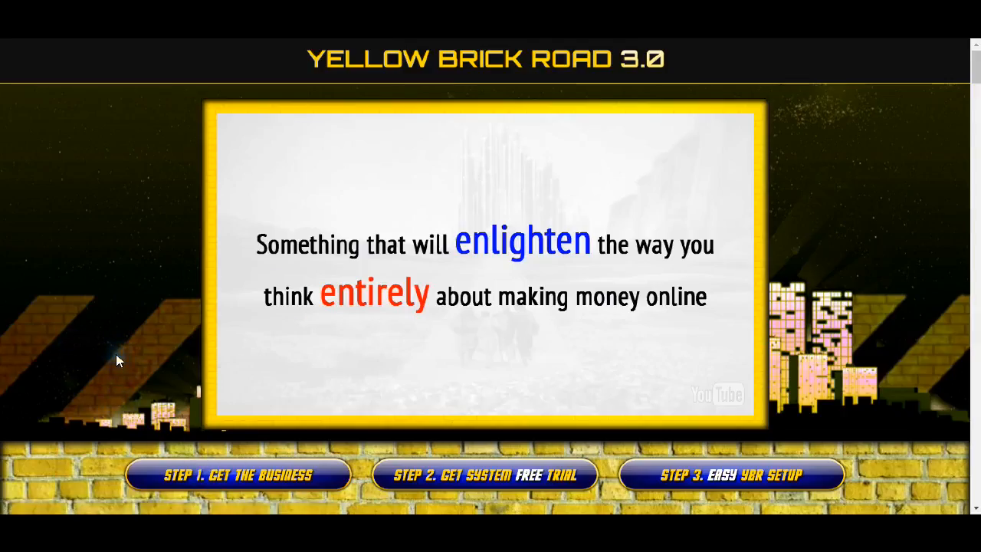
{"action": "mouse_move", "coordinate": [188, 311]}
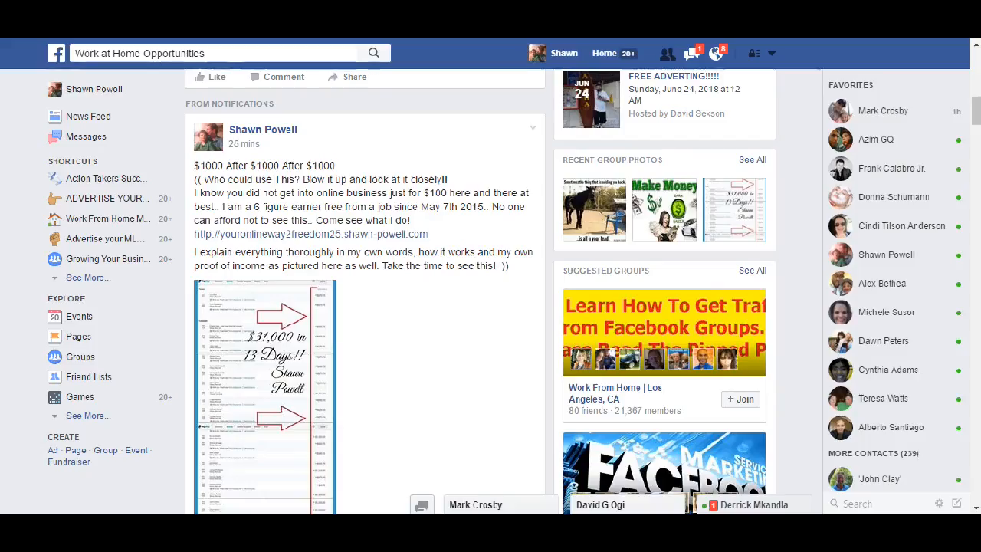
{"action": "scroll", "scroll_direction": "down", "scroll_amount": 3}
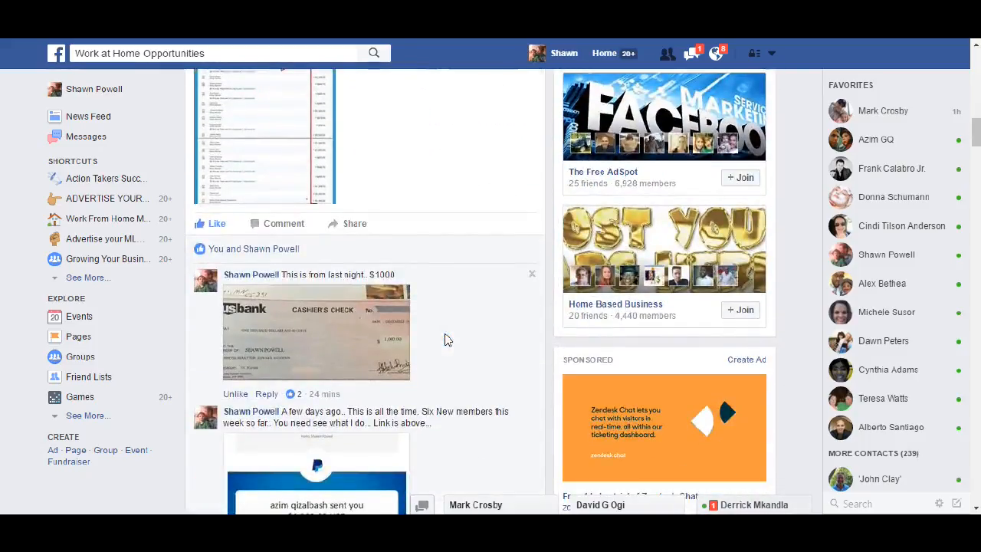
{"action": "scroll", "scroll_direction": "down", "scroll_amount": 3}
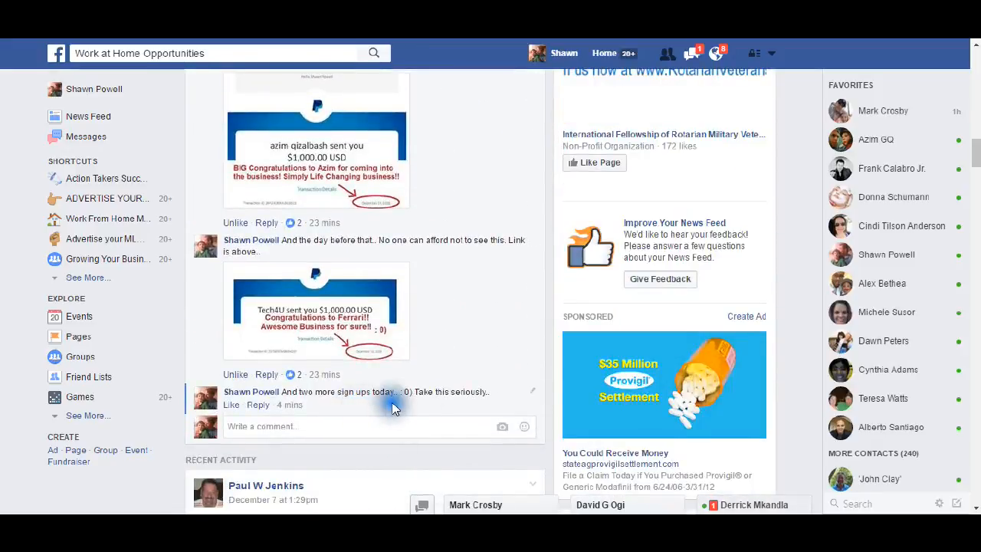
{"action": "mouse_move", "coordinate": [389, 479]}
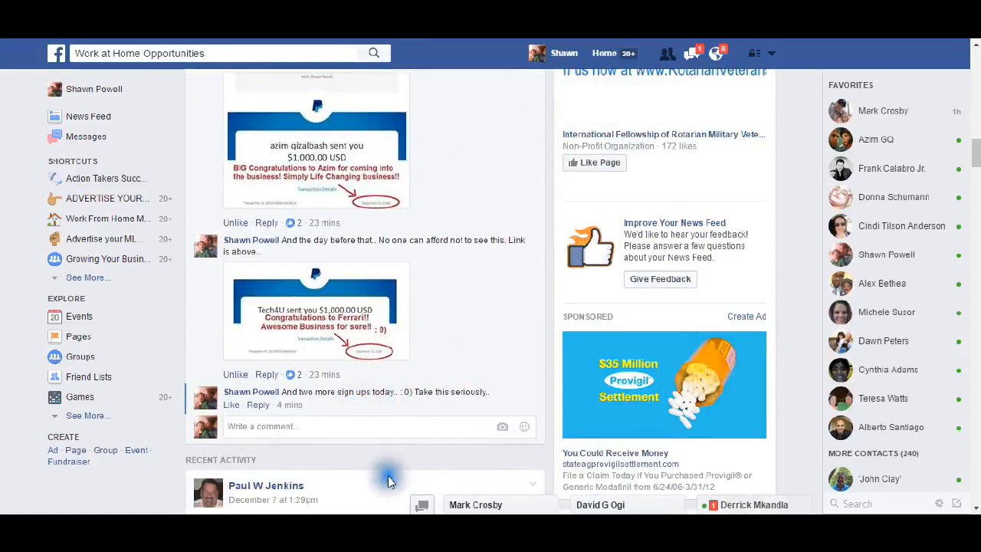
{"action": "left_click", "coordinate": [314, 427]}
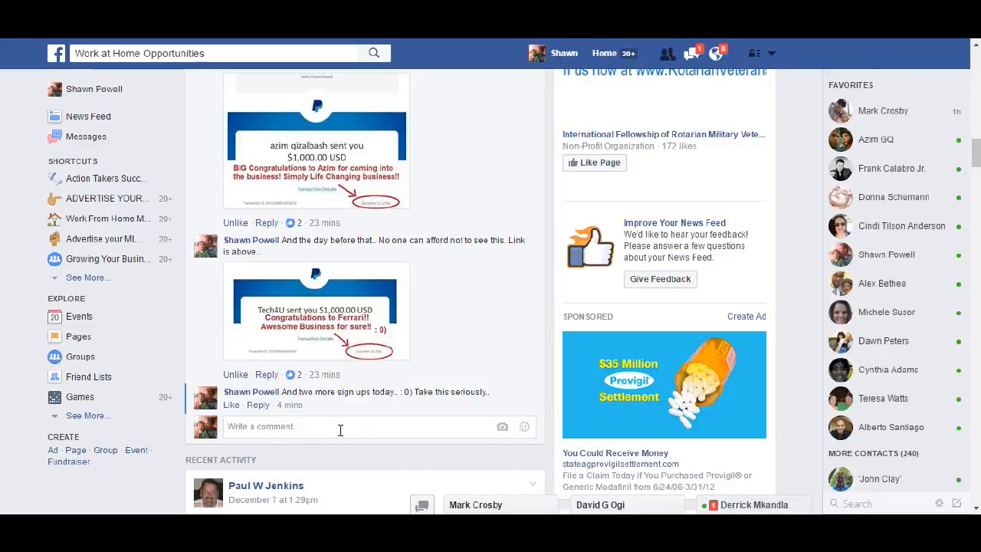
{"action": "left_click", "coordinate": [339, 426]}
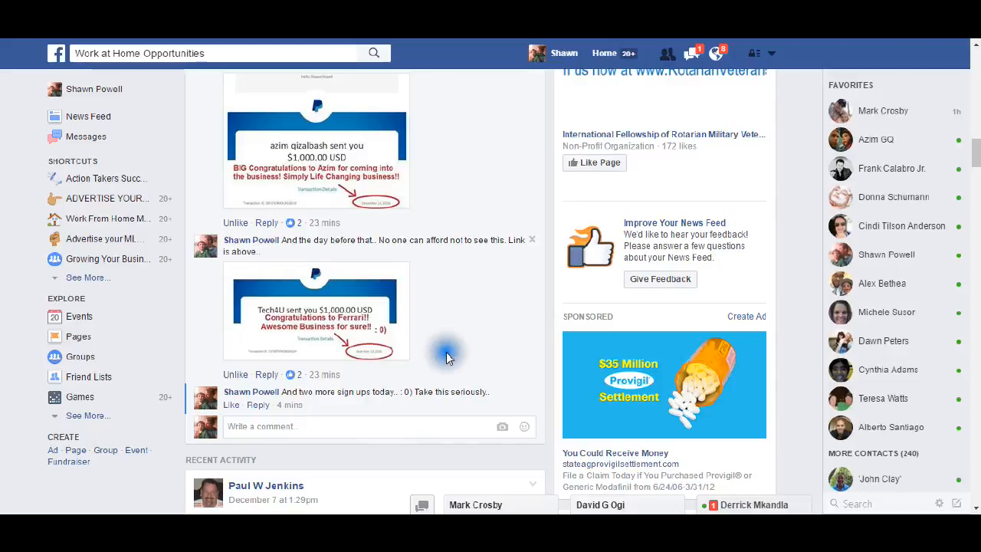
{"action": "mouse_move", "coordinate": [451, 368]}
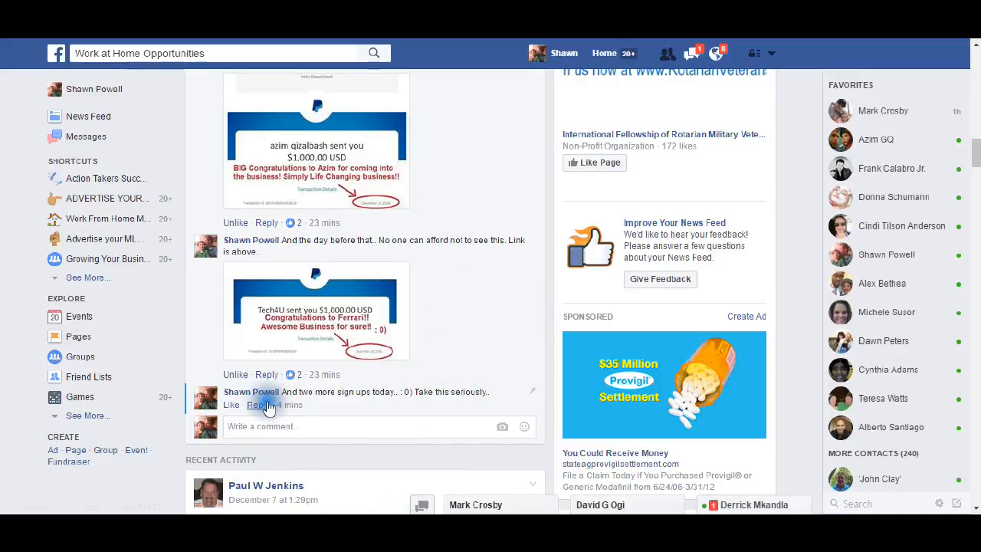
{"action": "mouse_move", "coordinate": [298, 458]}
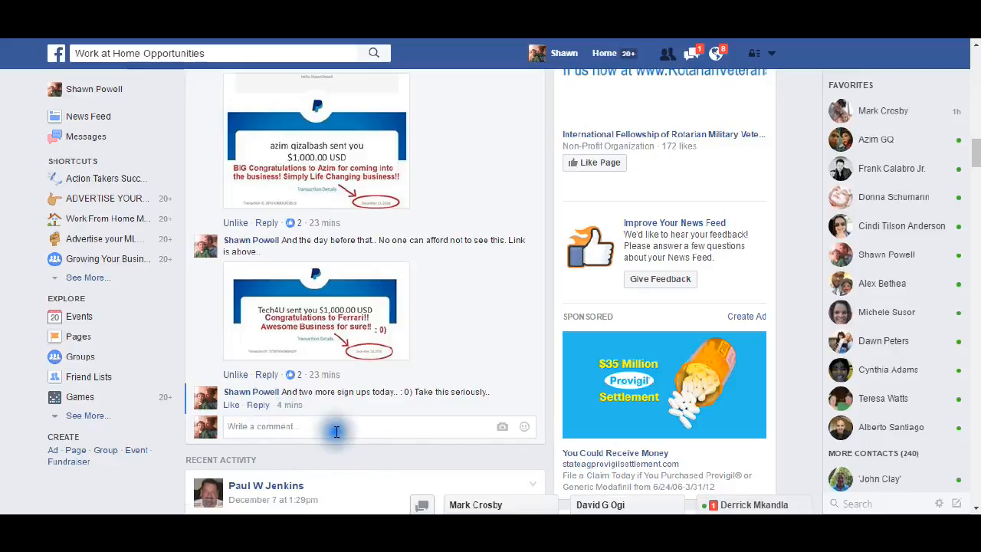
{"action": "scroll", "scroll_direction": "down", "scroll_amount": 3}
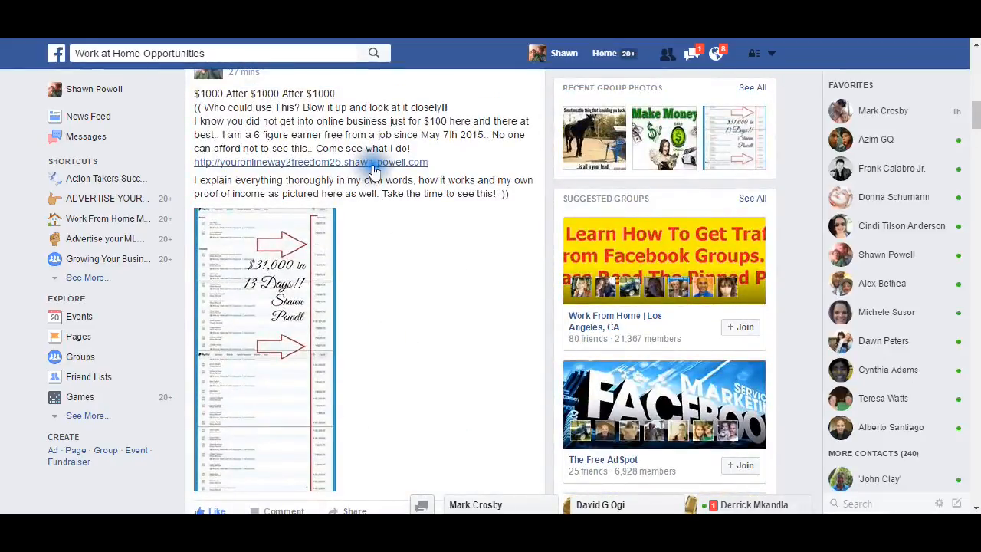
{"action": "mouse_move", "coordinate": [414, 397]}
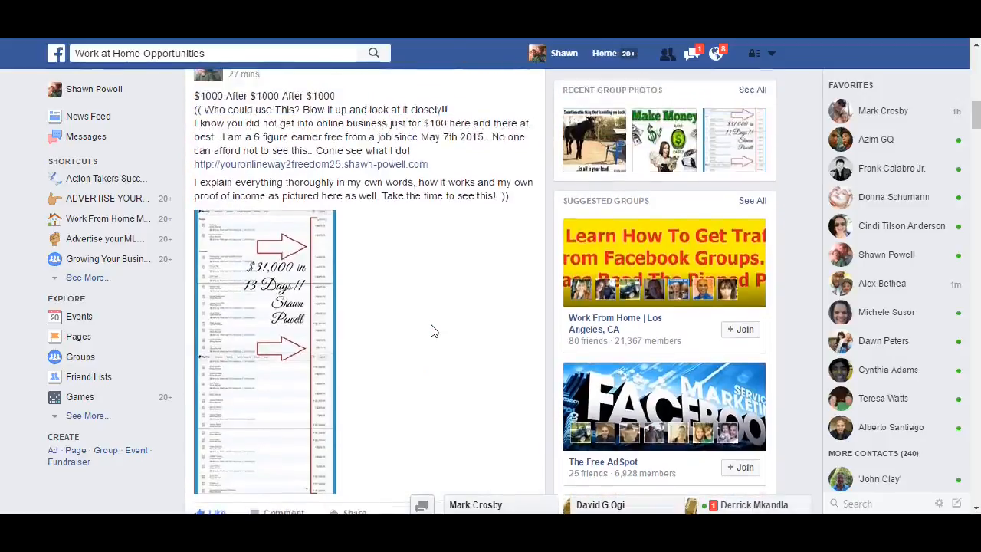
{"action": "scroll", "scroll_direction": "down", "scroll_amount": 3}
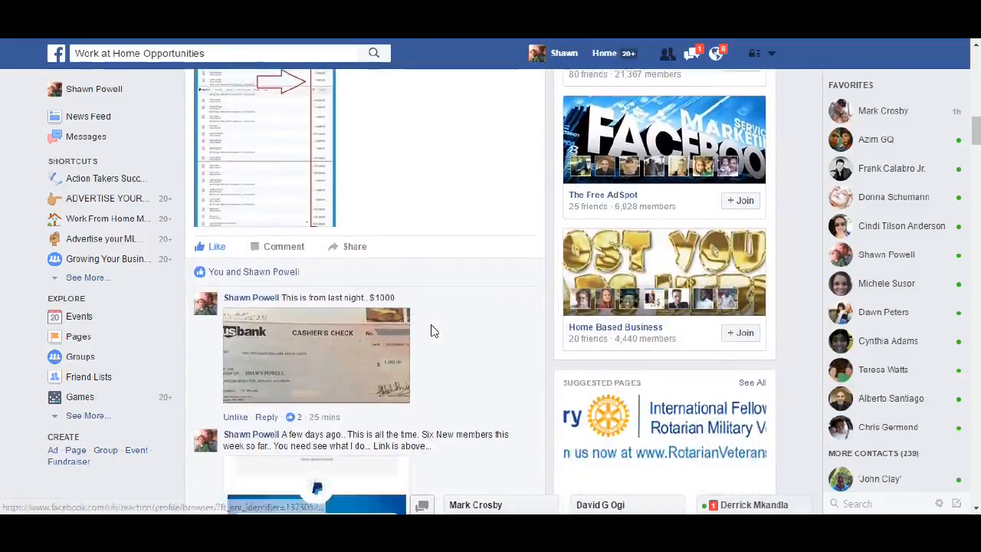
{"action": "scroll", "scroll_direction": "down", "scroll_amount": 3}
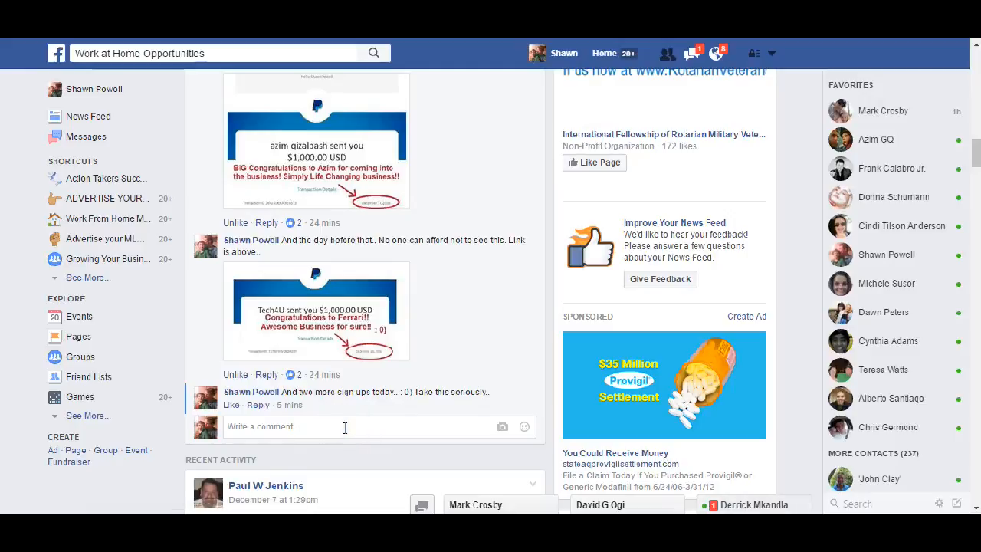
{"action": "mouse_move", "coordinate": [266, 485]}
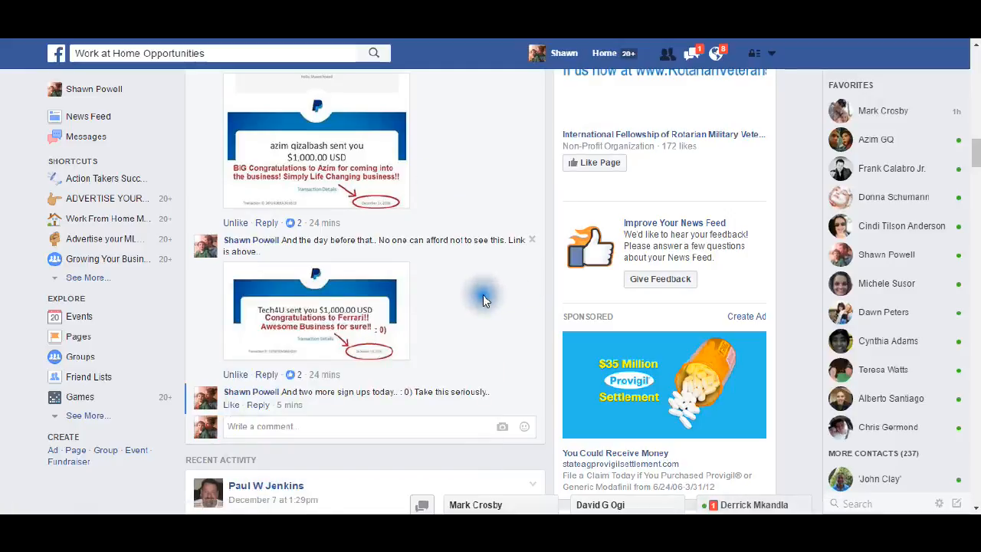
{"action": "mouse_move", "coordinate": [448, 246]}
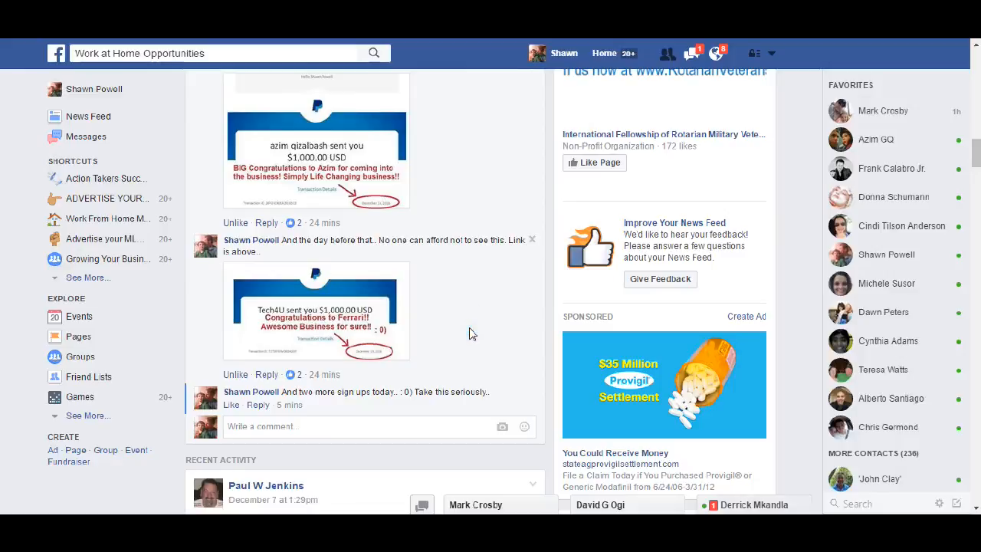
{"action": "mouse_move", "coordinate": [463, 327]}
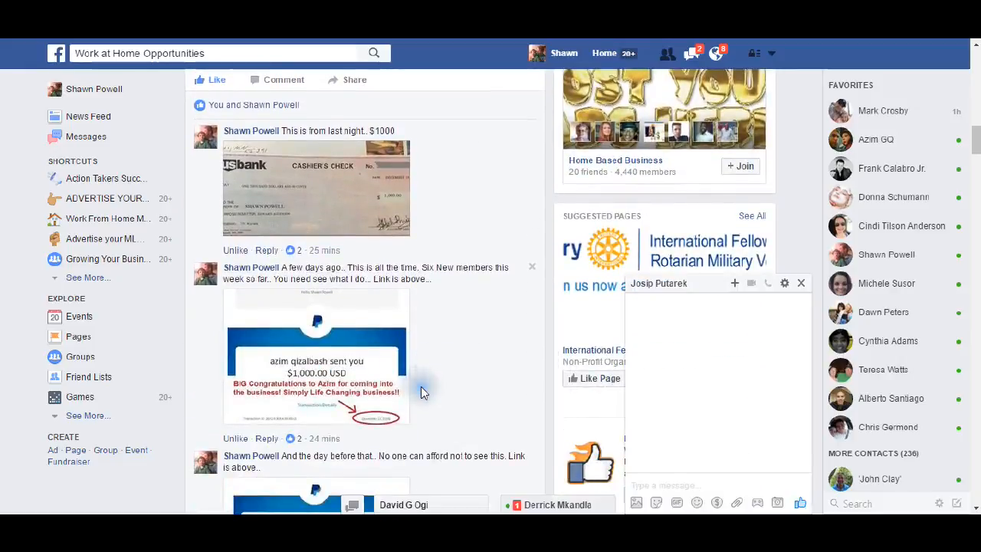
{"action": "scroll", "scroll_direction": "down", "scroll_amount": 3}
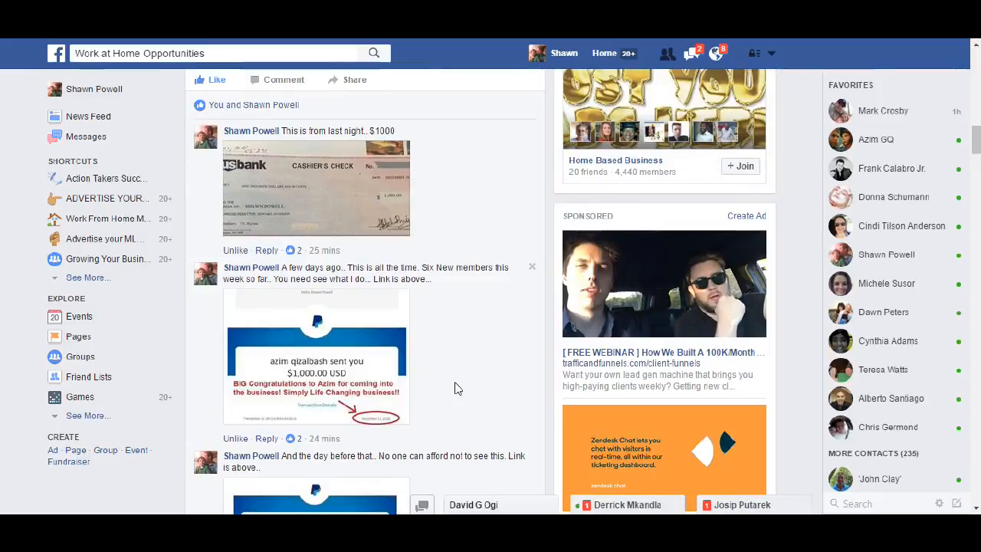
{"action": "scroll", "scroll_direction": "down", "scroll_amount": 3}
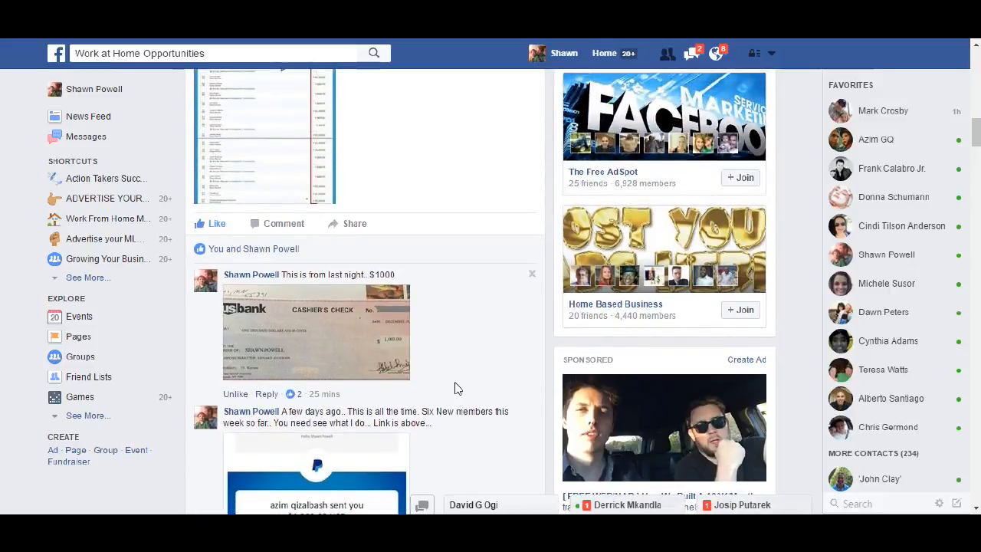
{"action": "mouse_move", "coordinate": [470, 373]}
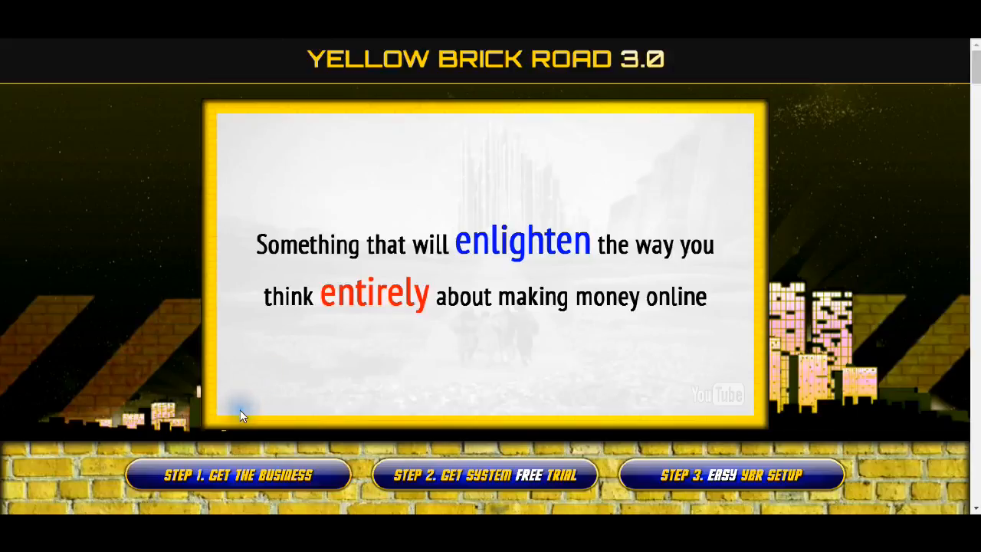
{"action": "mouse_move", "coordinate": [528, 424]}
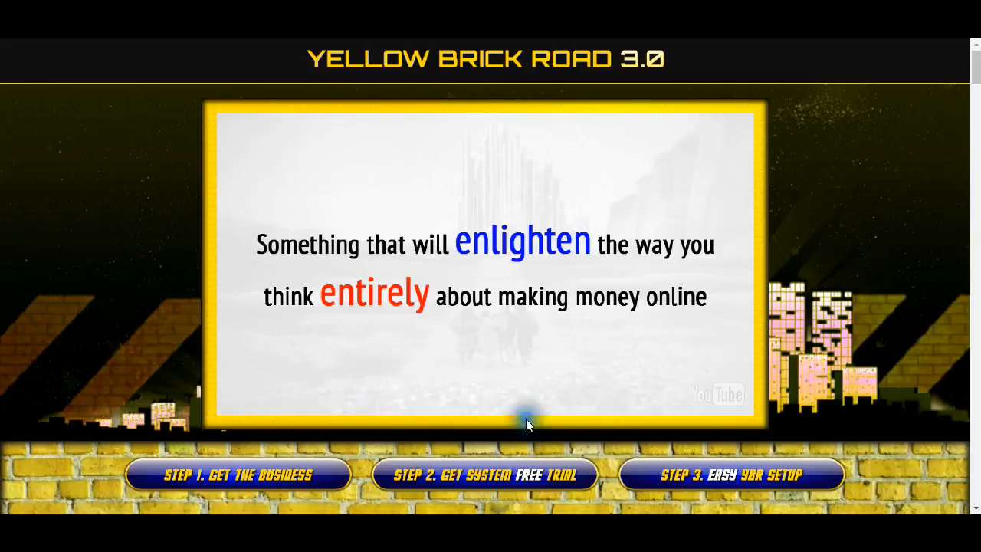
{"action": "mouse_move", "coordinate": [901, 365]}
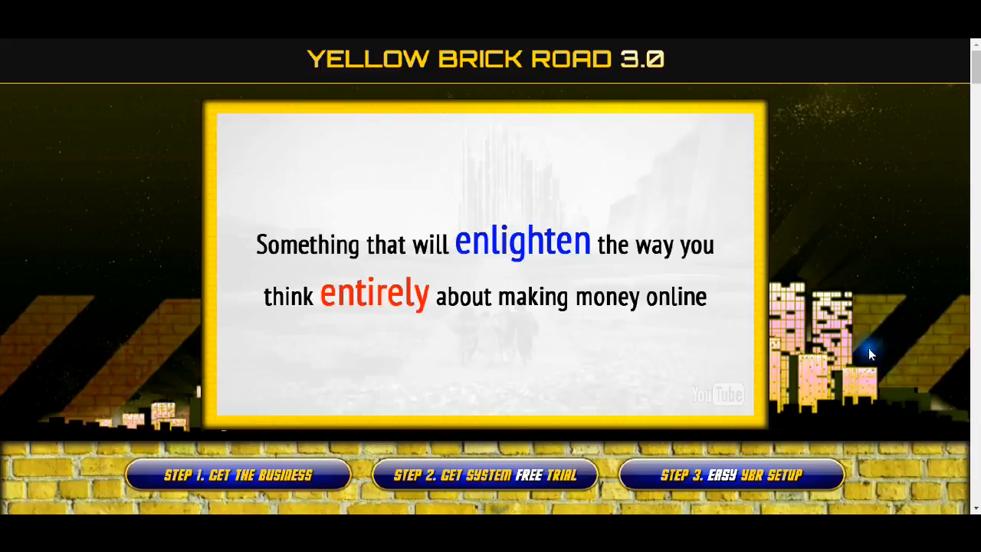
{"action": "mouse_move", "coordinate": [798, 384]}
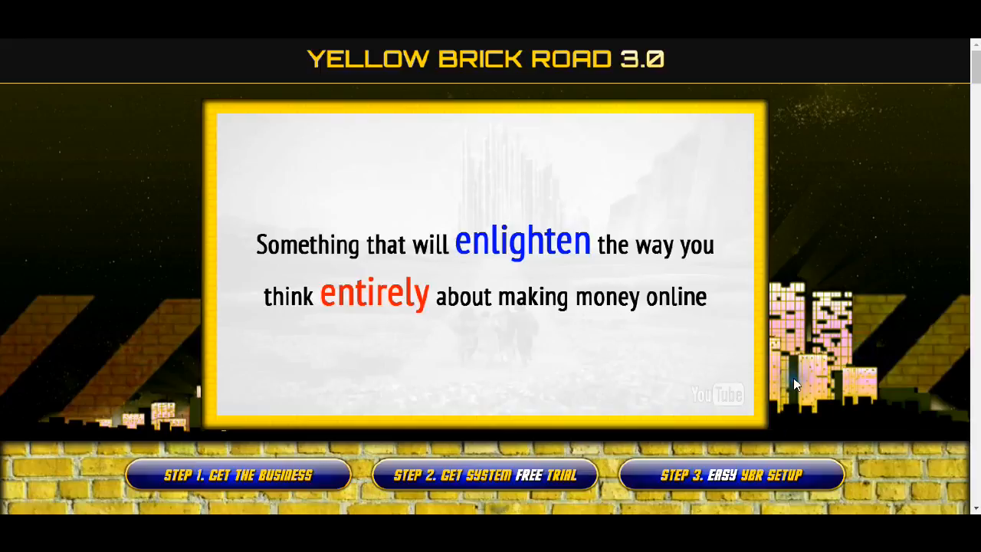
{"action": "mouse_move", "coordinate": [797, 383]}
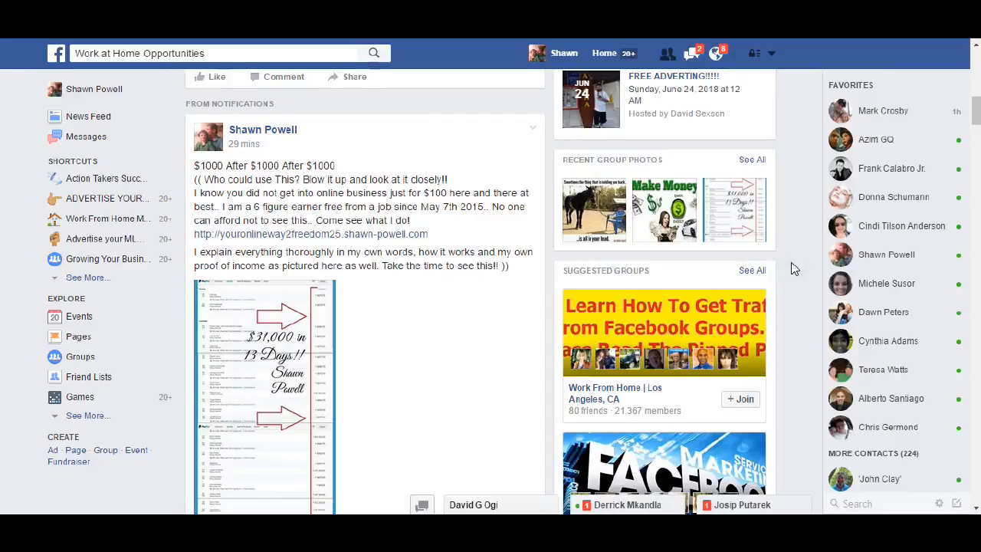
{"action": "mouse_move", "coordinate": [665, 282]}
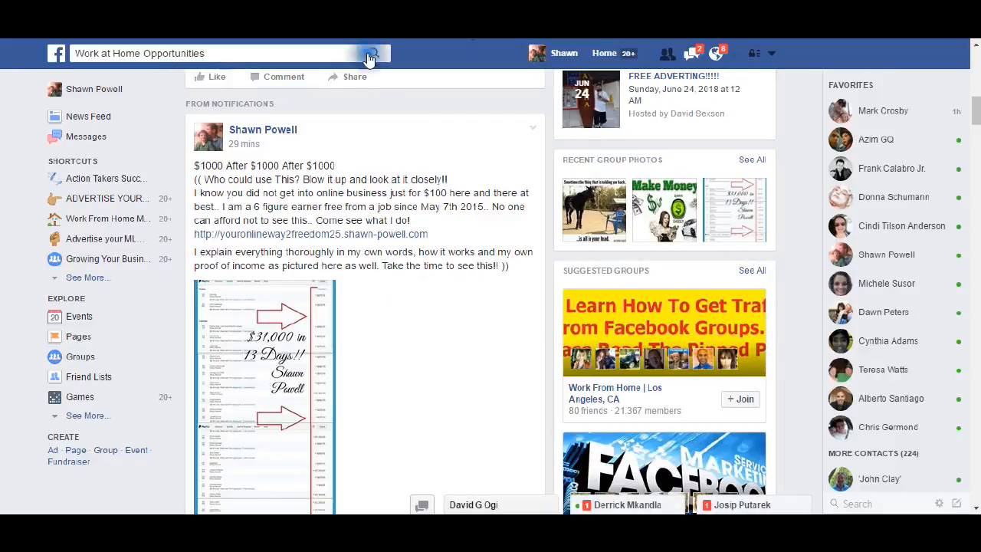
{"action": "mouse_move", "coordinate": [491, 167]}
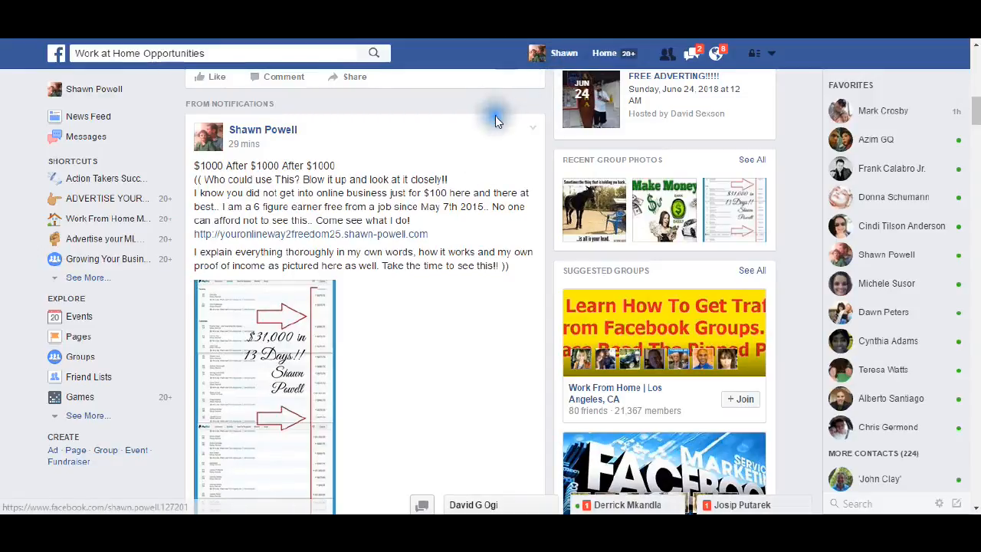
{"action": "mouse_move", "coordinate": [483, 188]}
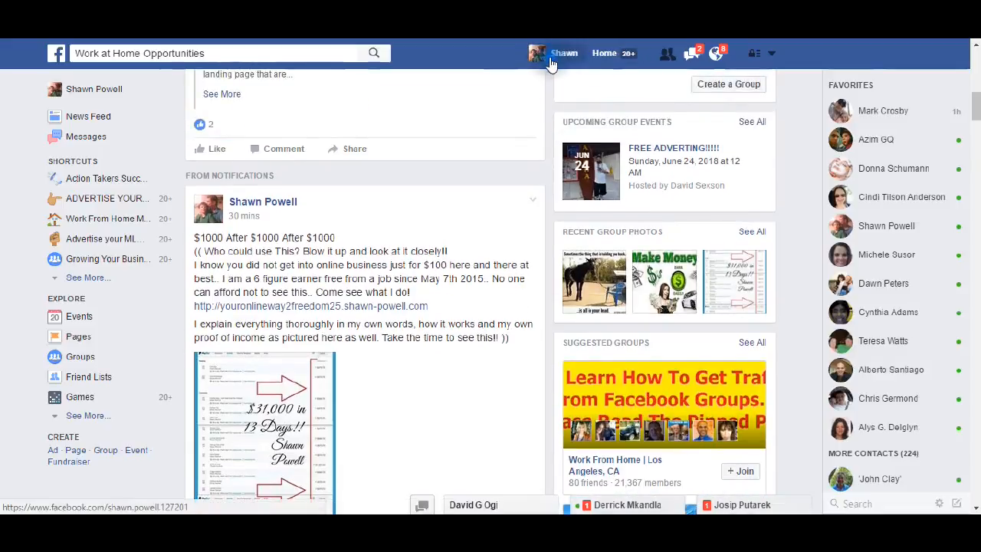
{"action": "mouse_move", "coordinate": [529, 85]}
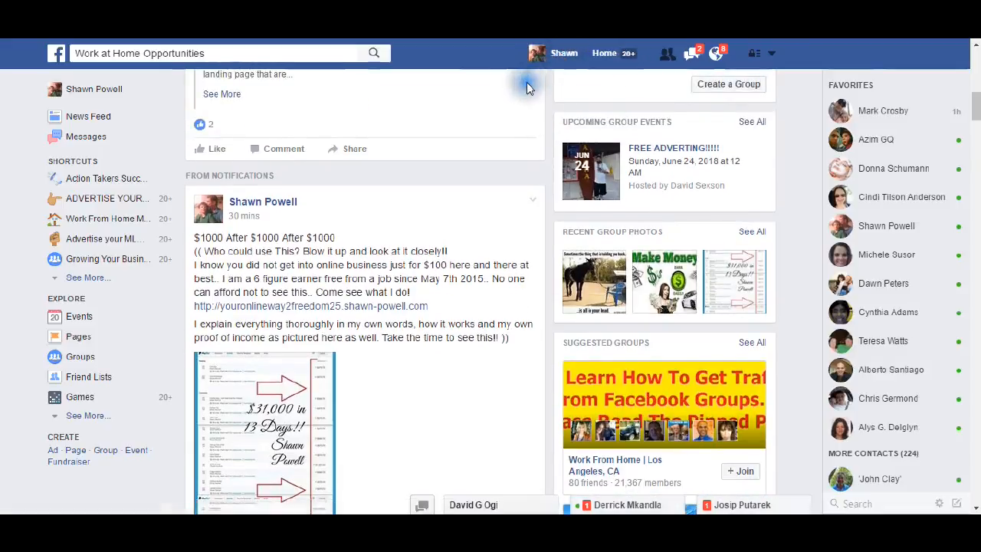
{"action": "mouse_move", "coordinate": [504, 234]}
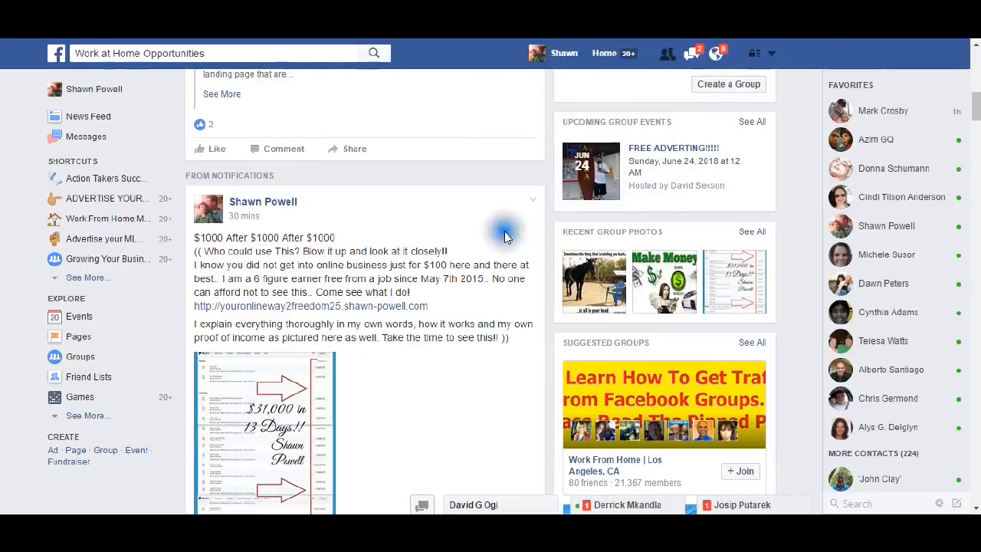
{"action": "scroll", "scroll_direction": "down", "scroll_amount": 3}
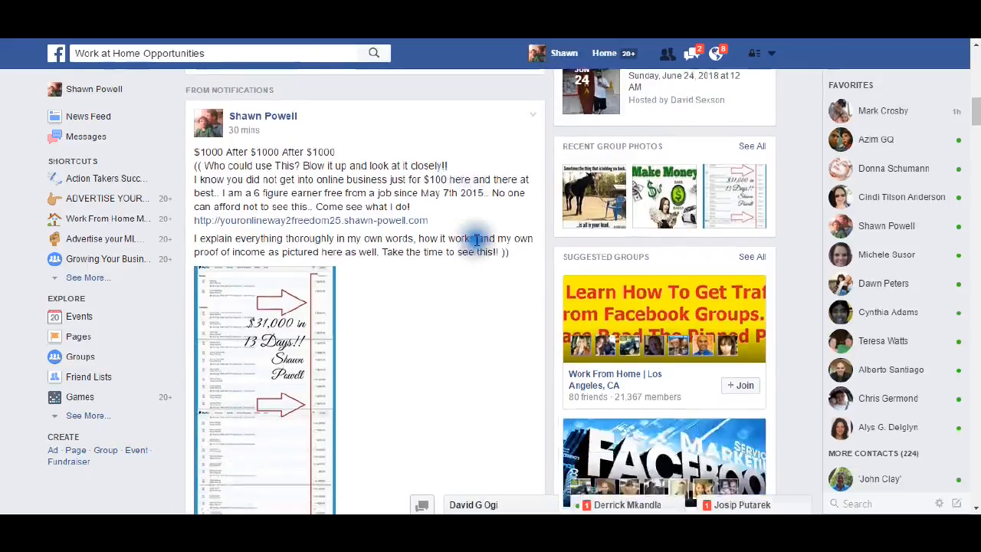
{"action": "scroll", "scroll_direction": "down", "scroll_amount": 3}
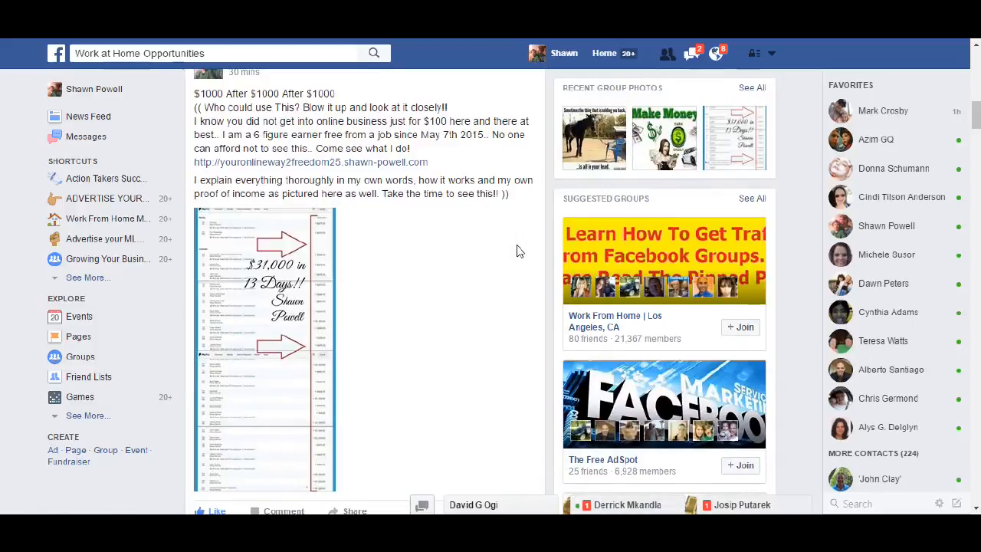
{"action": "mouse_move", "coordinate": [332, 313]}
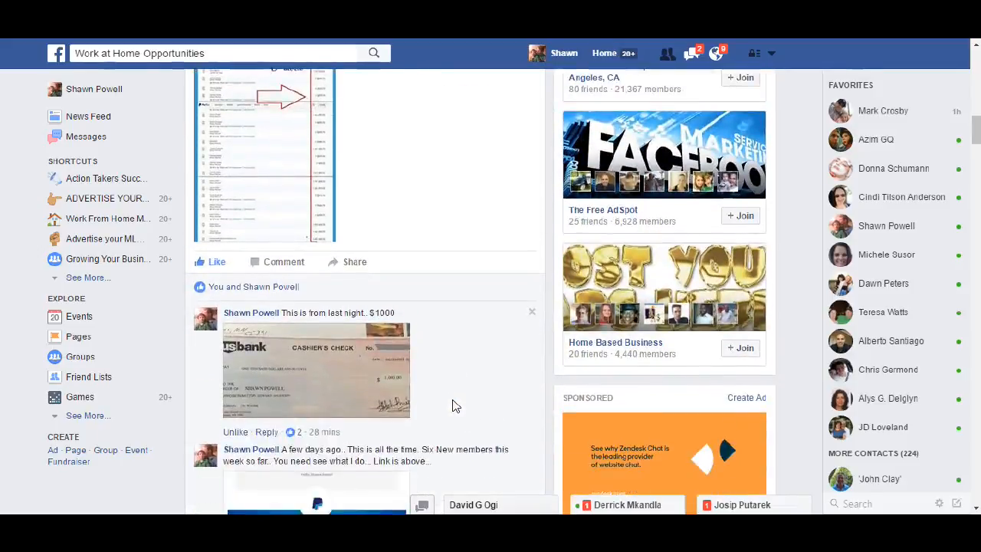
{"action": "scroll", "scroll_direction": "down", "scroll_amount": 3}
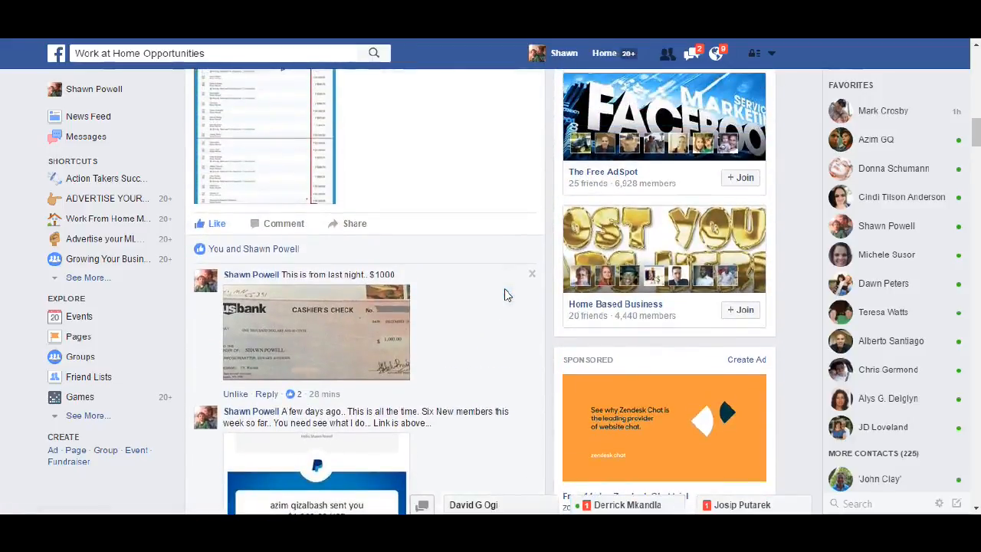
{"action": "scroll", "scroll_direction": "down", "scroll_amount": 3}
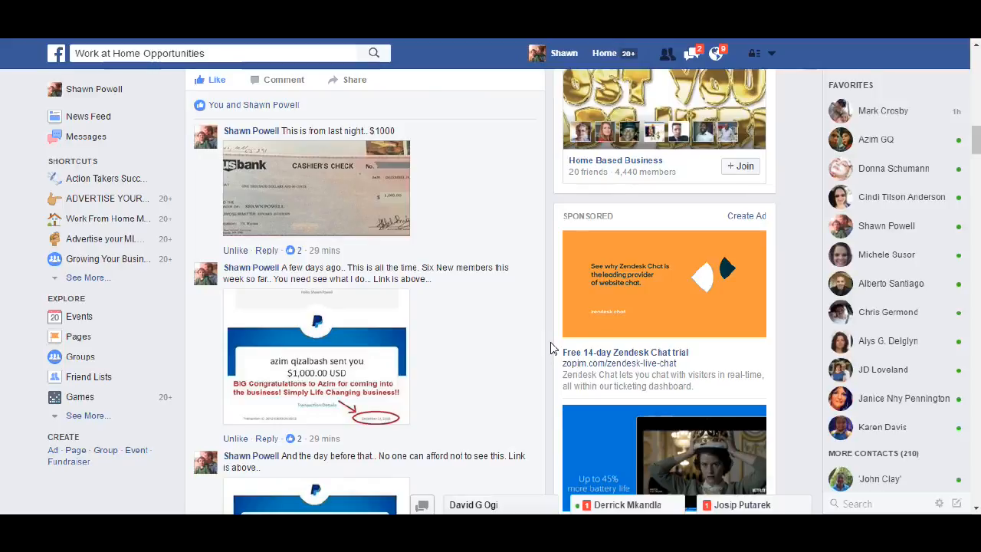
{"action": "scroll", "scroll_direction": "down", "scroll_amount": 3}
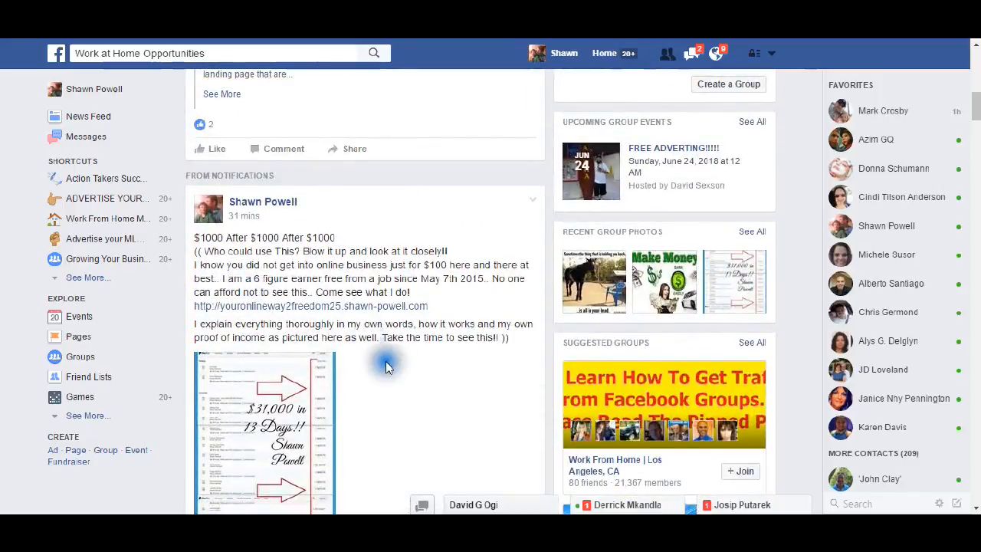
{"action": "scroll", "scroll_direction": "down", "scroll_amount": 3}
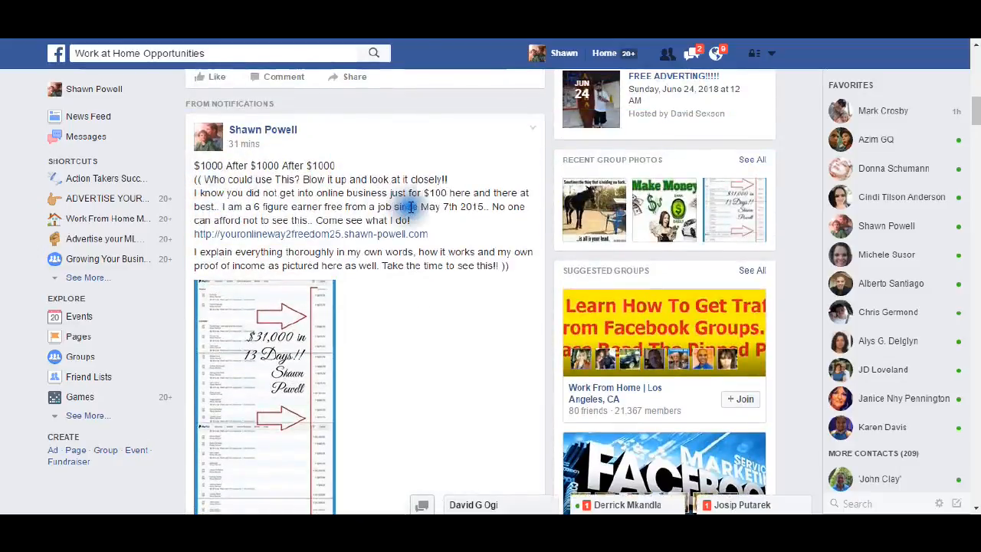
{"action": "left_click_drag", "start_coordinate": [216, 166], "coordinate": [337, 178]}
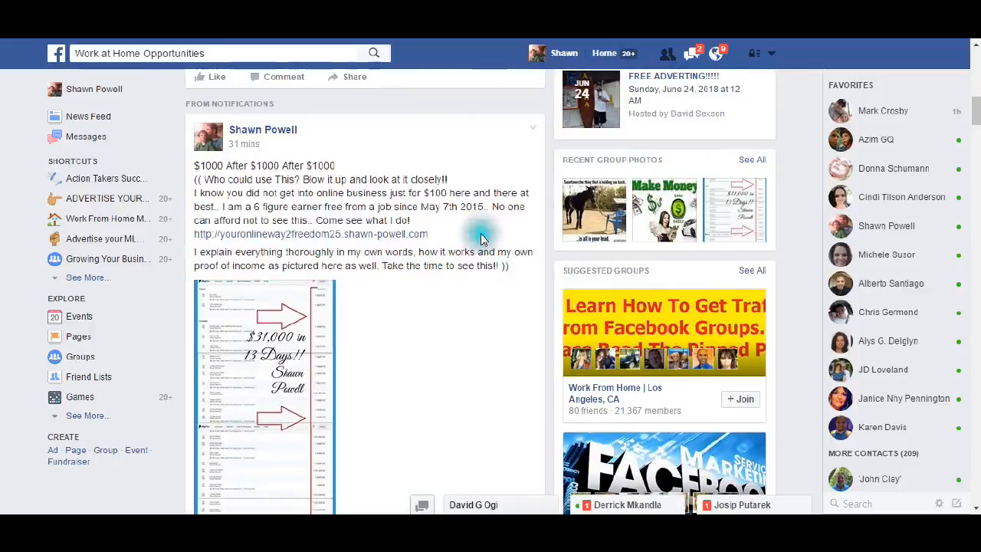
{"action": "mouse_move", "coordinate": [395, 287]}
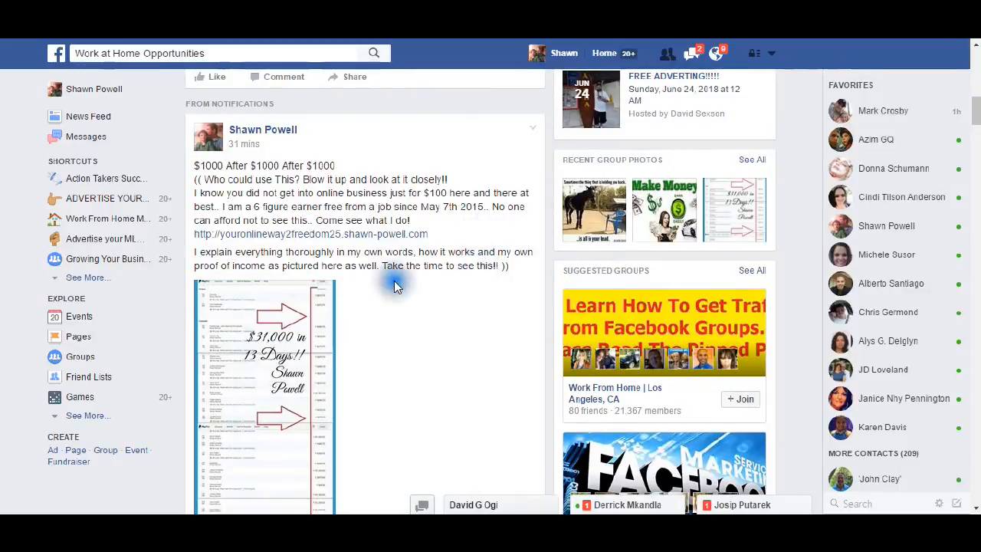
{"action": "mouse_move", "coordinate": [441, 267]}
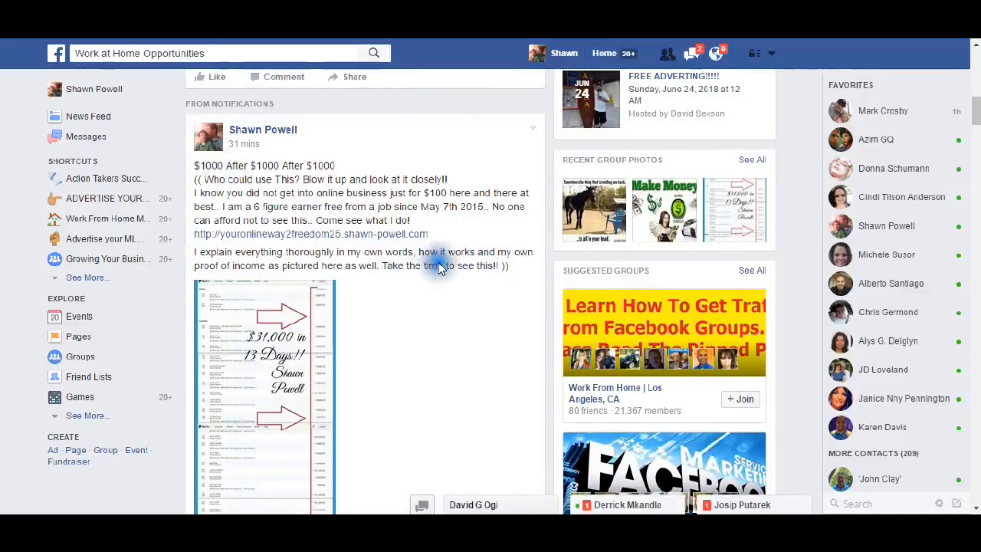
{"action": "scroll", "scroll_direction": "down", "scroll_amount": 3}
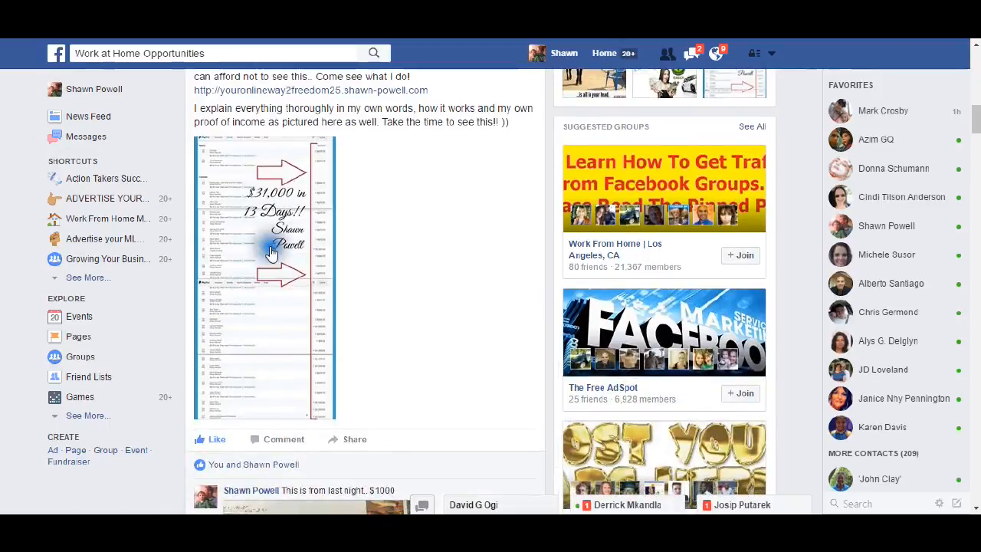
{"action": "mouse_move", "coordinate": [452, 337]}
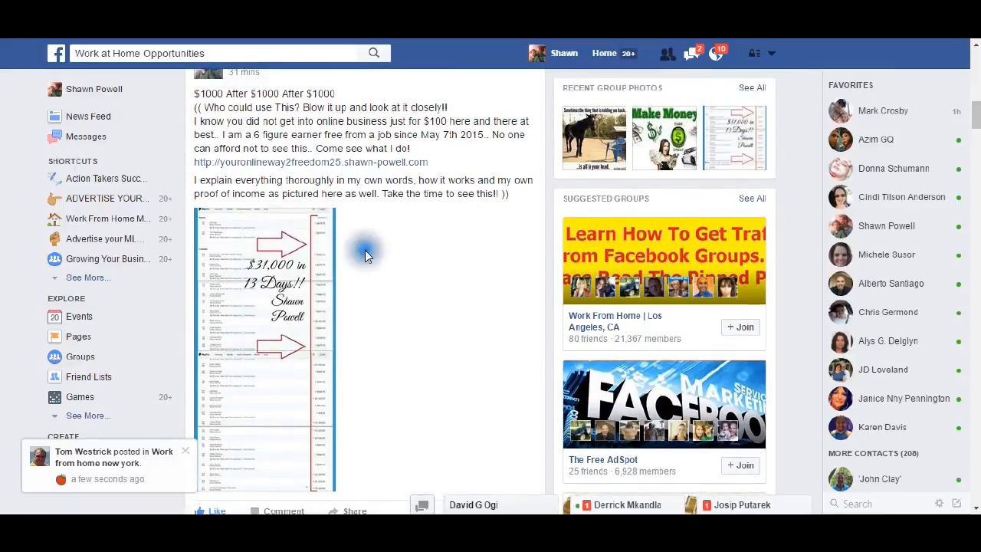
{"action": "mouse_move", "coordinate": [475, 283]}
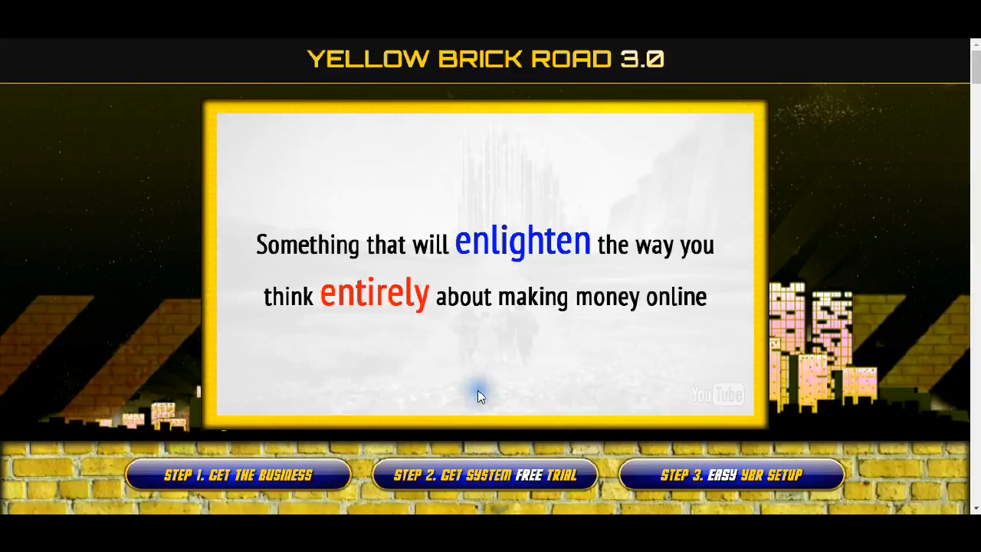
{"action": "mouse_move", "coordinate": [720, 489]}
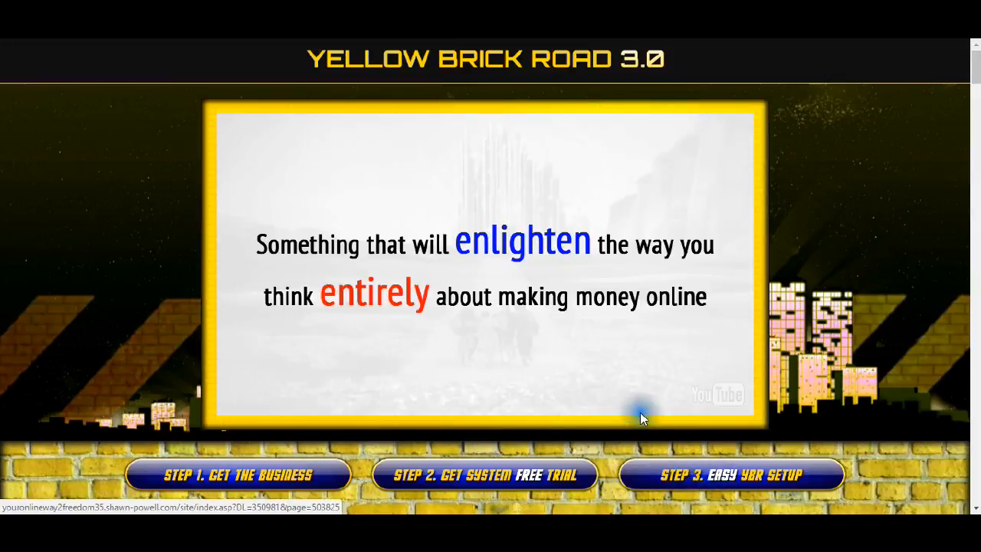
{"action": "mouse_move", "coordinate": [560, 339]}
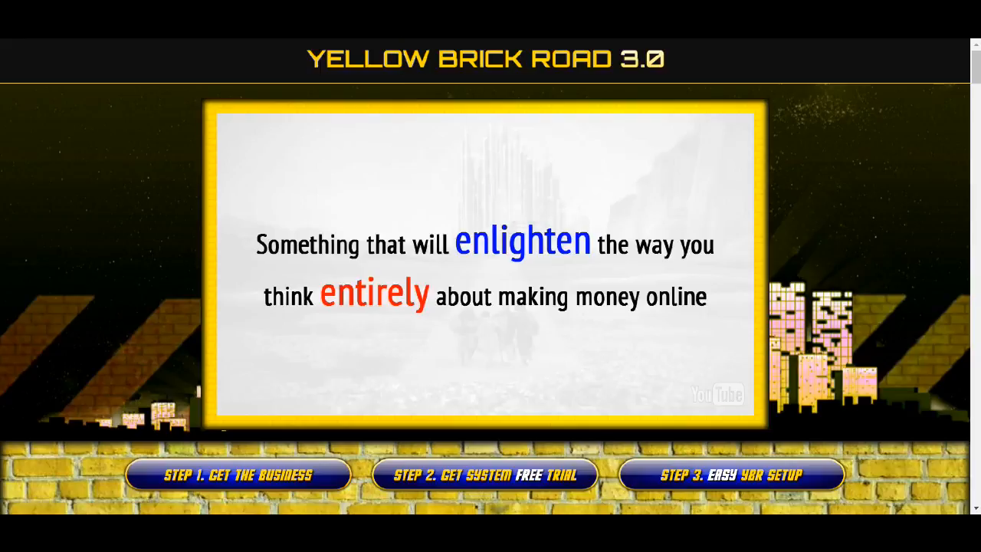
{"action": "mouse_move", "coordinate": [129, 211]}
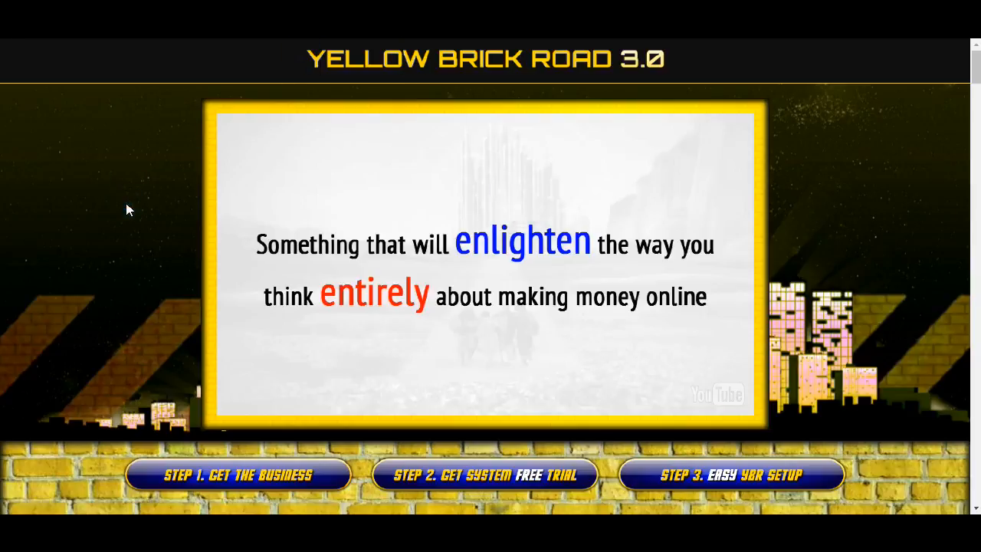